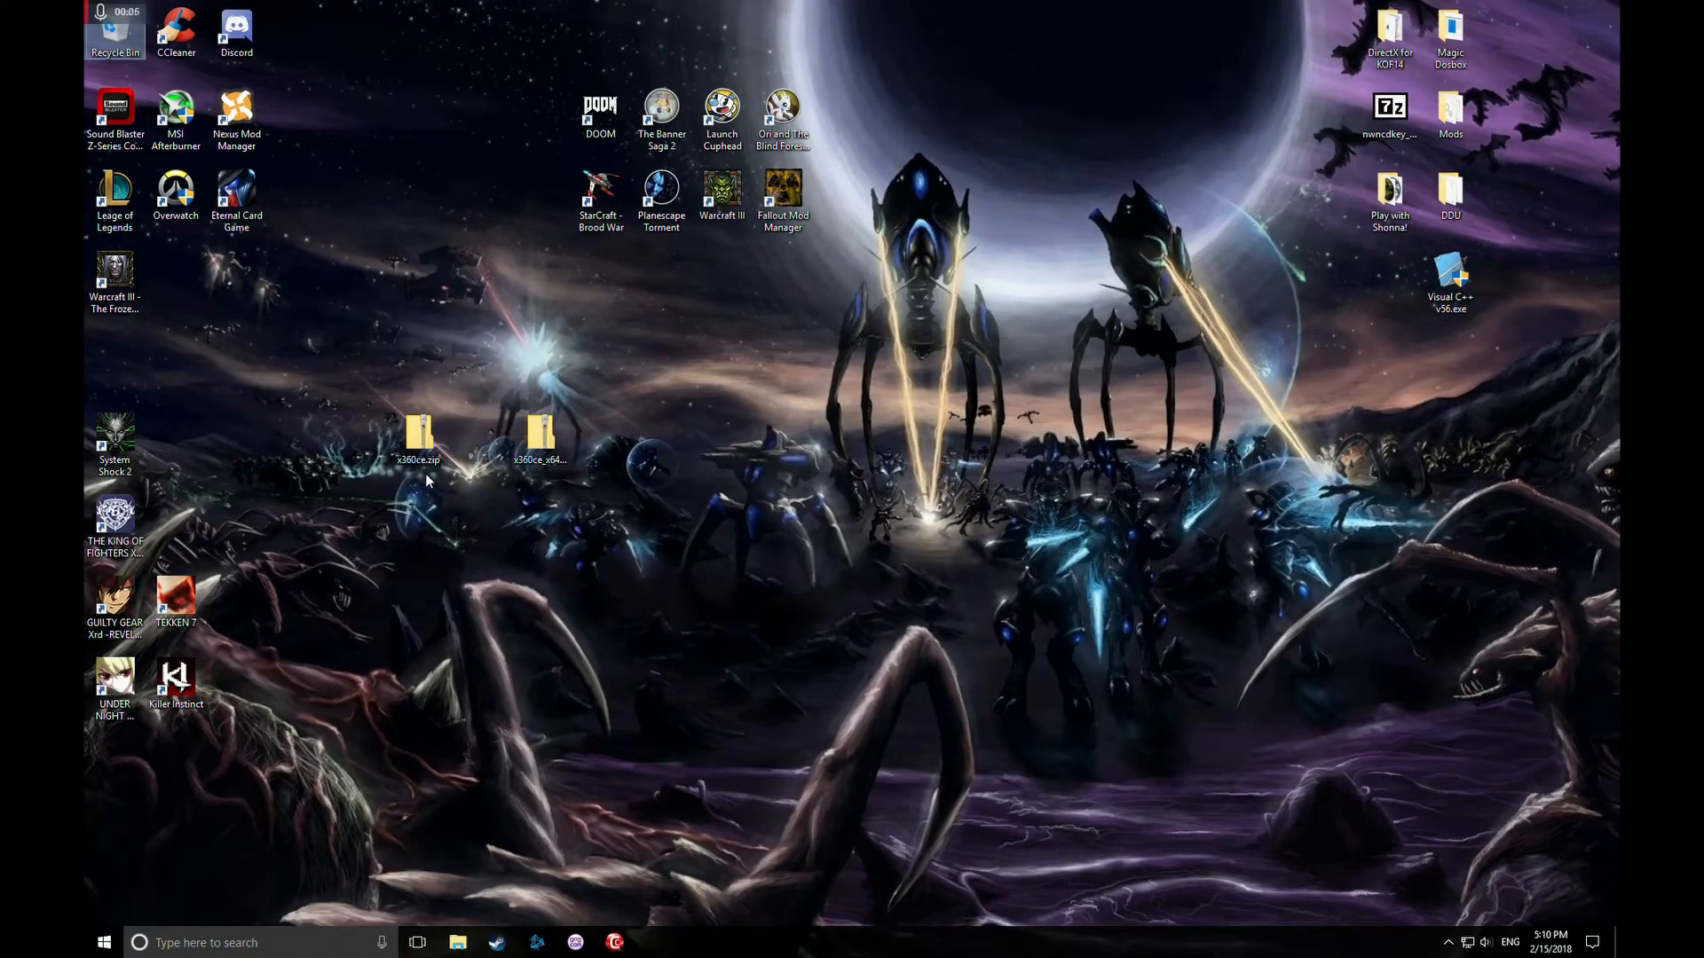
# - Bring up a new File Explorer window at Quick access from the desktop
pyautogui.click(114, 597)
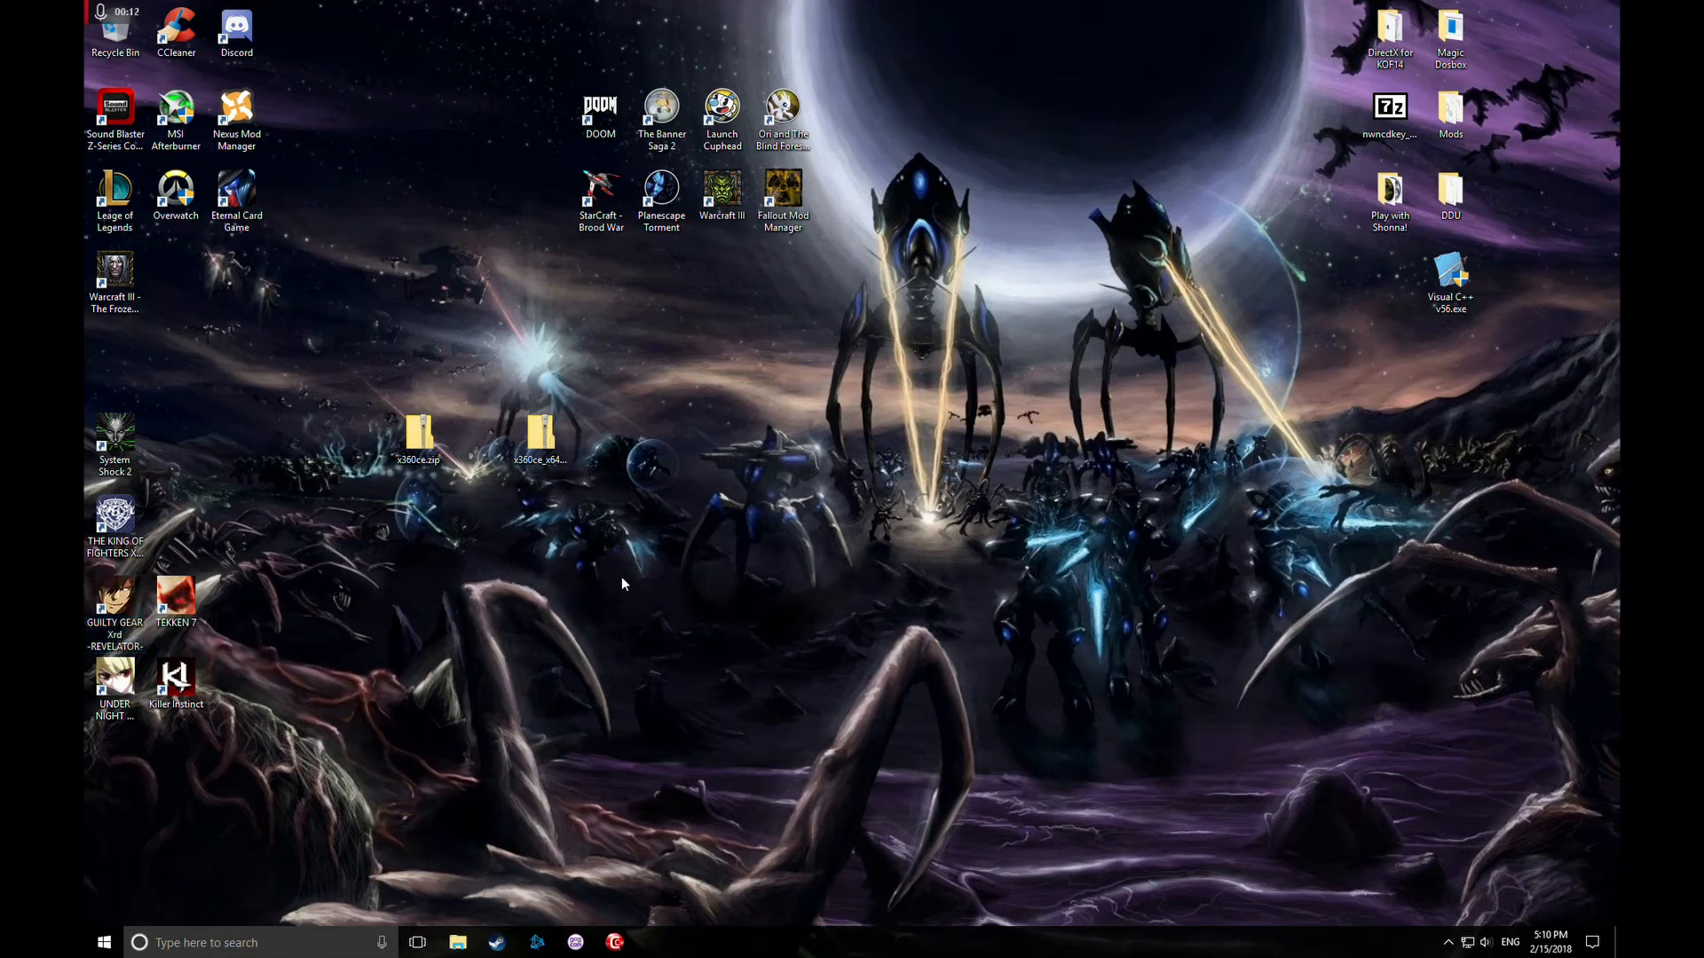
pyautogui.click(460, 942)
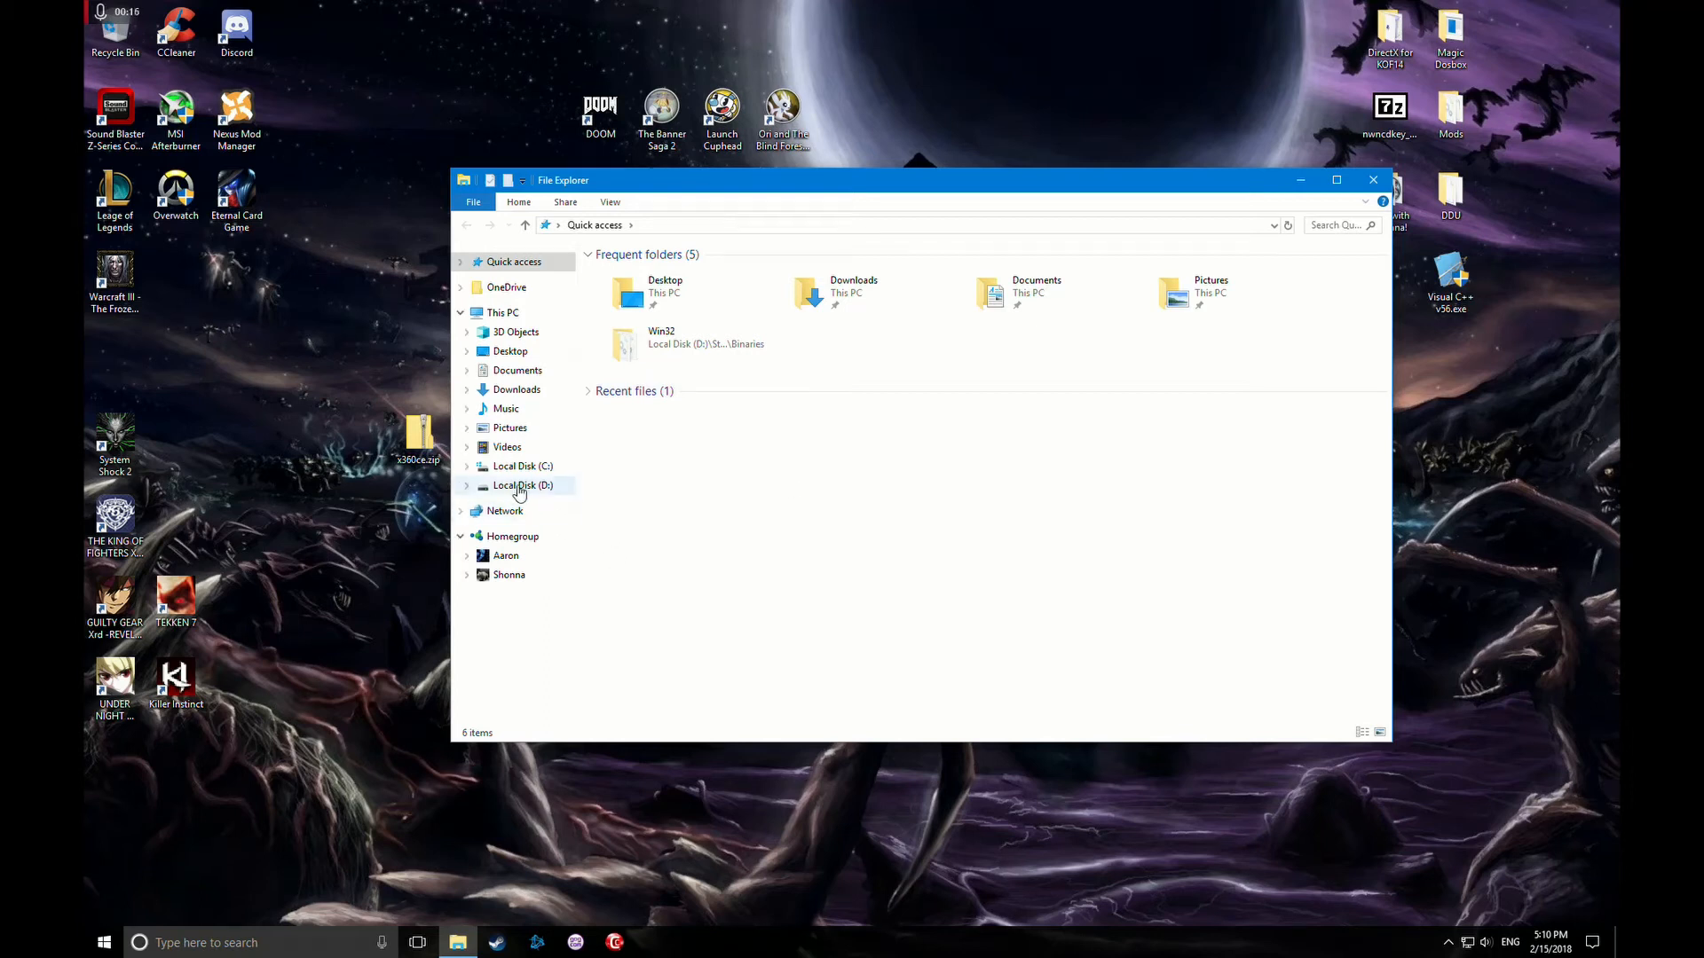
# - Navigate to D:\Steam\steamapps\common\GUILTY GEAR Xrd -REVELATOR-\Binaries\Win32
pyautogui.click(522, 485)
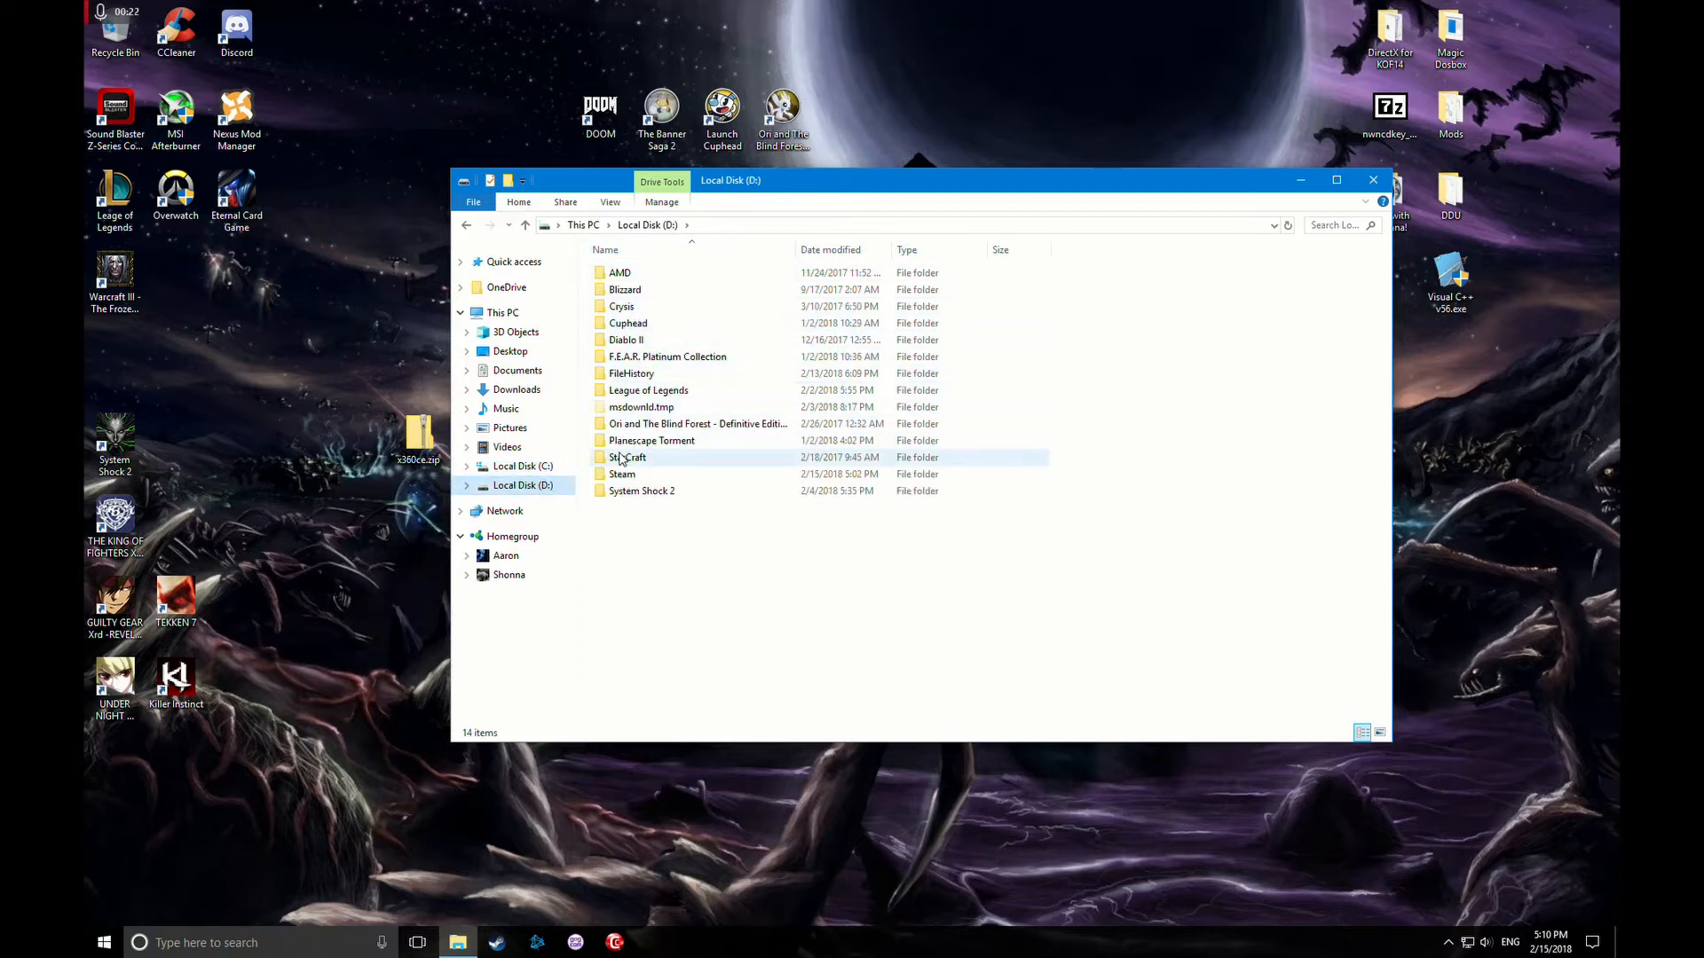
pyautogui.doubleClick(621, 474)
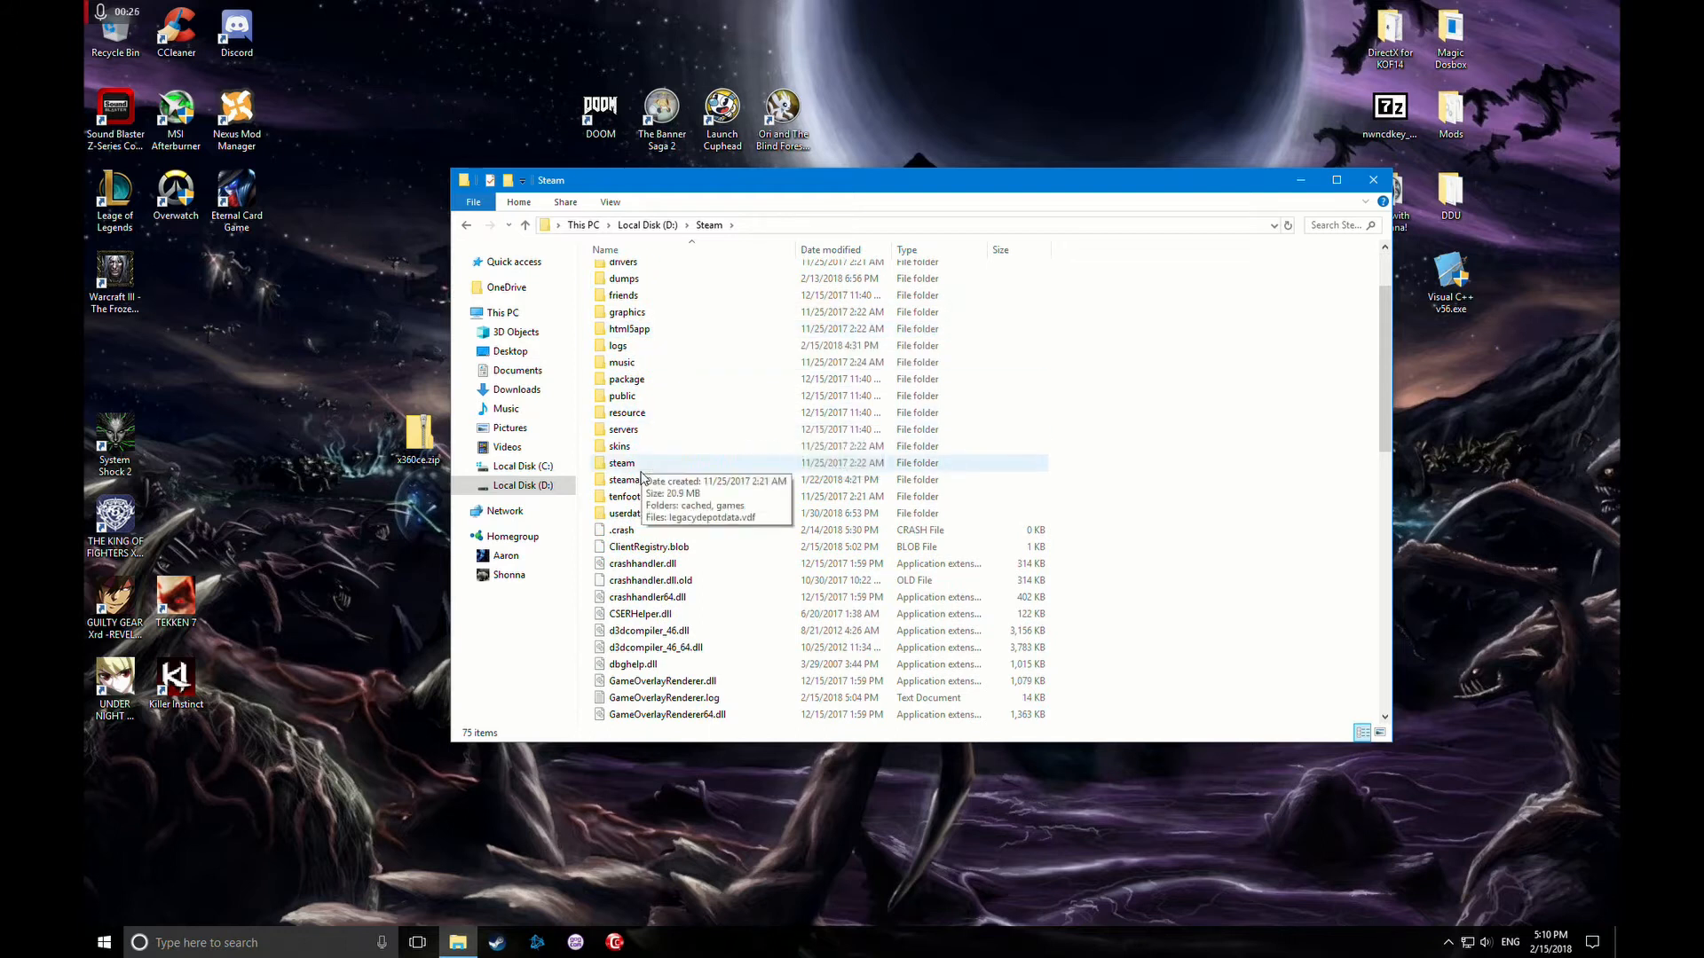
pyautogui.doubleClick(624, 480)
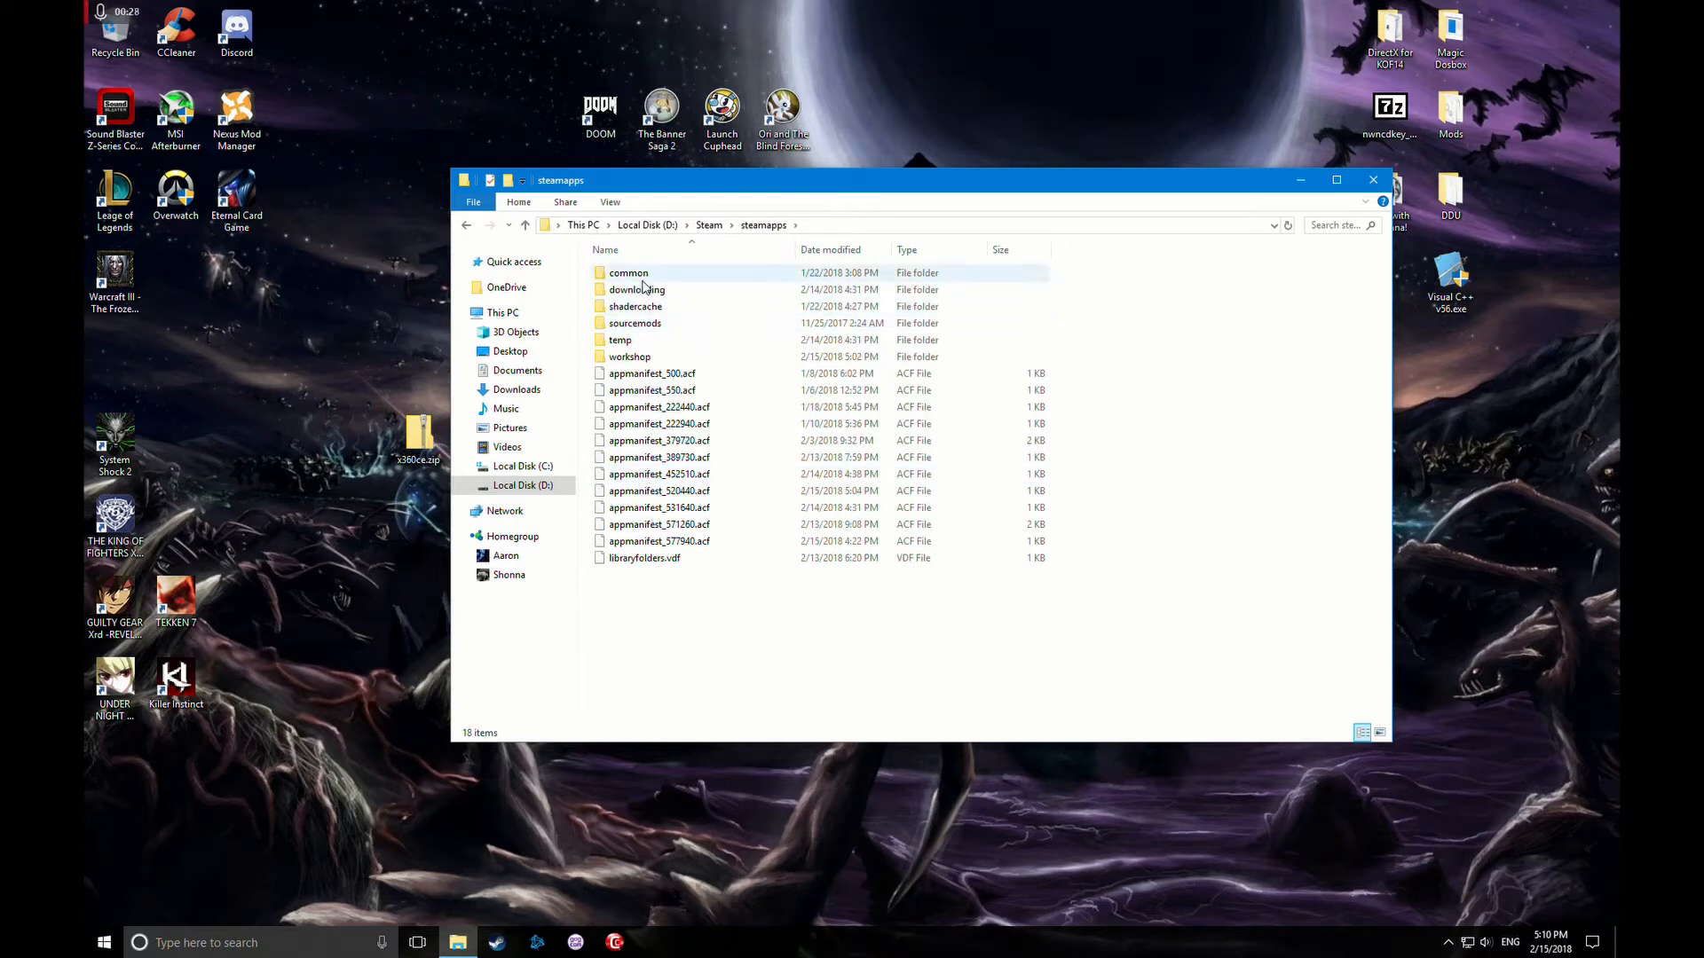
pyautogui.doubleClick(628, 274)
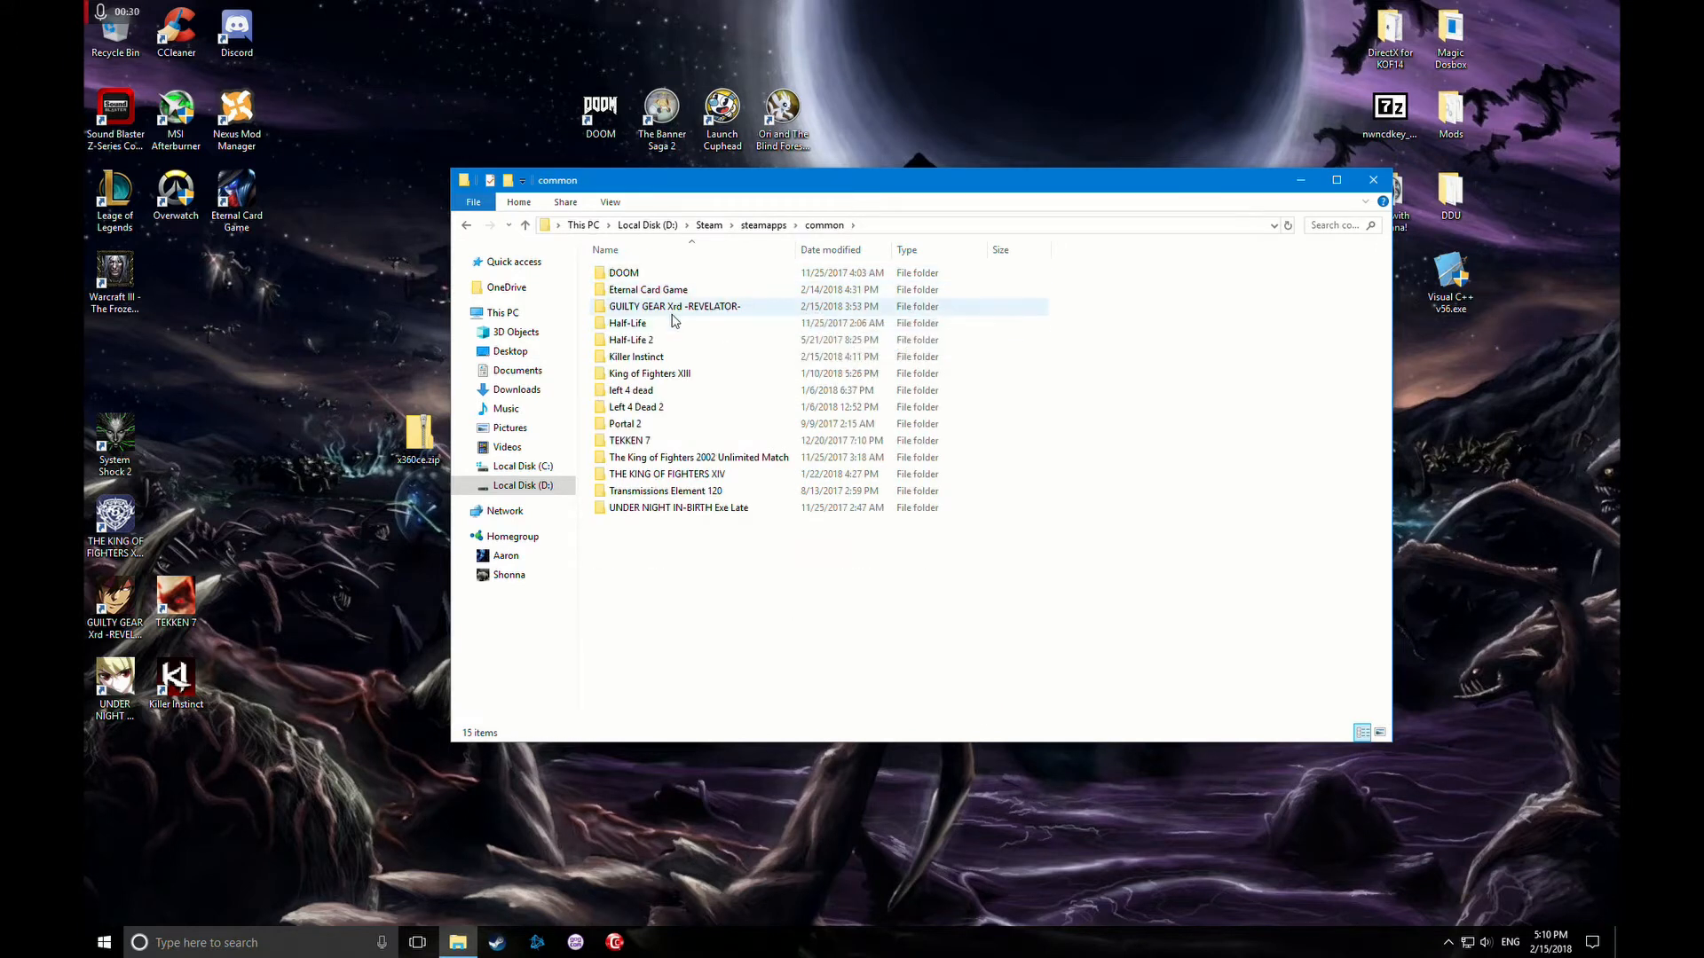
pyautogui.moveTo(713, 311)
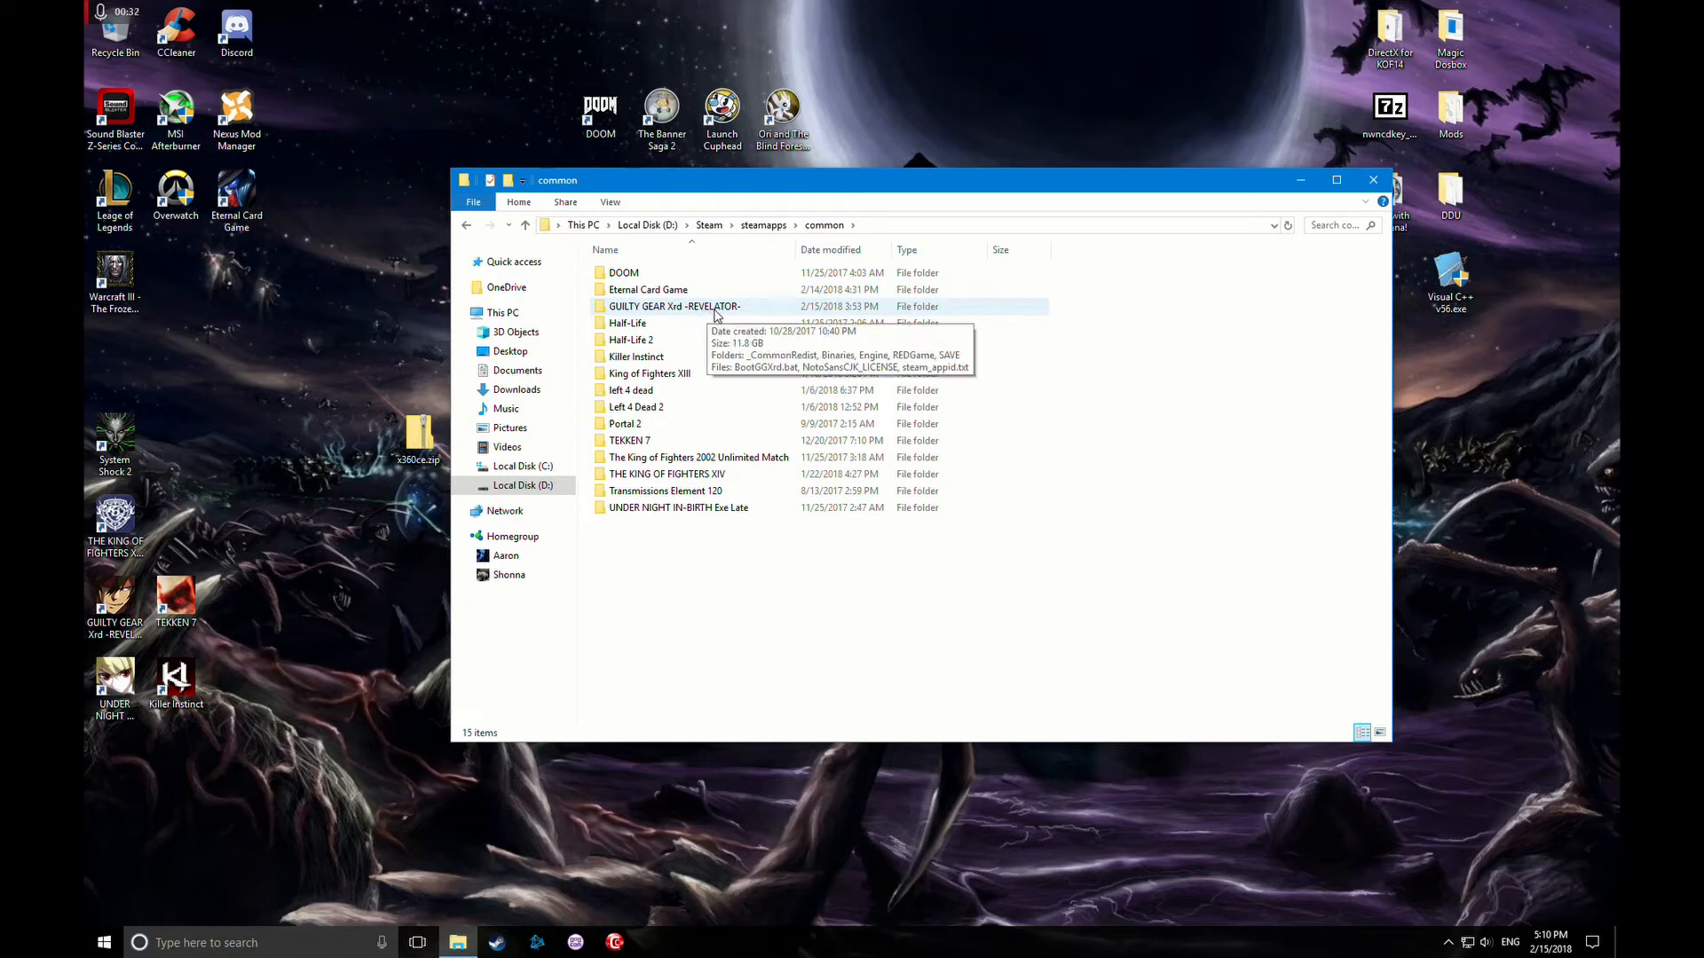
pyautogui.doubleClick(675, 306)
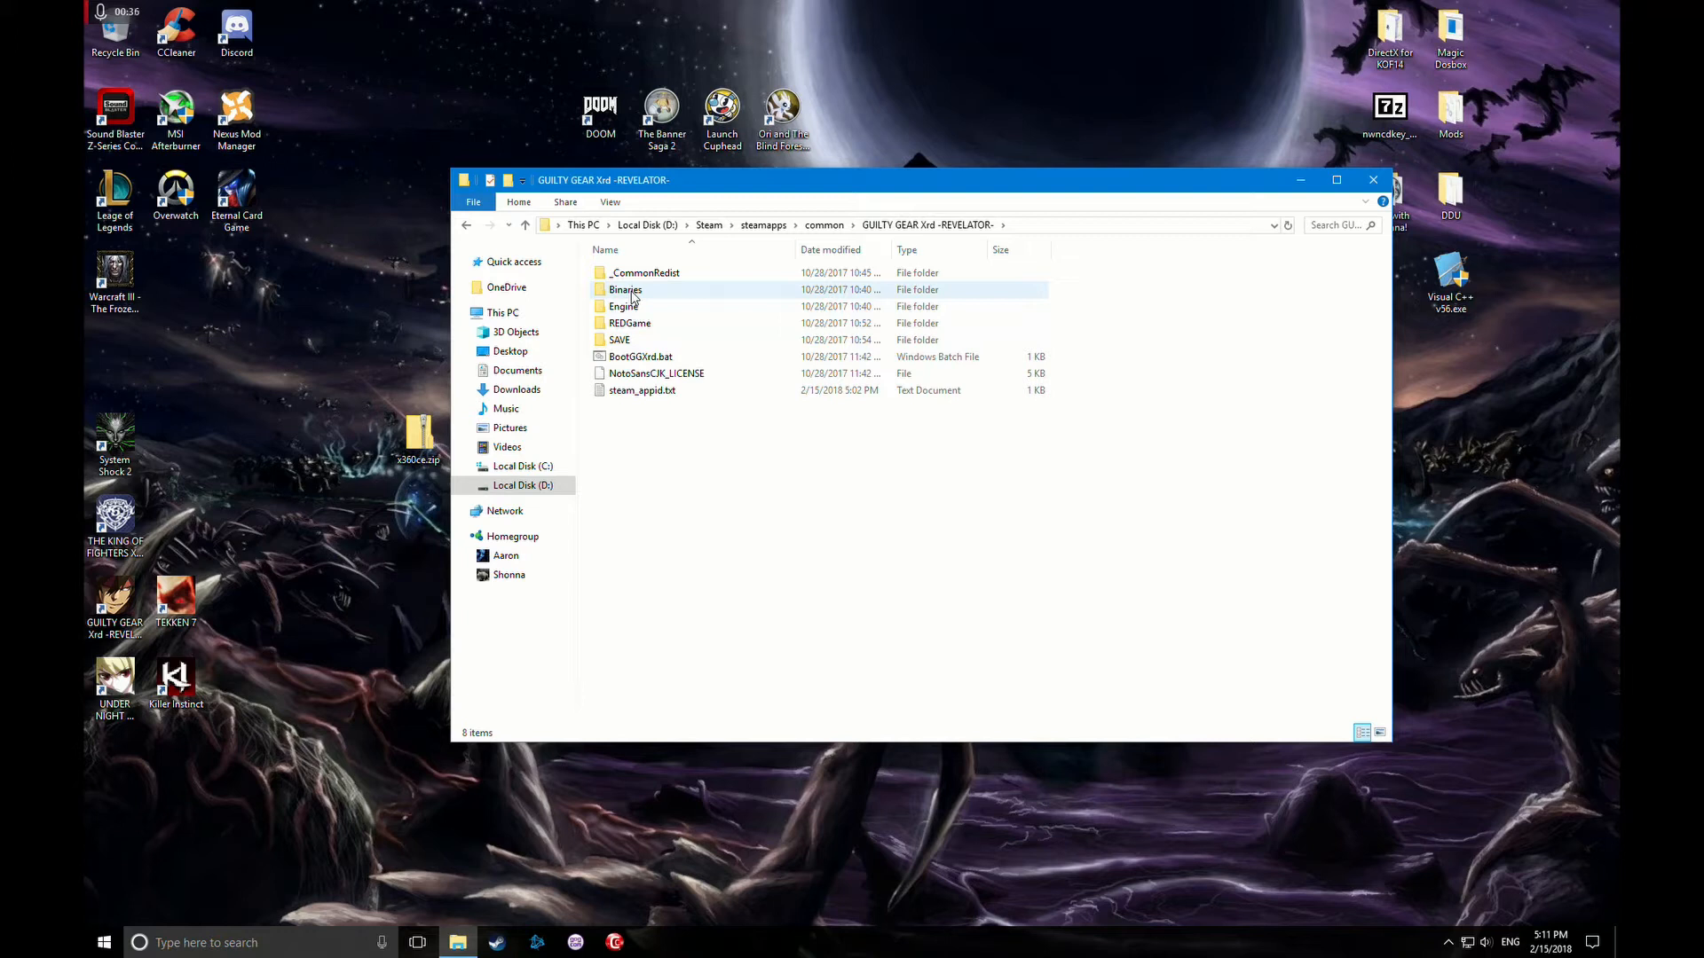
pyautogui.doubleClick(624, 290)
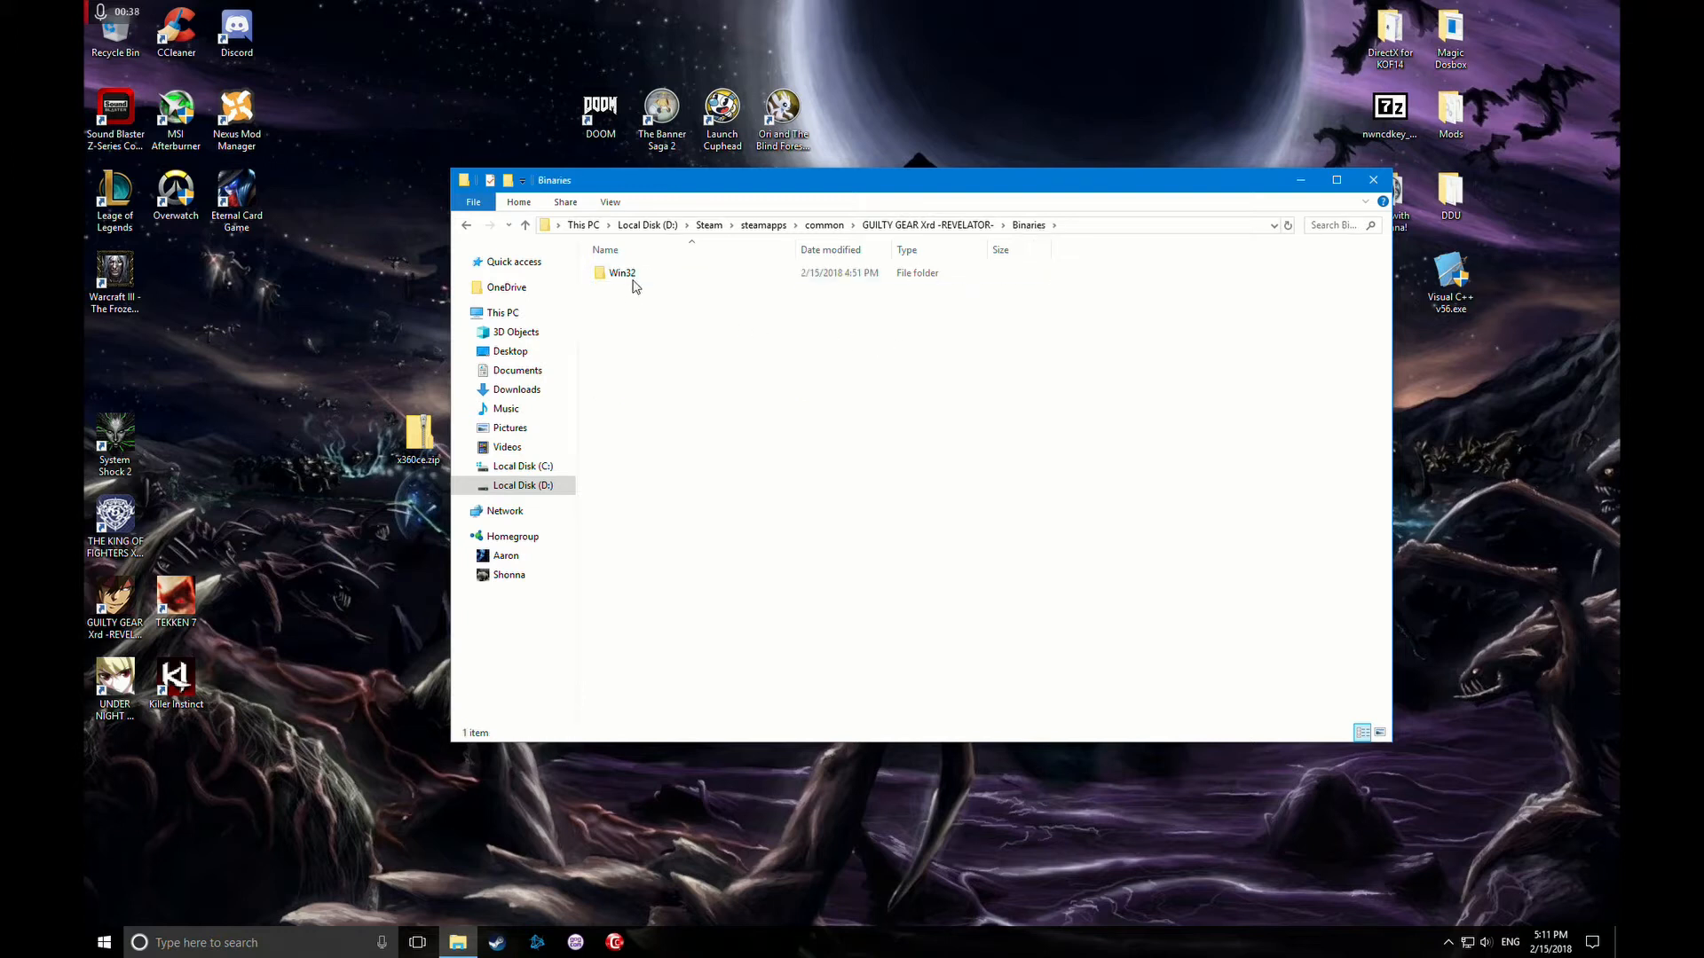
pyautogui.doubleClick(620, 273)
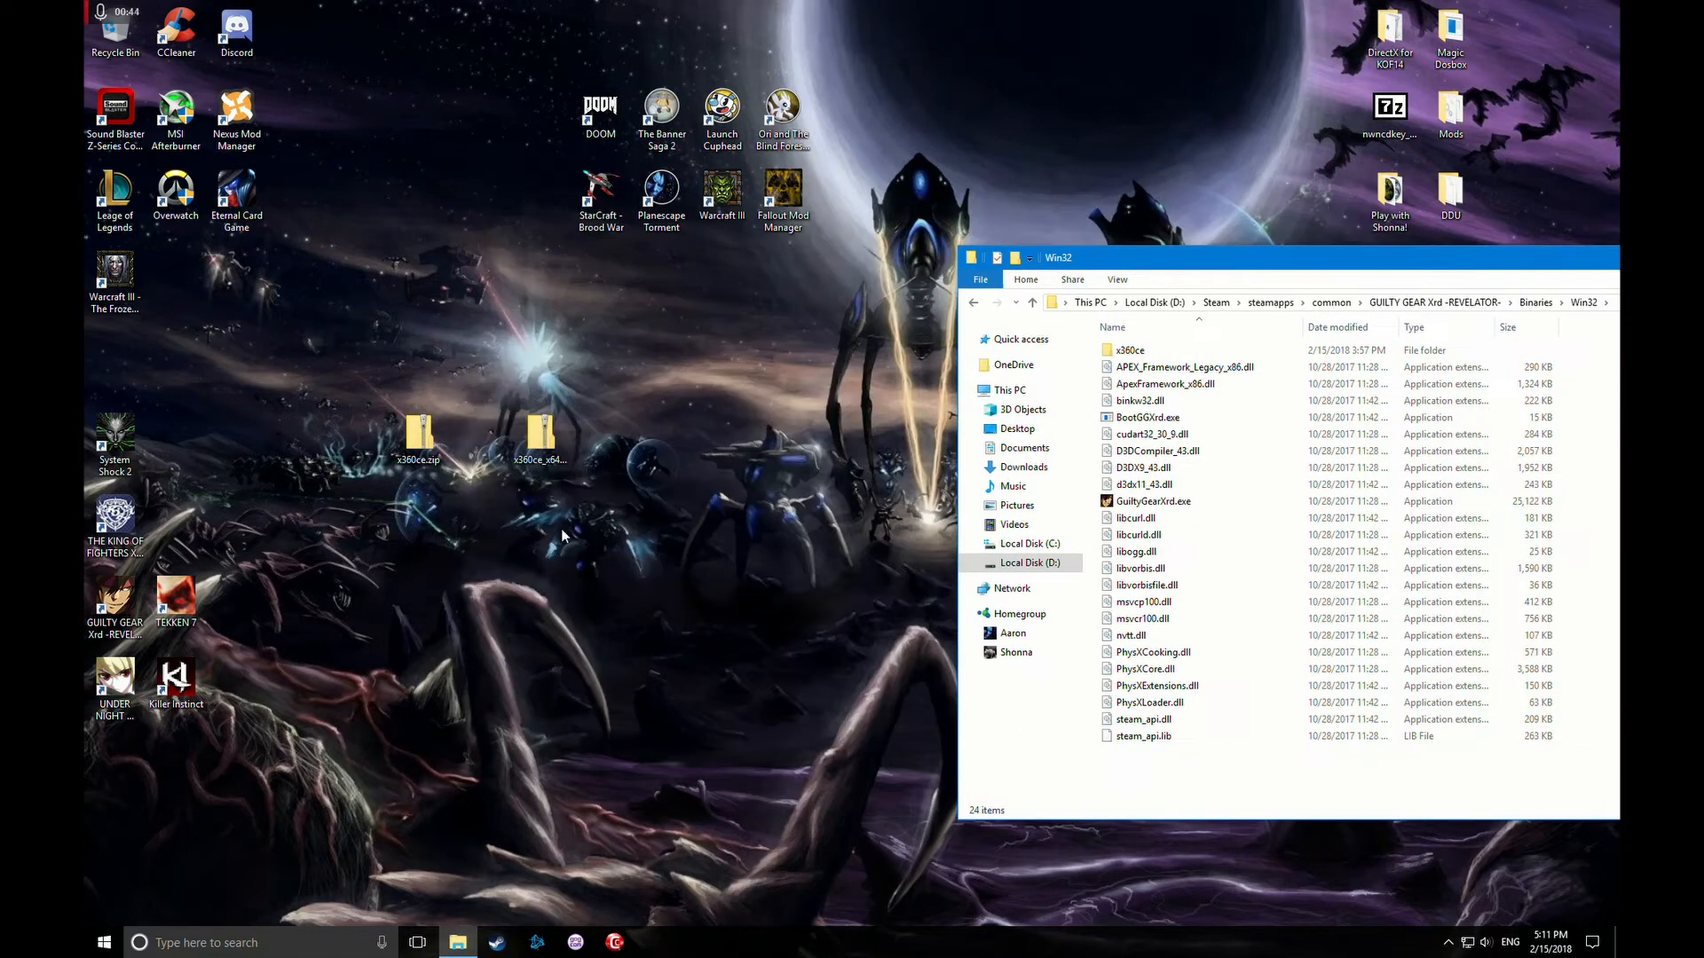
pyautogui.moveTo(550, 477)
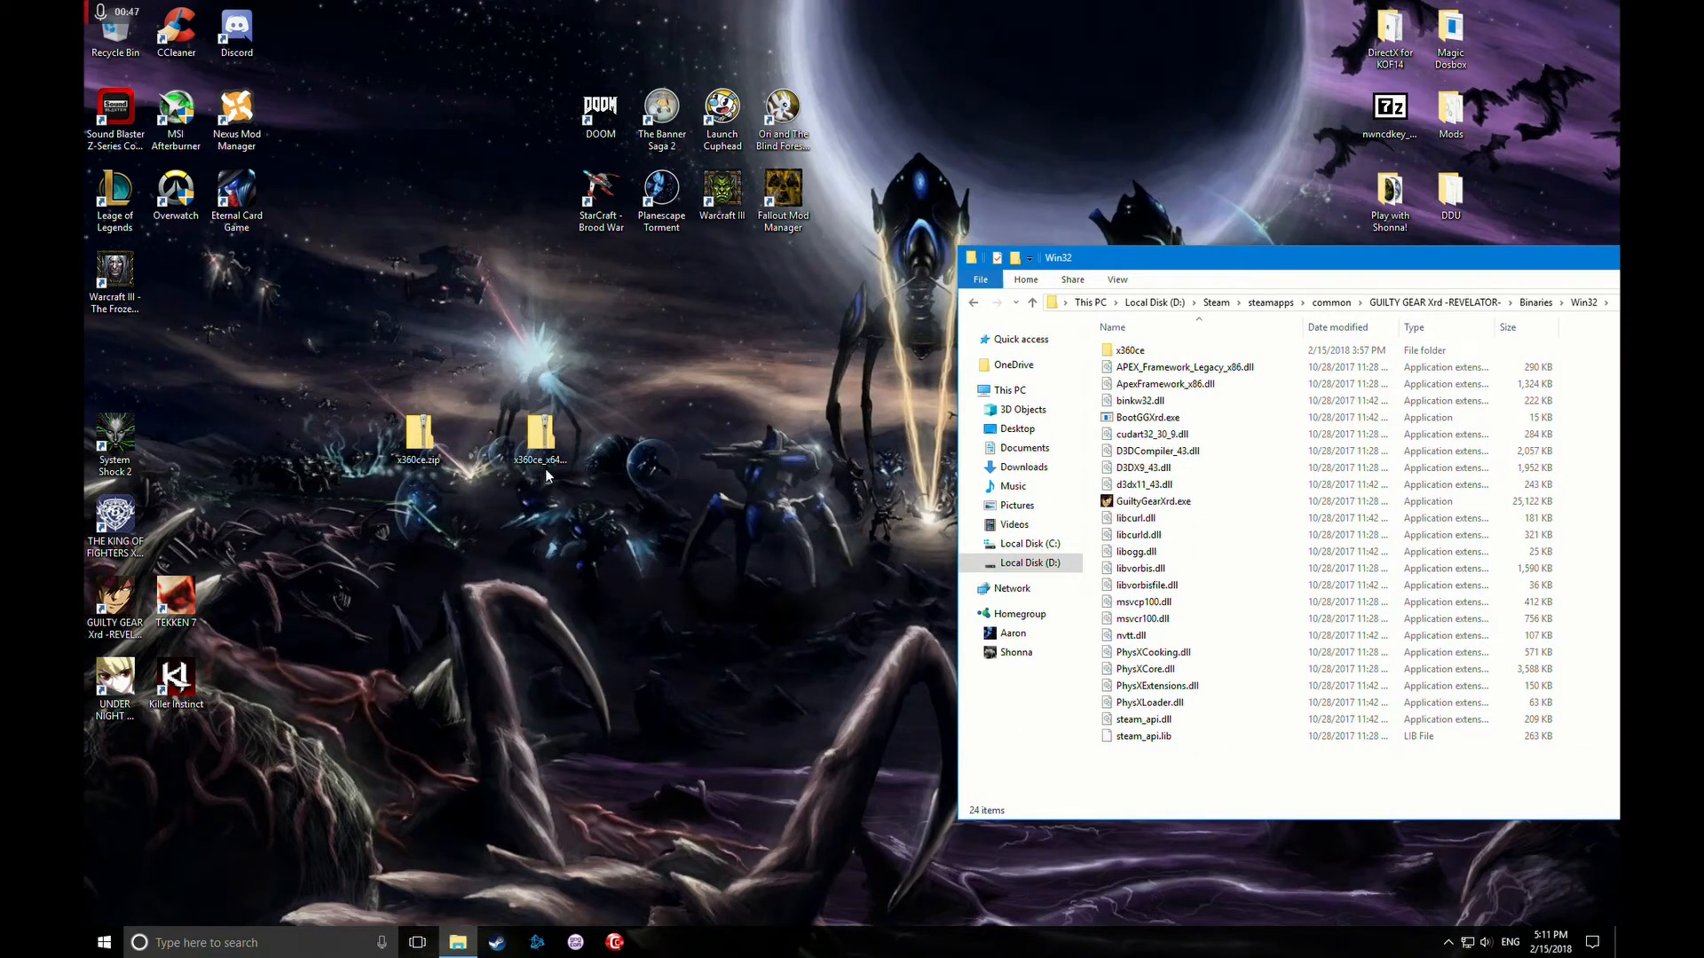
pyautogui.moveTo(1445, 266)
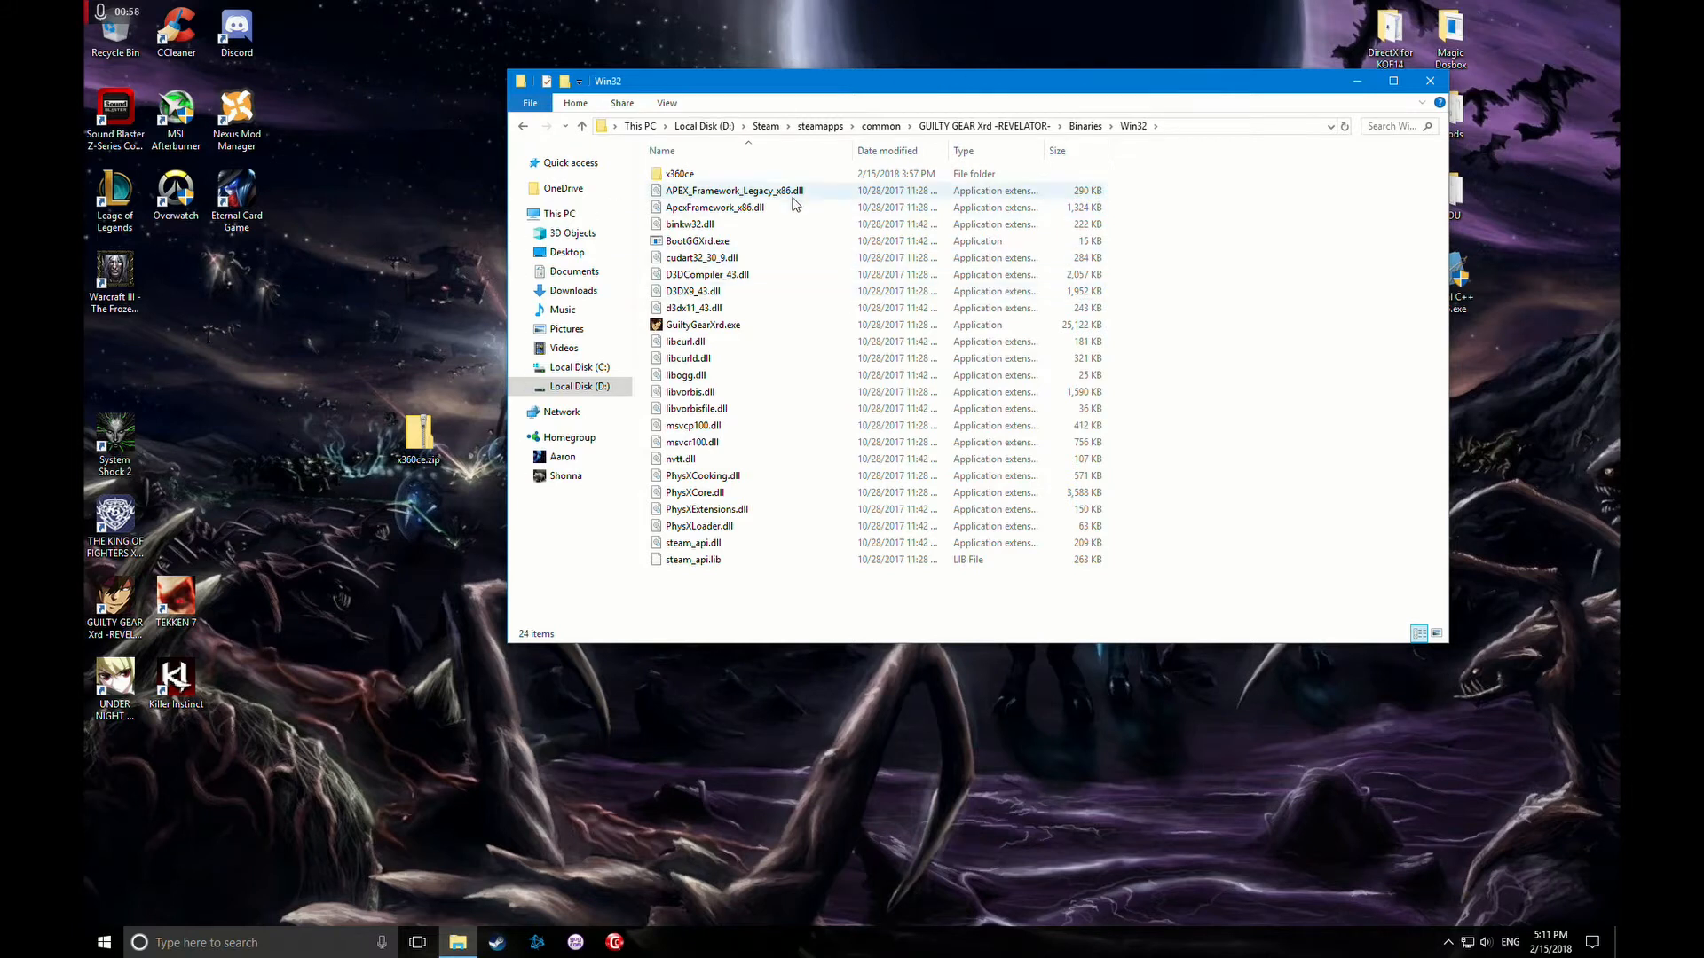
pyautogui.moveTo(685, 341)
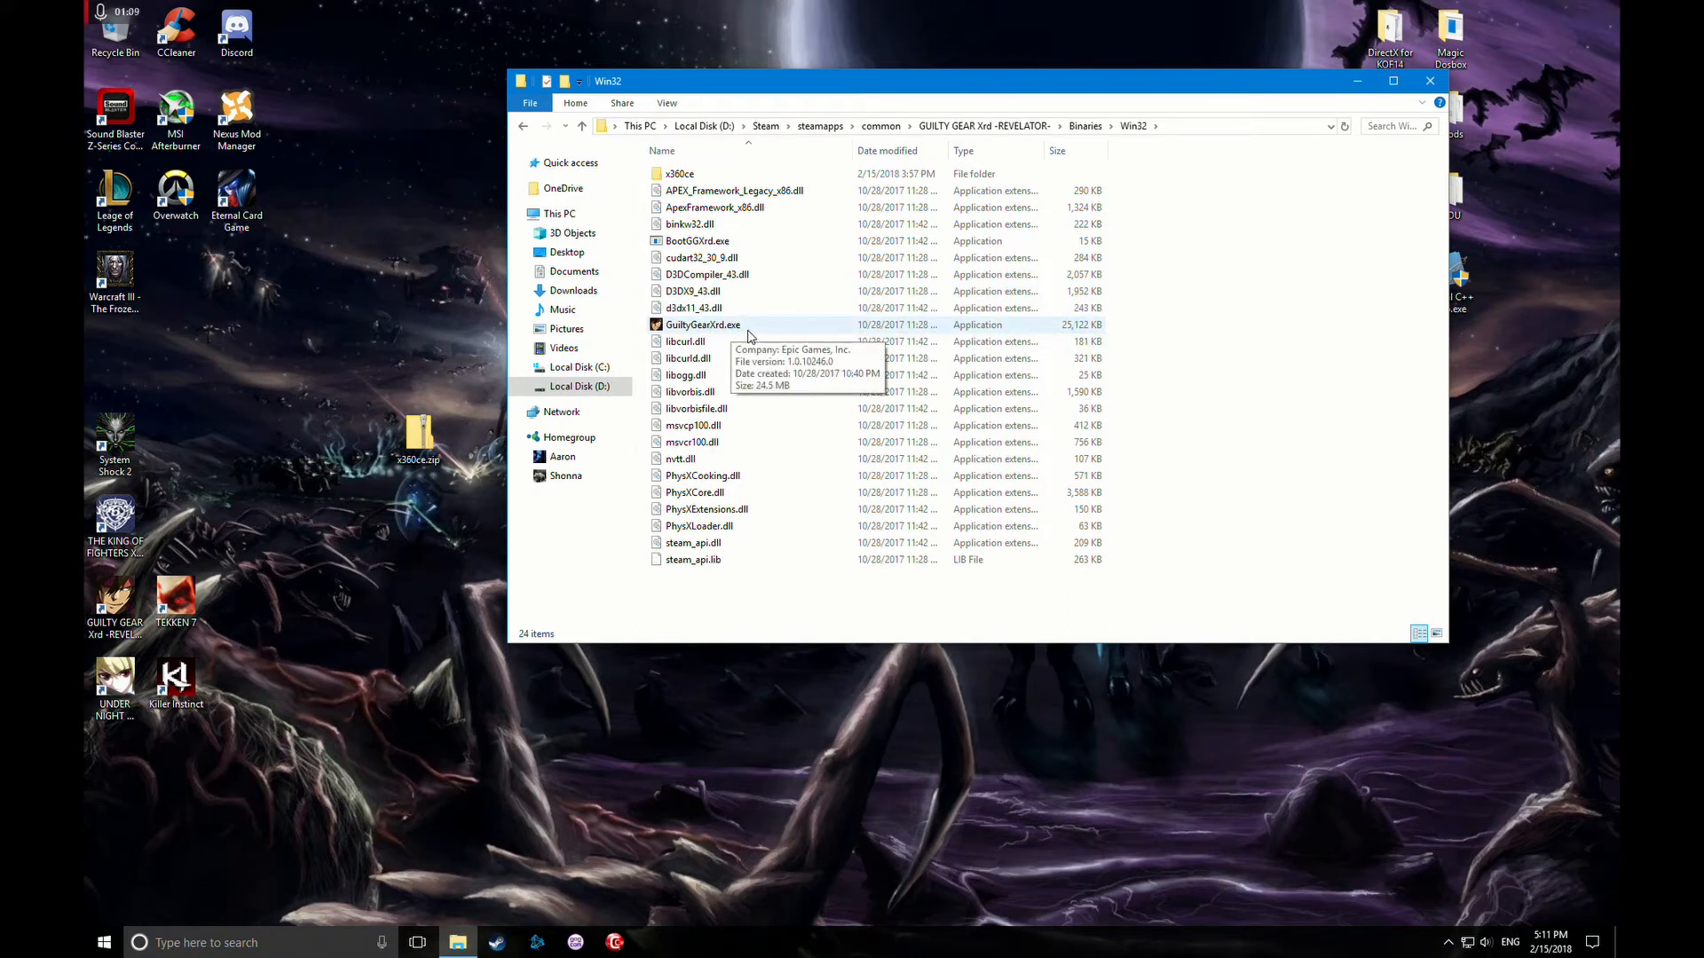
pyautogui.moveTo(421, 434)
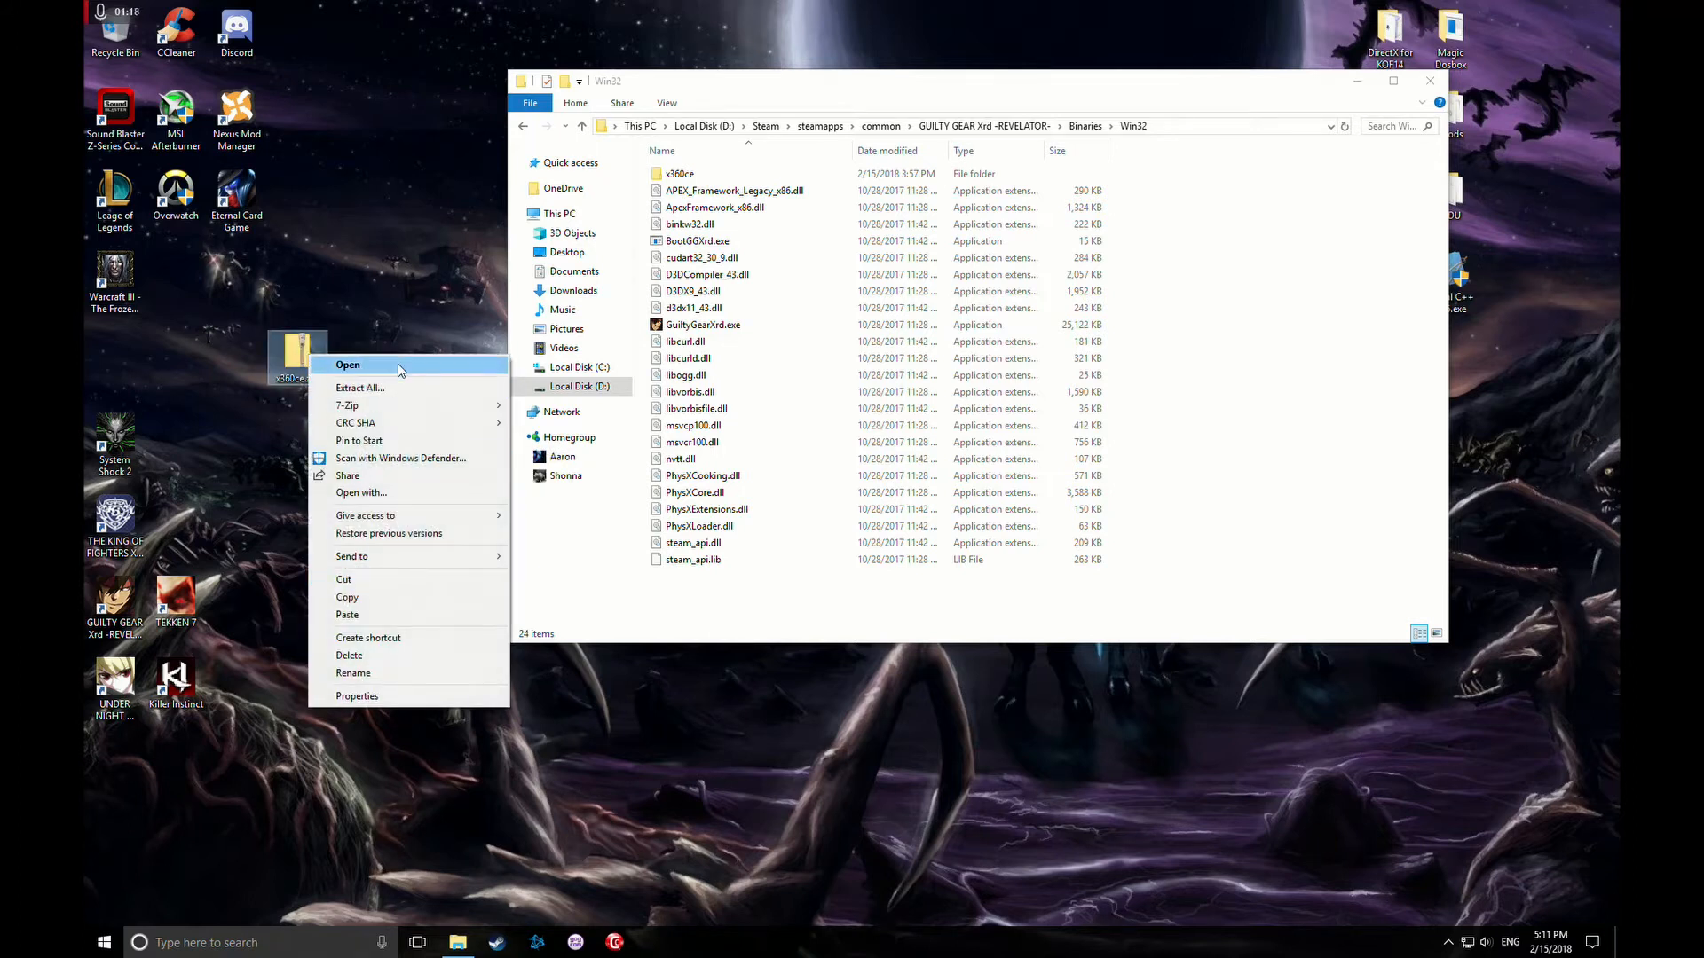
# - Extract x360ce.zip into an x360ce folder on the desktop
pyautogui.click(359, 387)
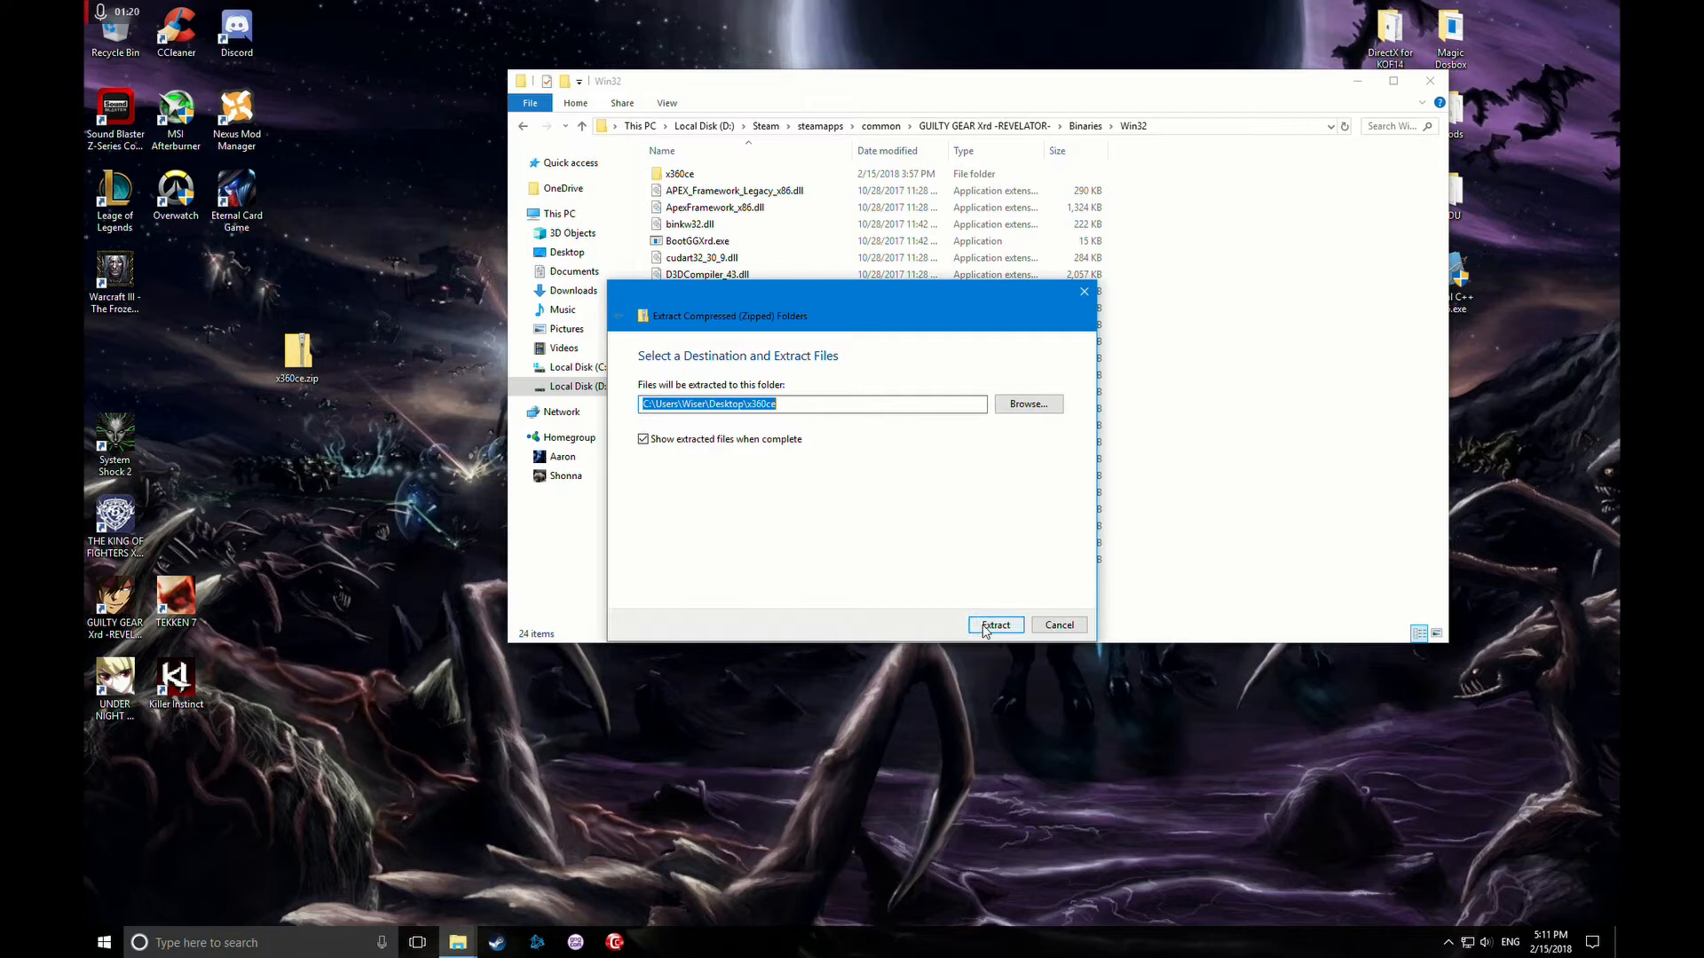
pyautogui.click(993, 625)
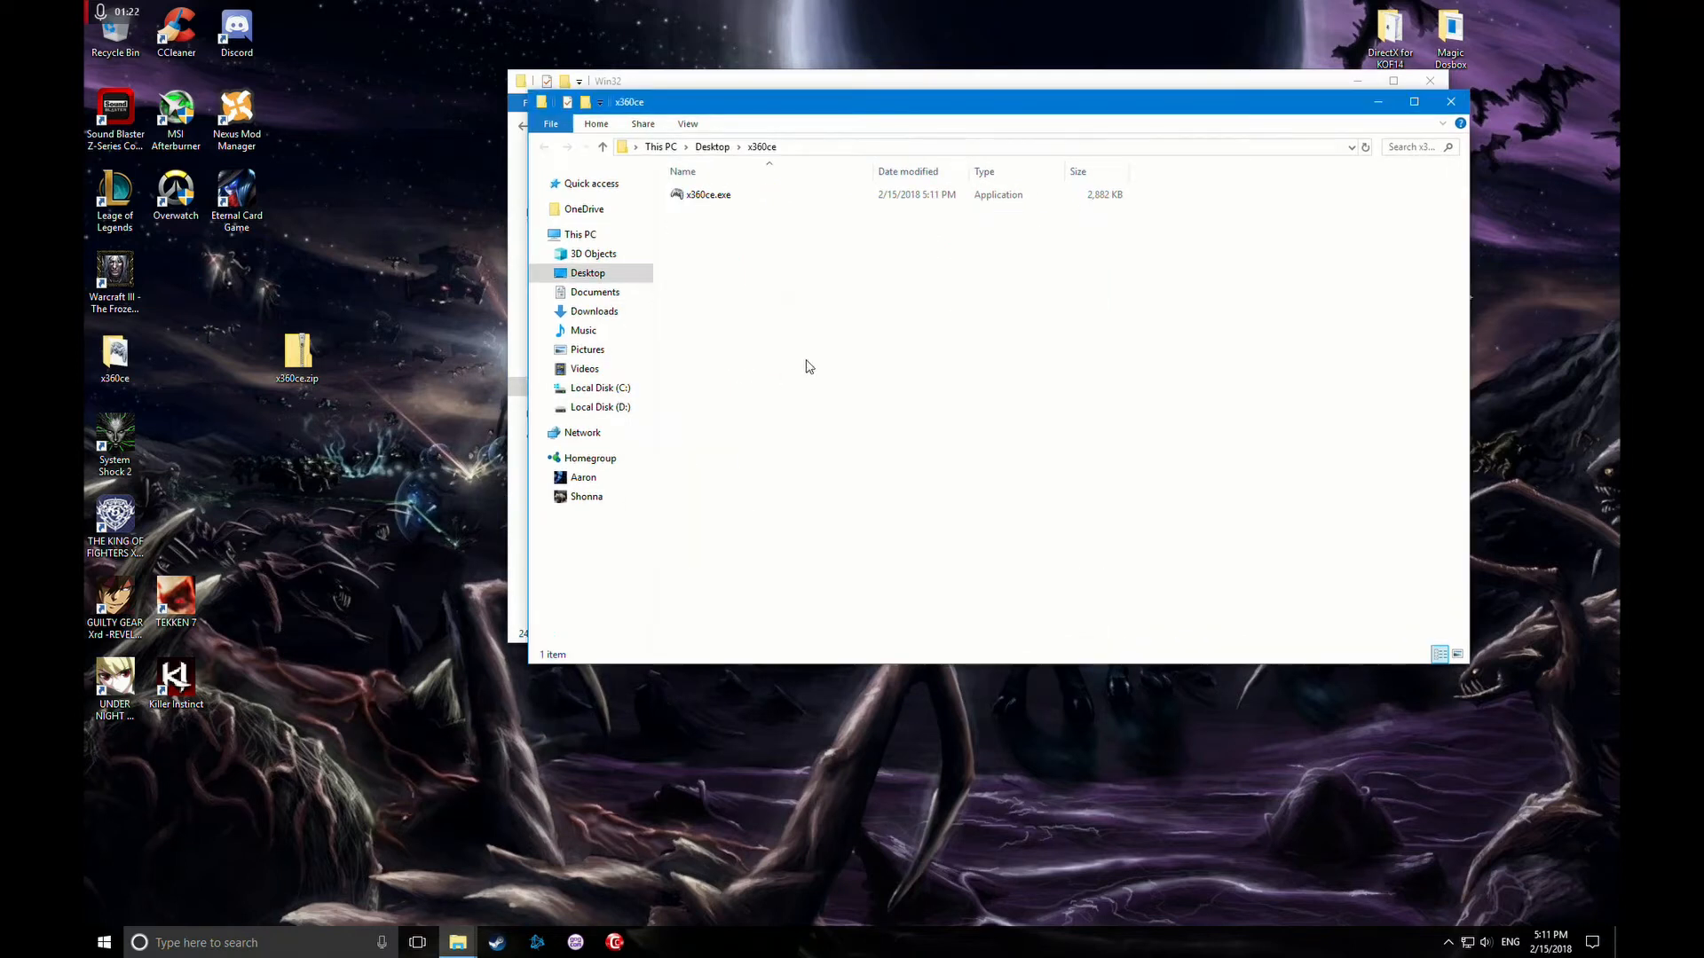
# - Copy x360ce.exe into the game's Win32 folder and launch it from there
pyautogui.rightClick(706, 196)
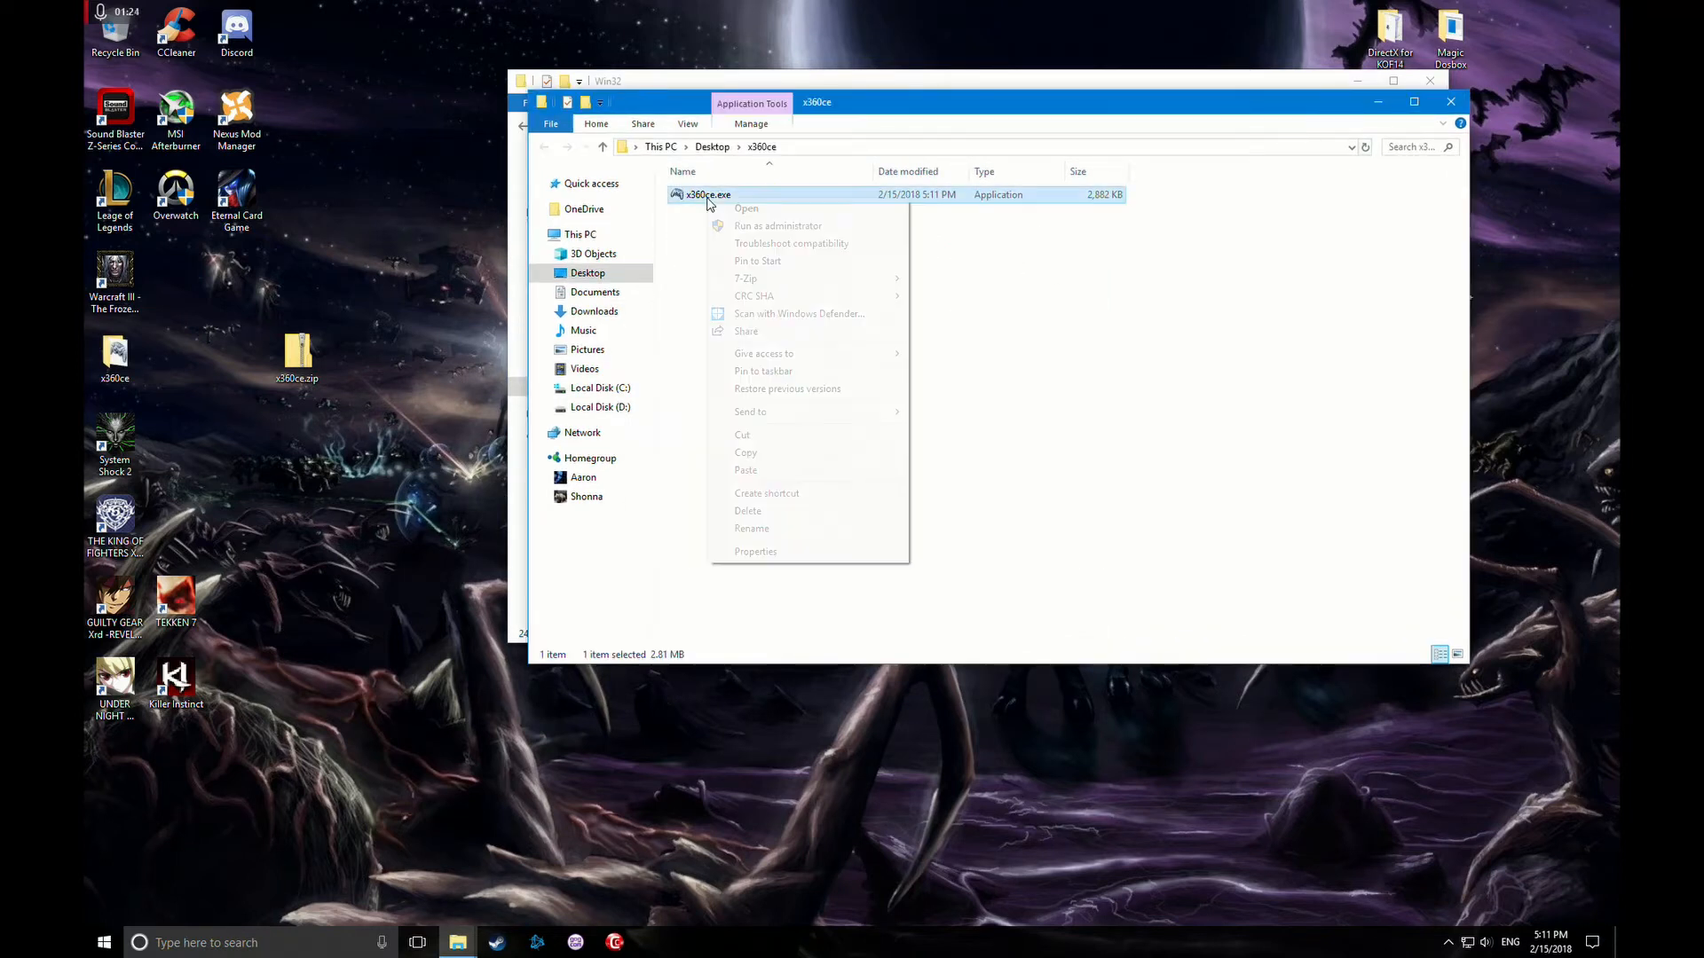
pyautogui.moveTo(774, 210)
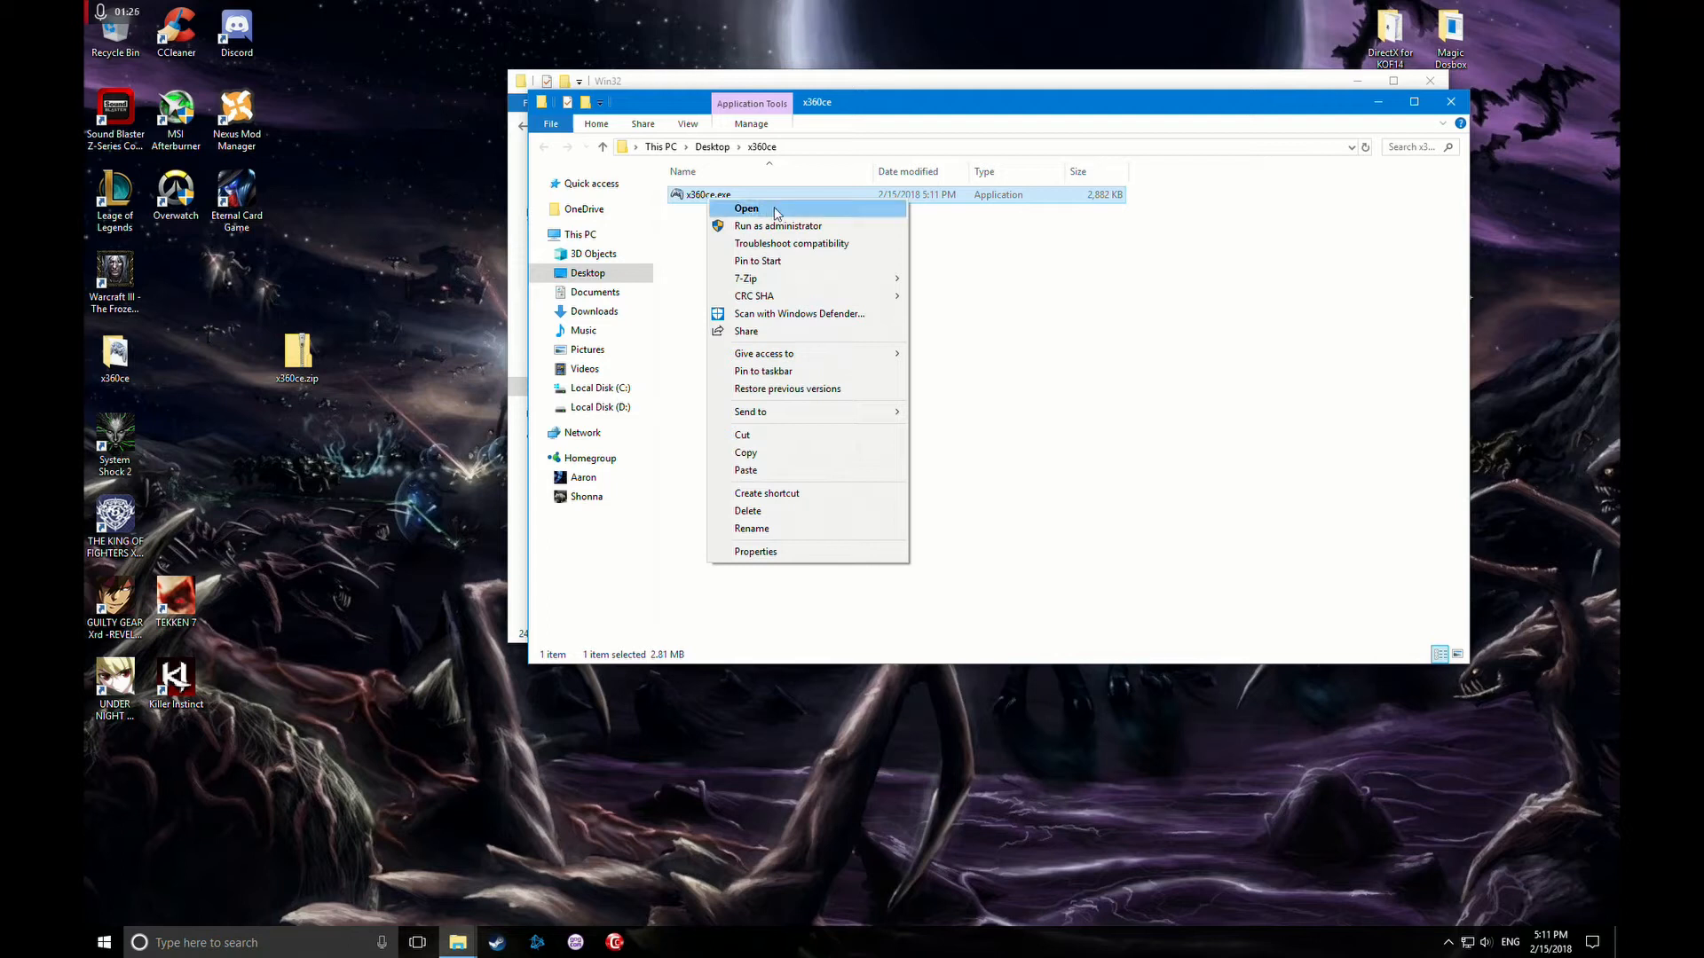
pyautogui.moveTo(781, 353)
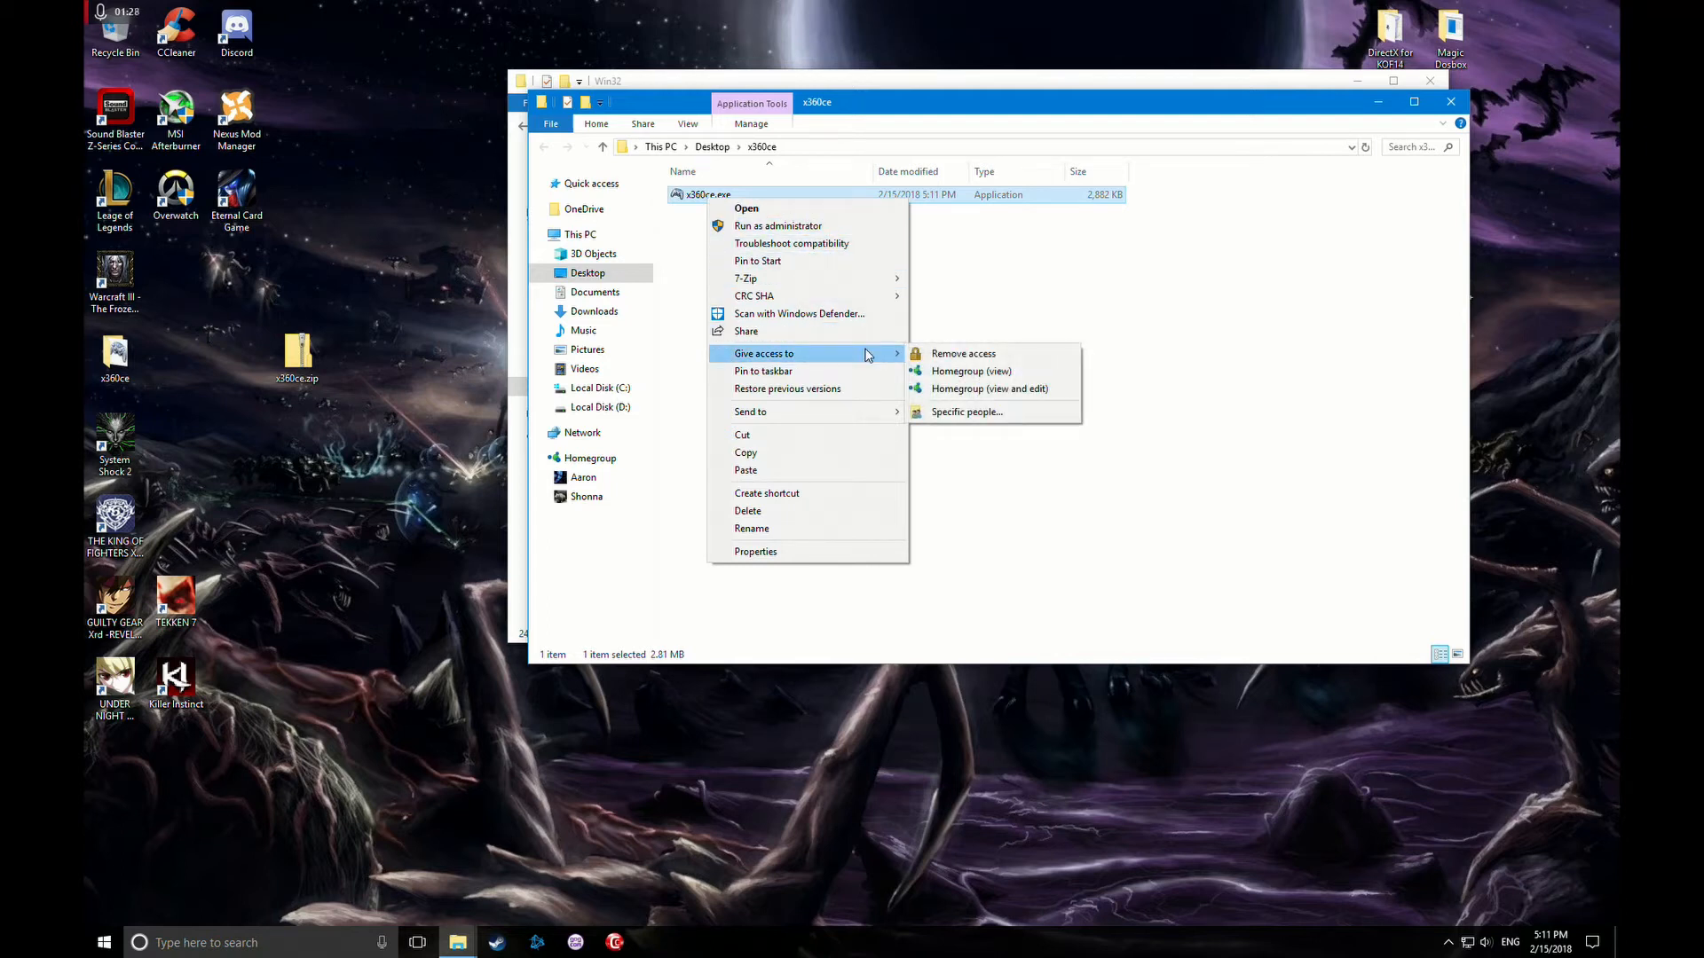
pyautogui.click(1292, 444)
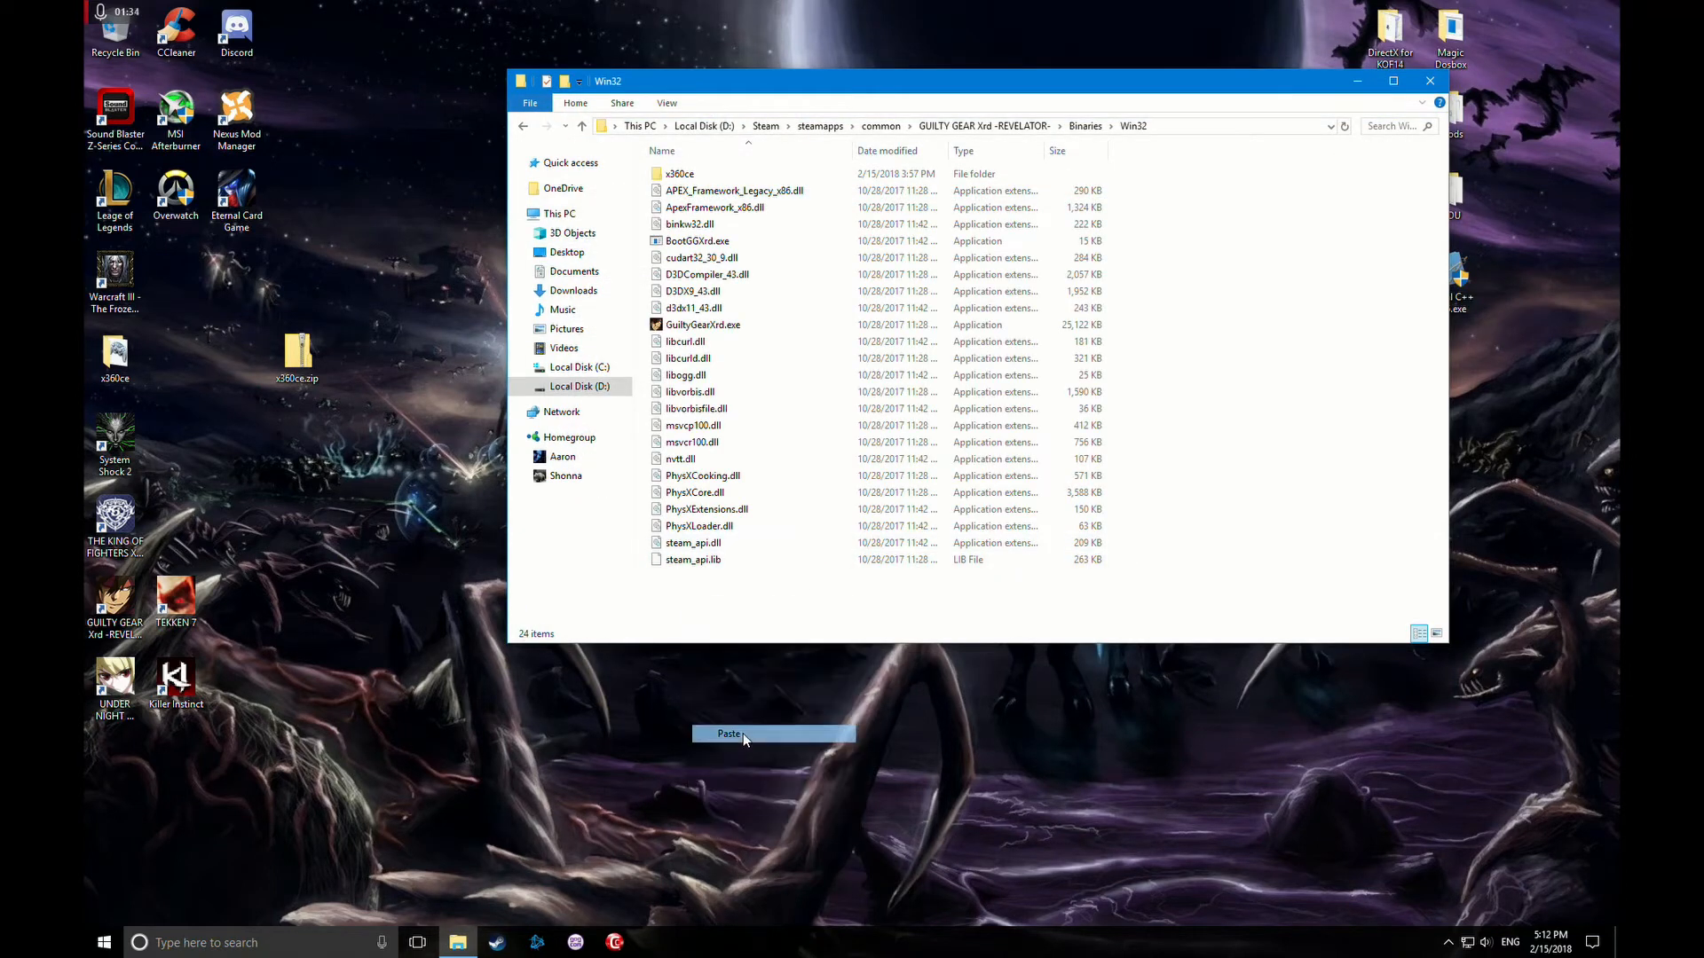
pyautogui.click(728, 735)
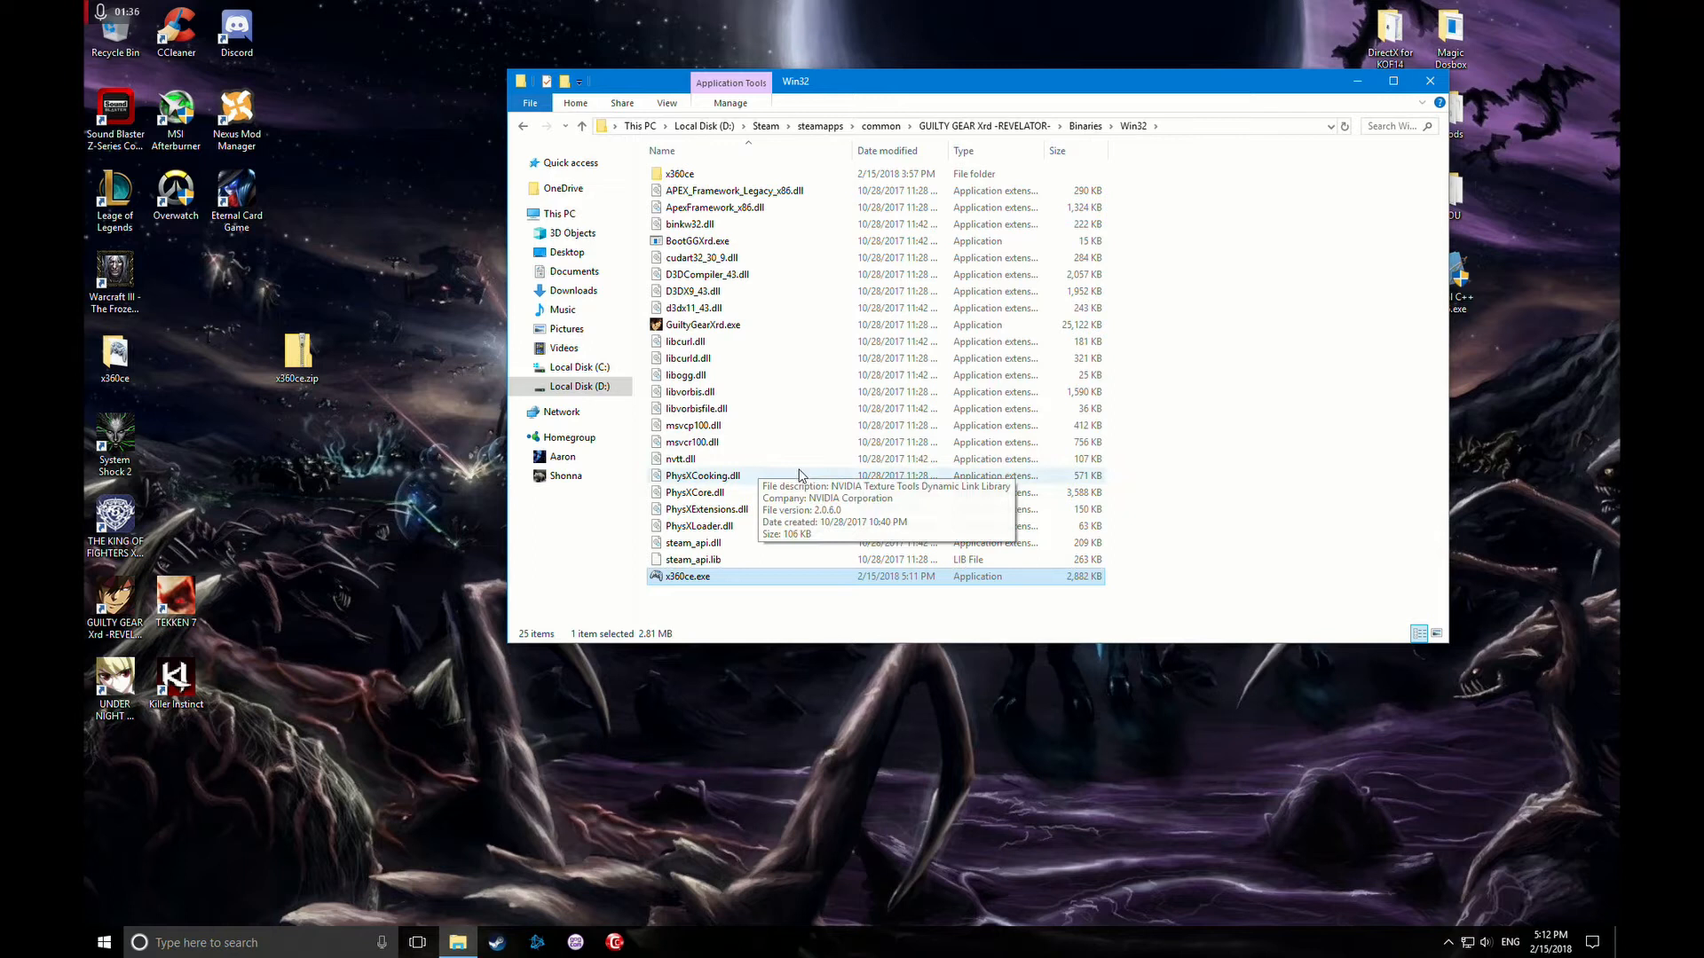
pyautogui.moveTo(742, 607)
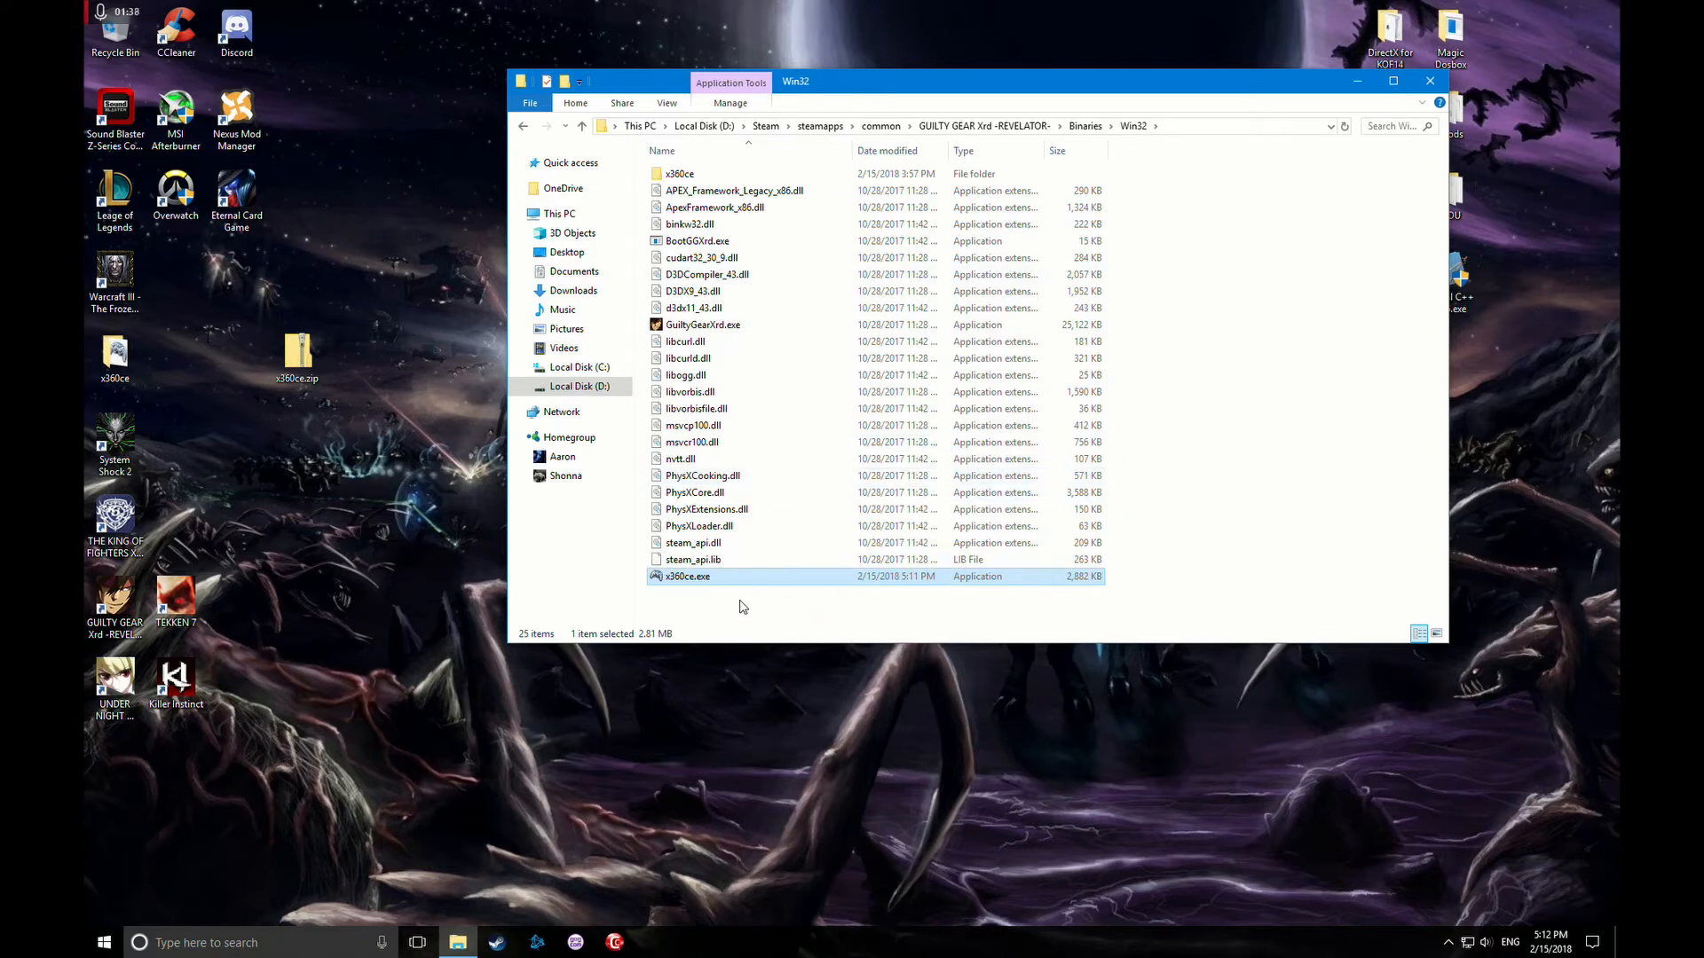
pyautogui.moveTo(986, 390)
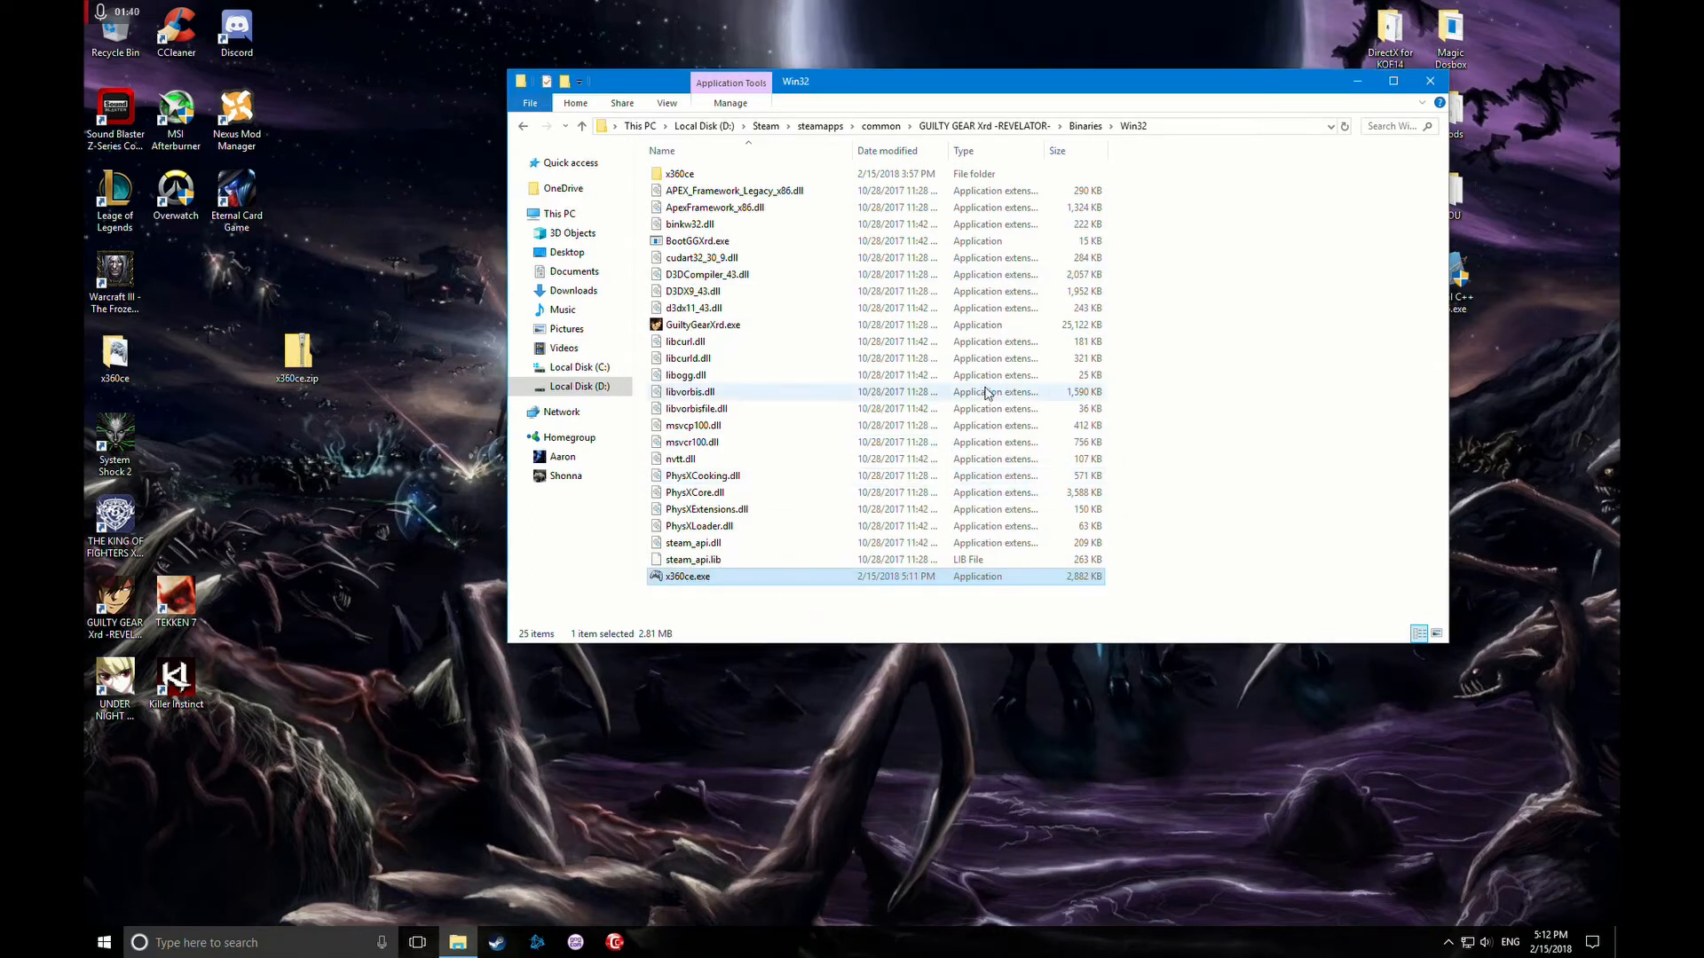
pyautogui.doubleClick(687, 575)
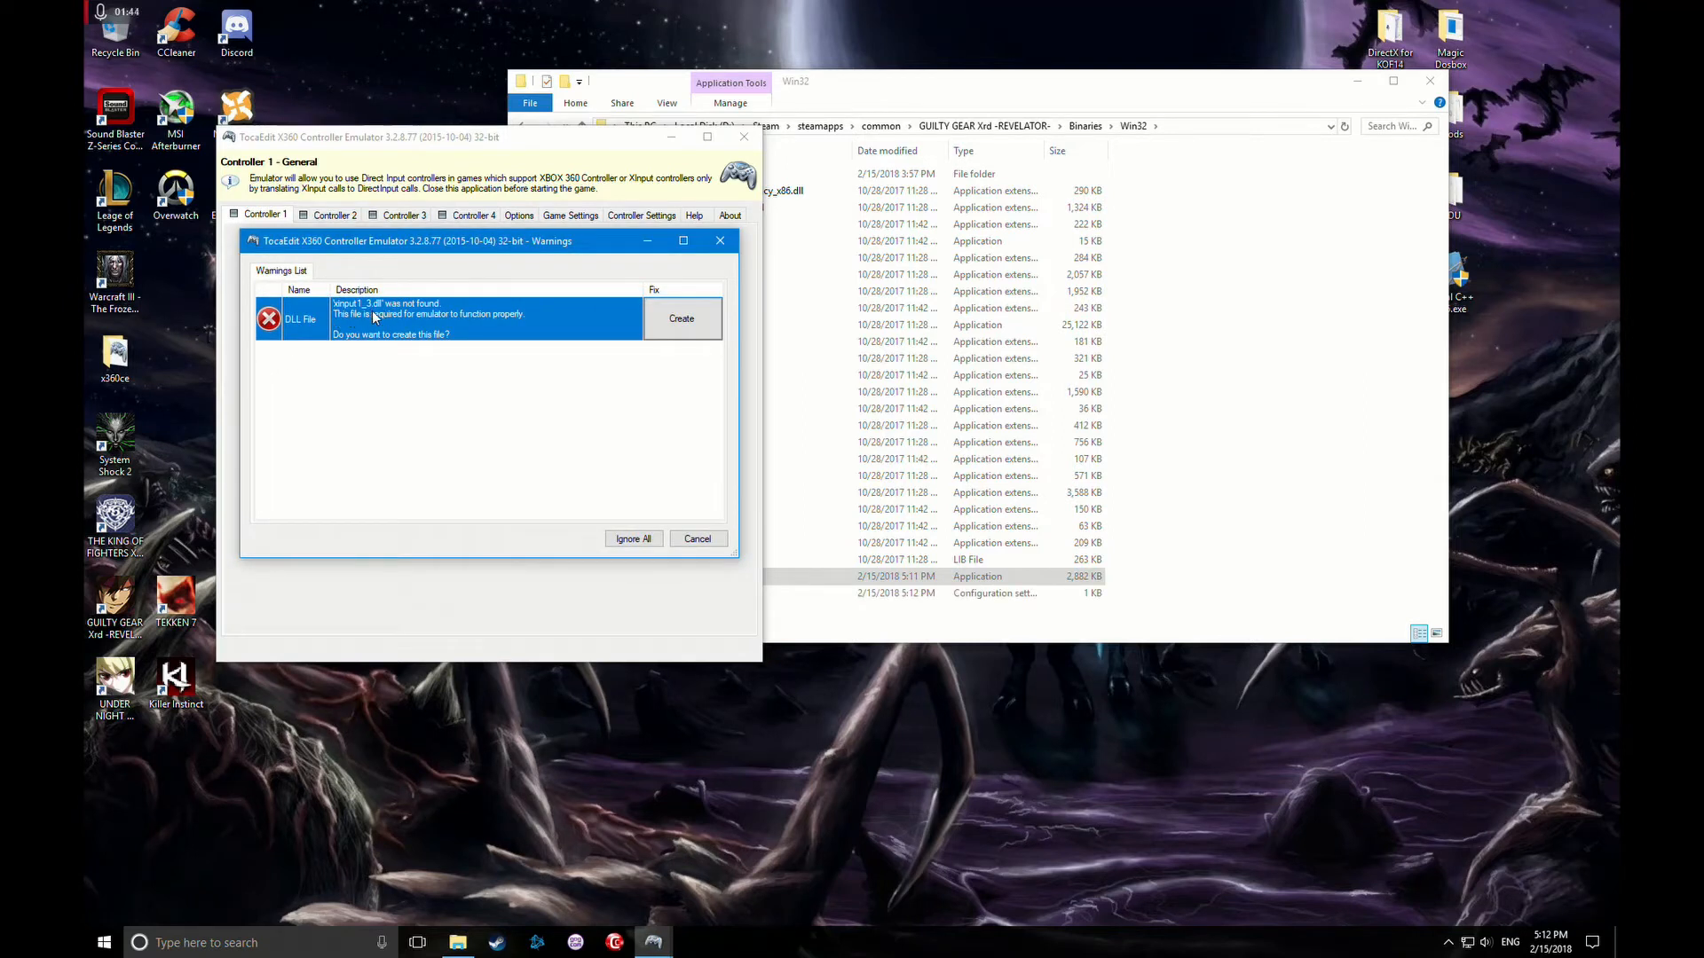
pyautogui.moveTo(358, 313)
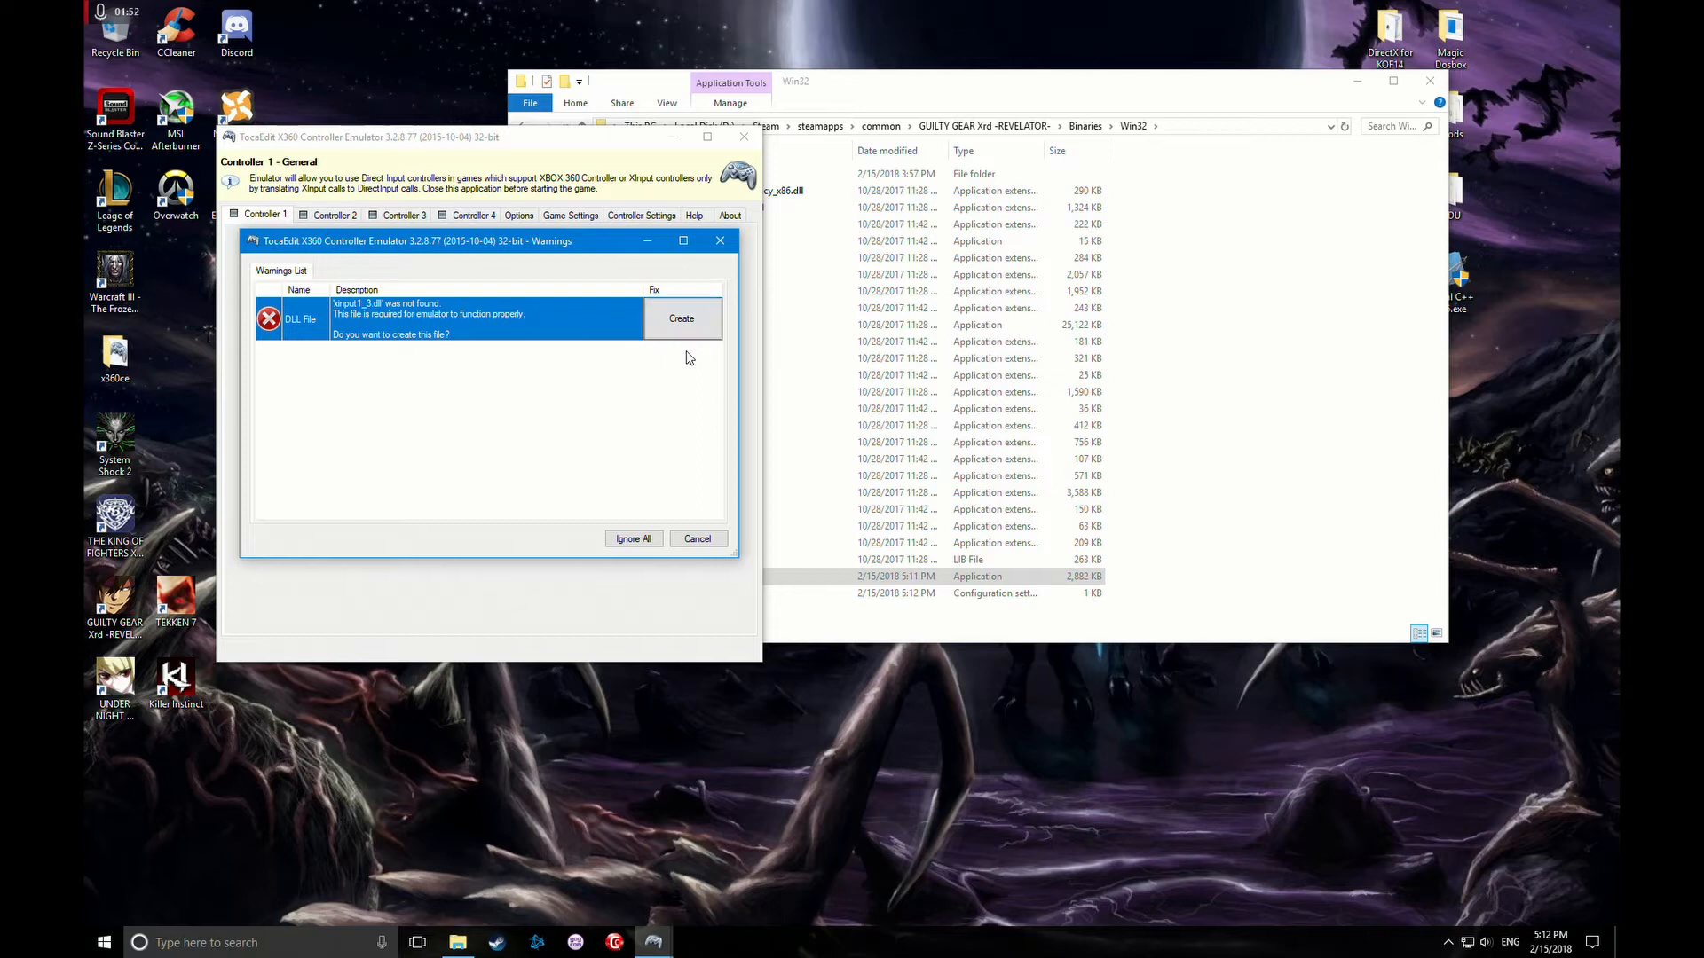
# - Create the missing xinput1_3.dll in the Win32 folder from the warning
pyautogui.click(681, 320)
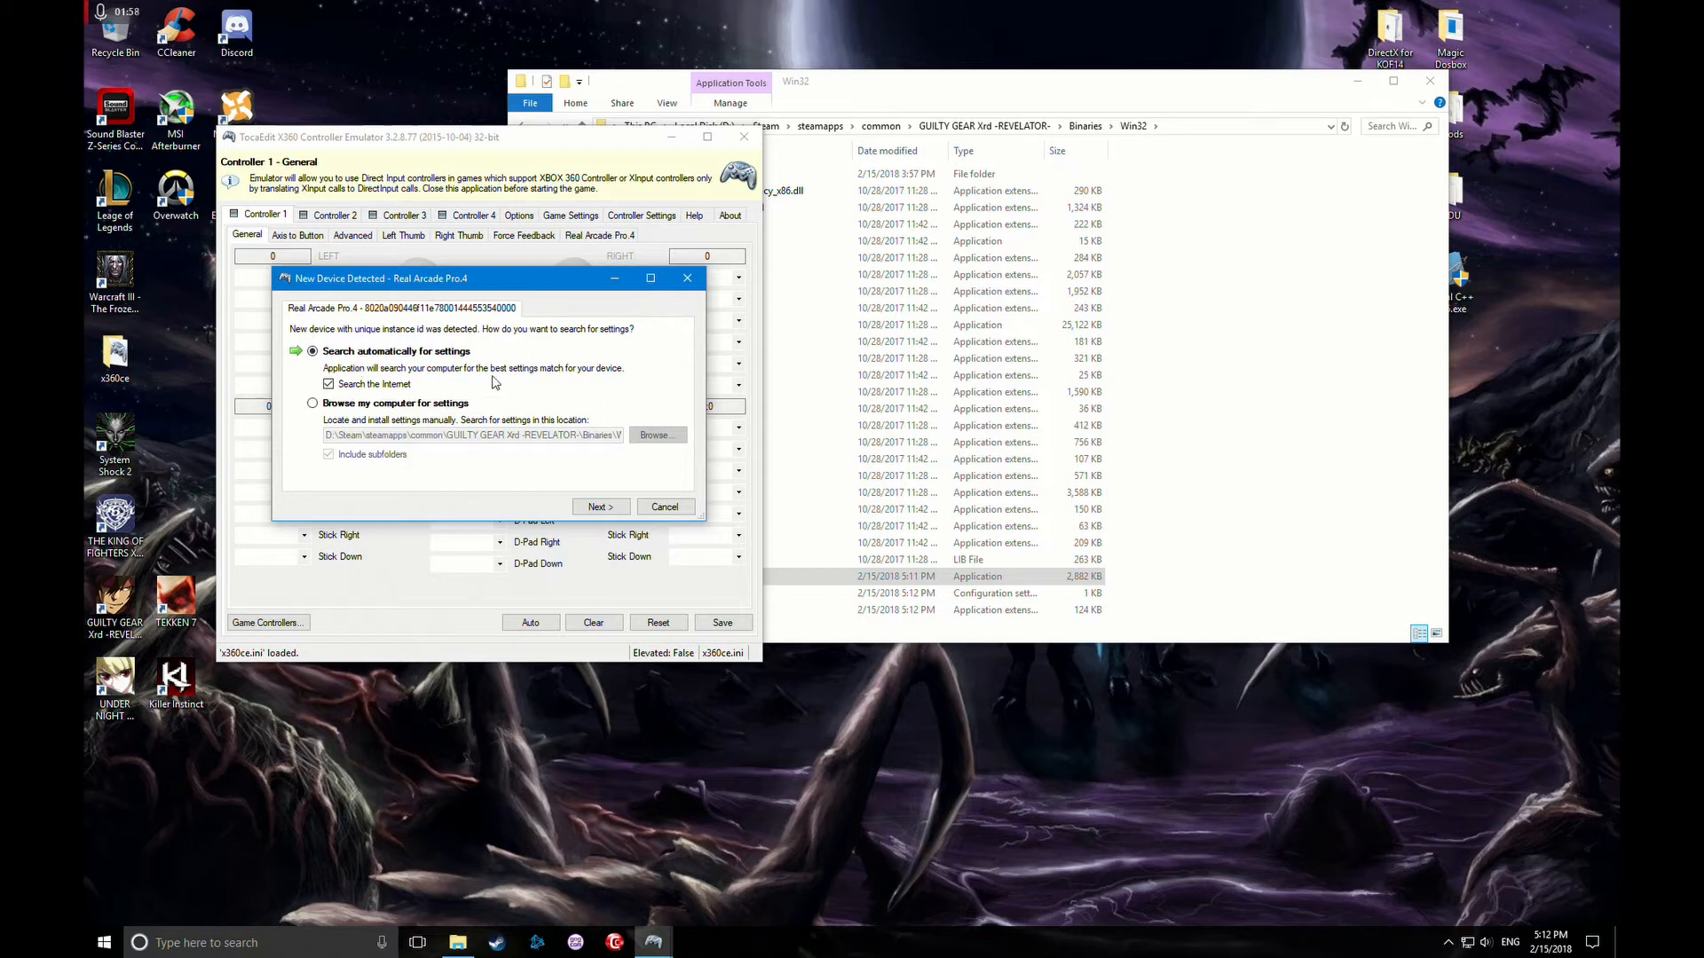
pyautogui.moveTo(628, 403)
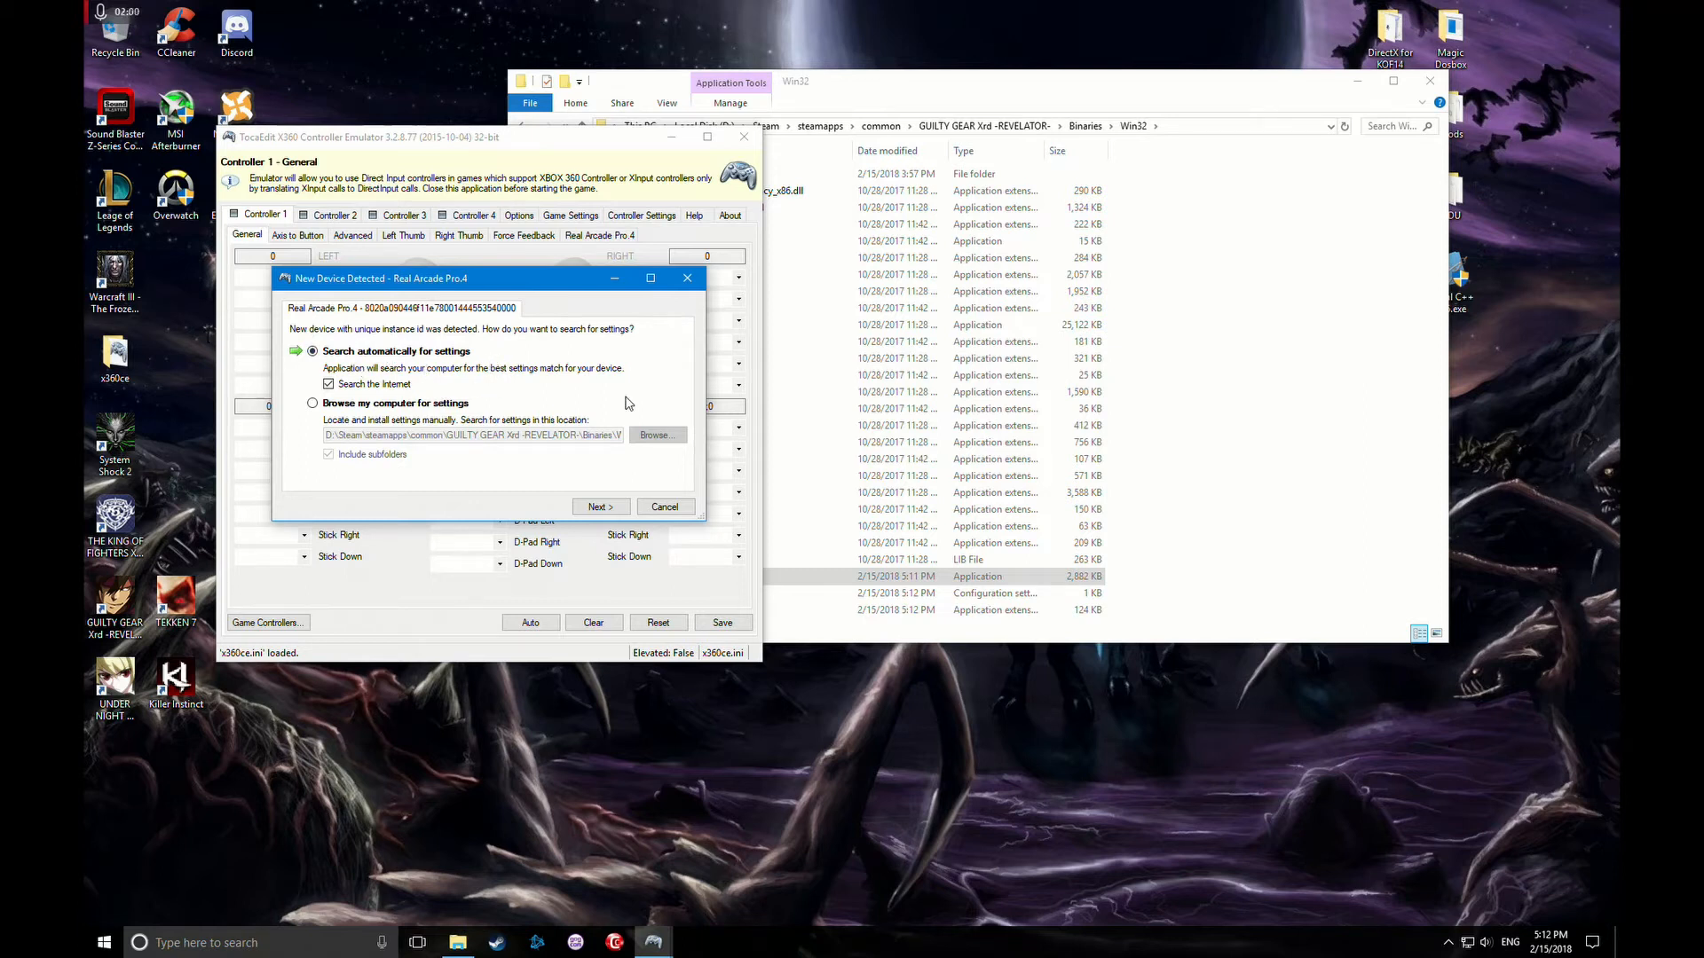
# - Auto-search and load the Killer Instinct settings for the Real Arcade Pro.4 stick
pyautogui.click(600, 508)
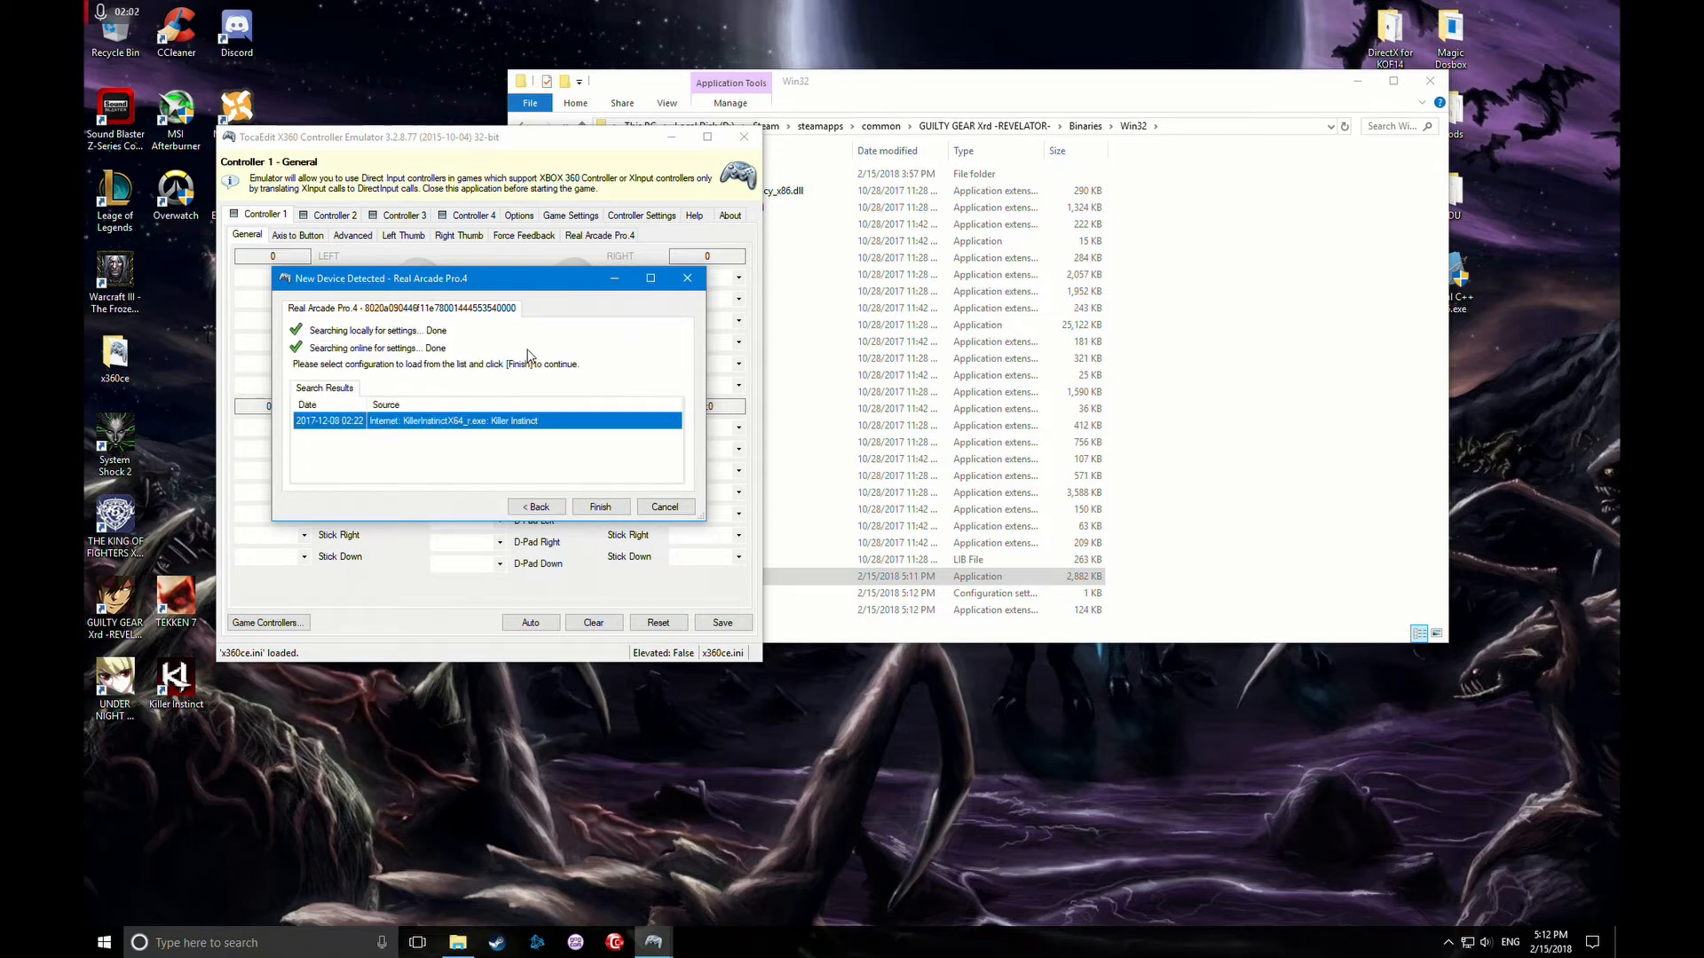
pyautogui.click(599, 507)
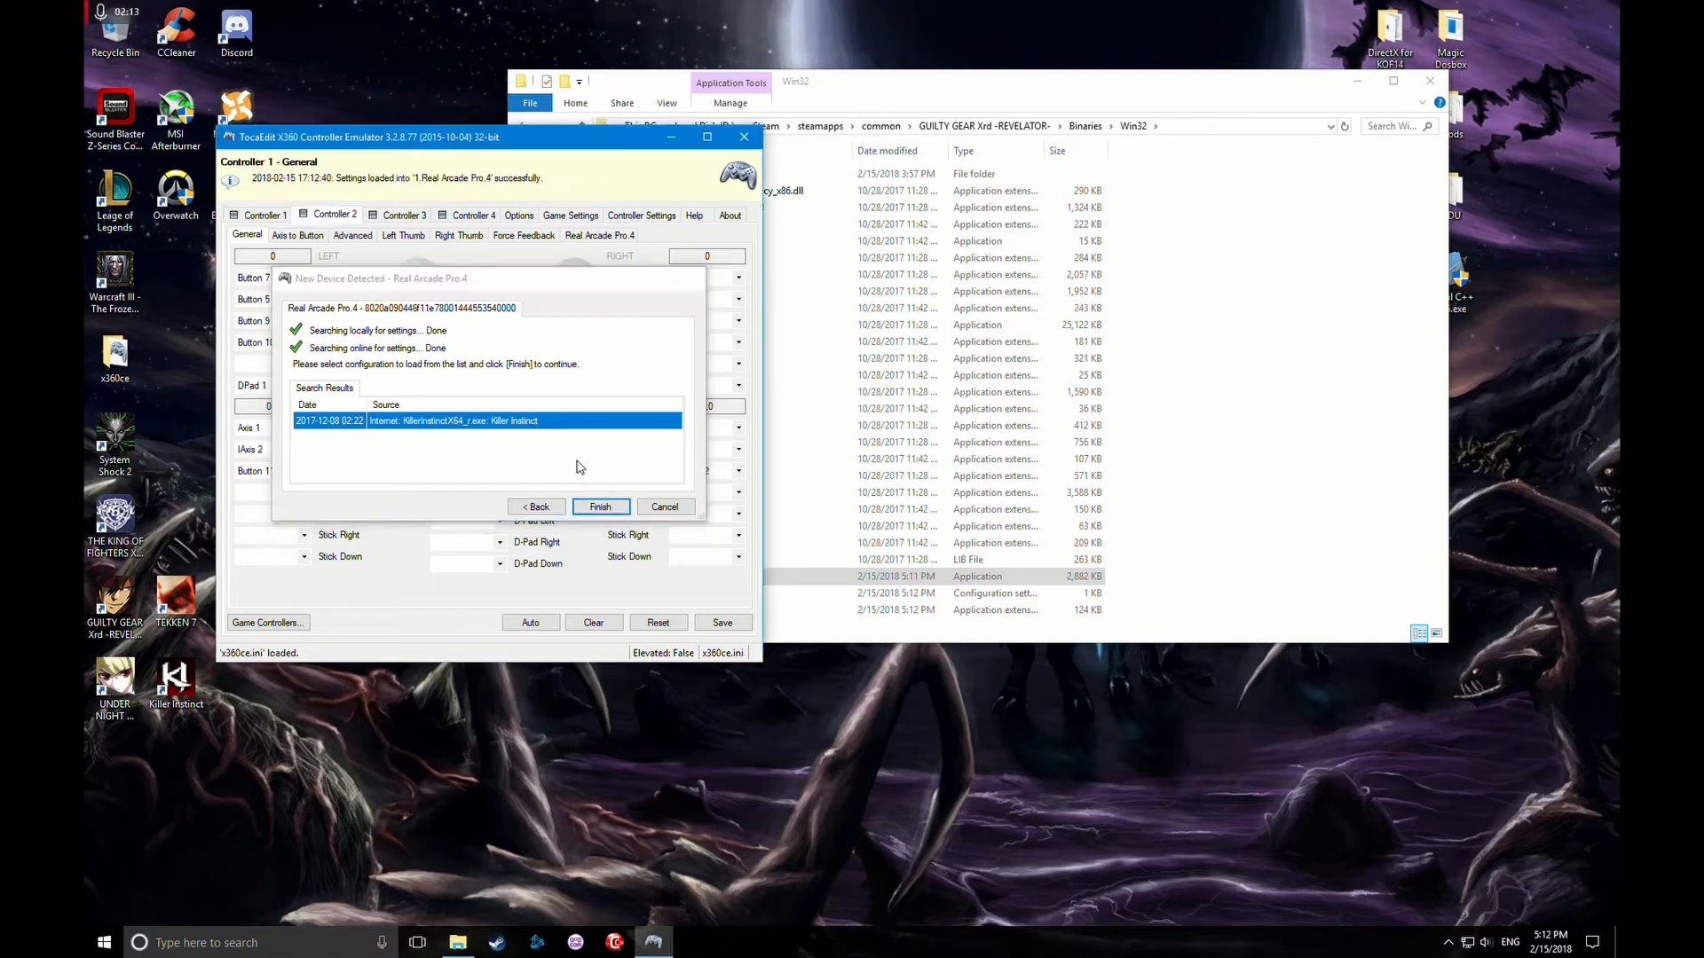
pyautogui.click(600, 508)
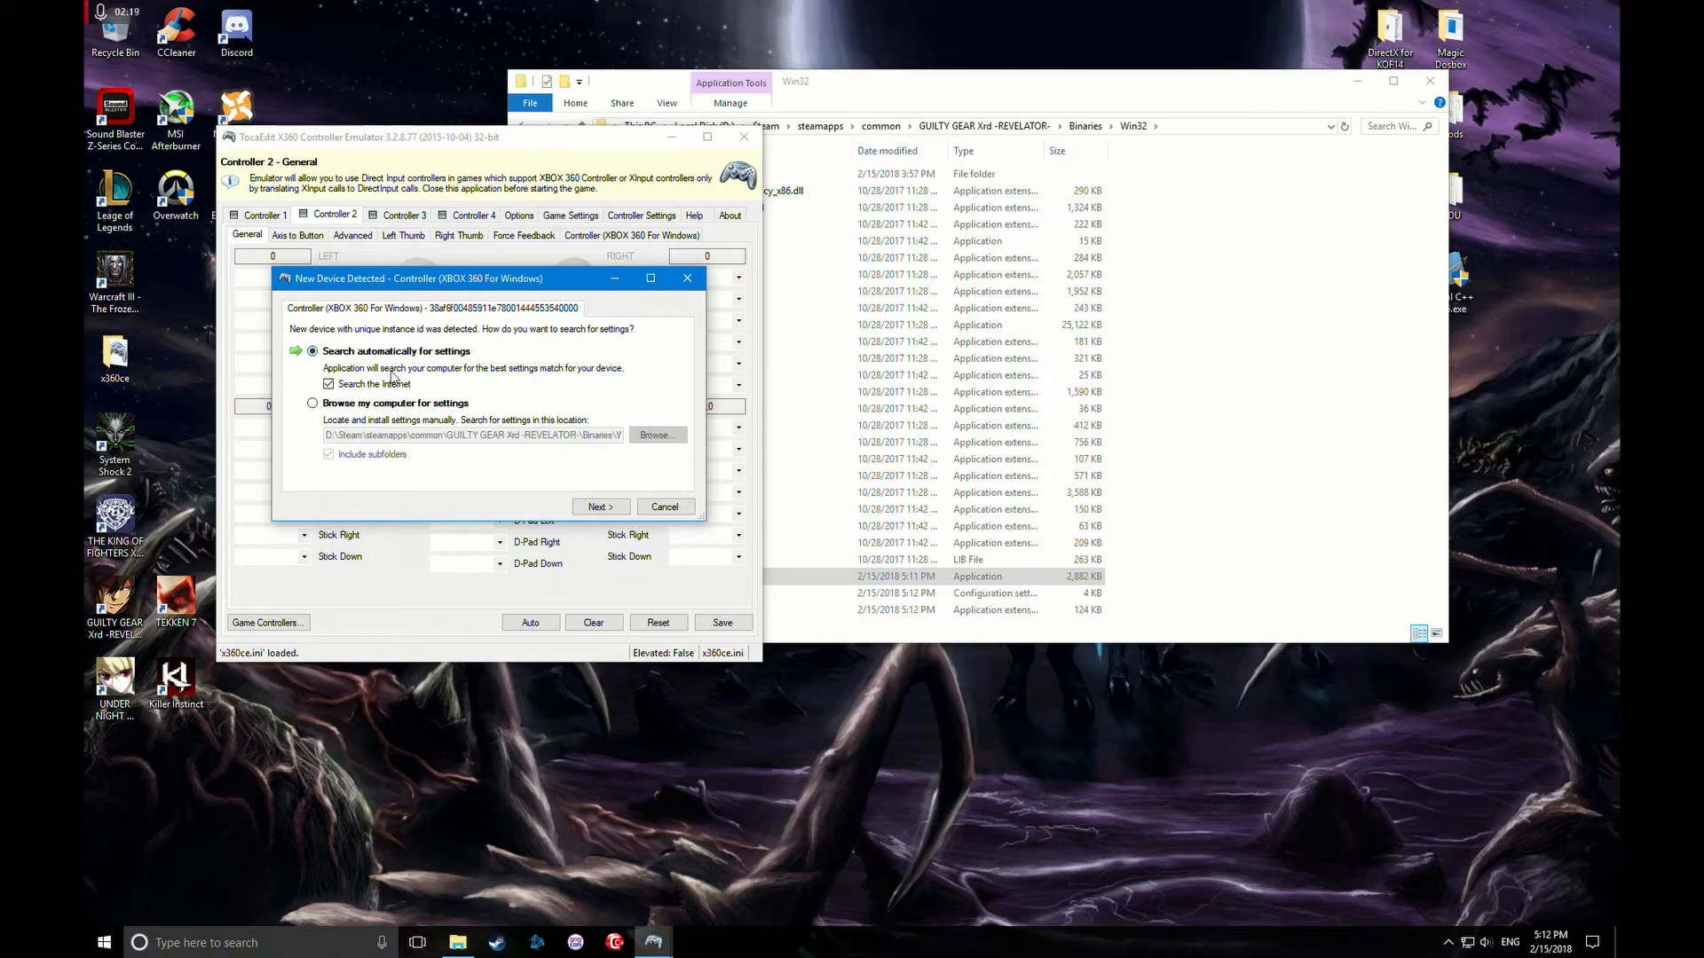
# - Auto-search and load the Killer Instinct settings for the Xbox 360 controller
pyautogui.click(600, 507)
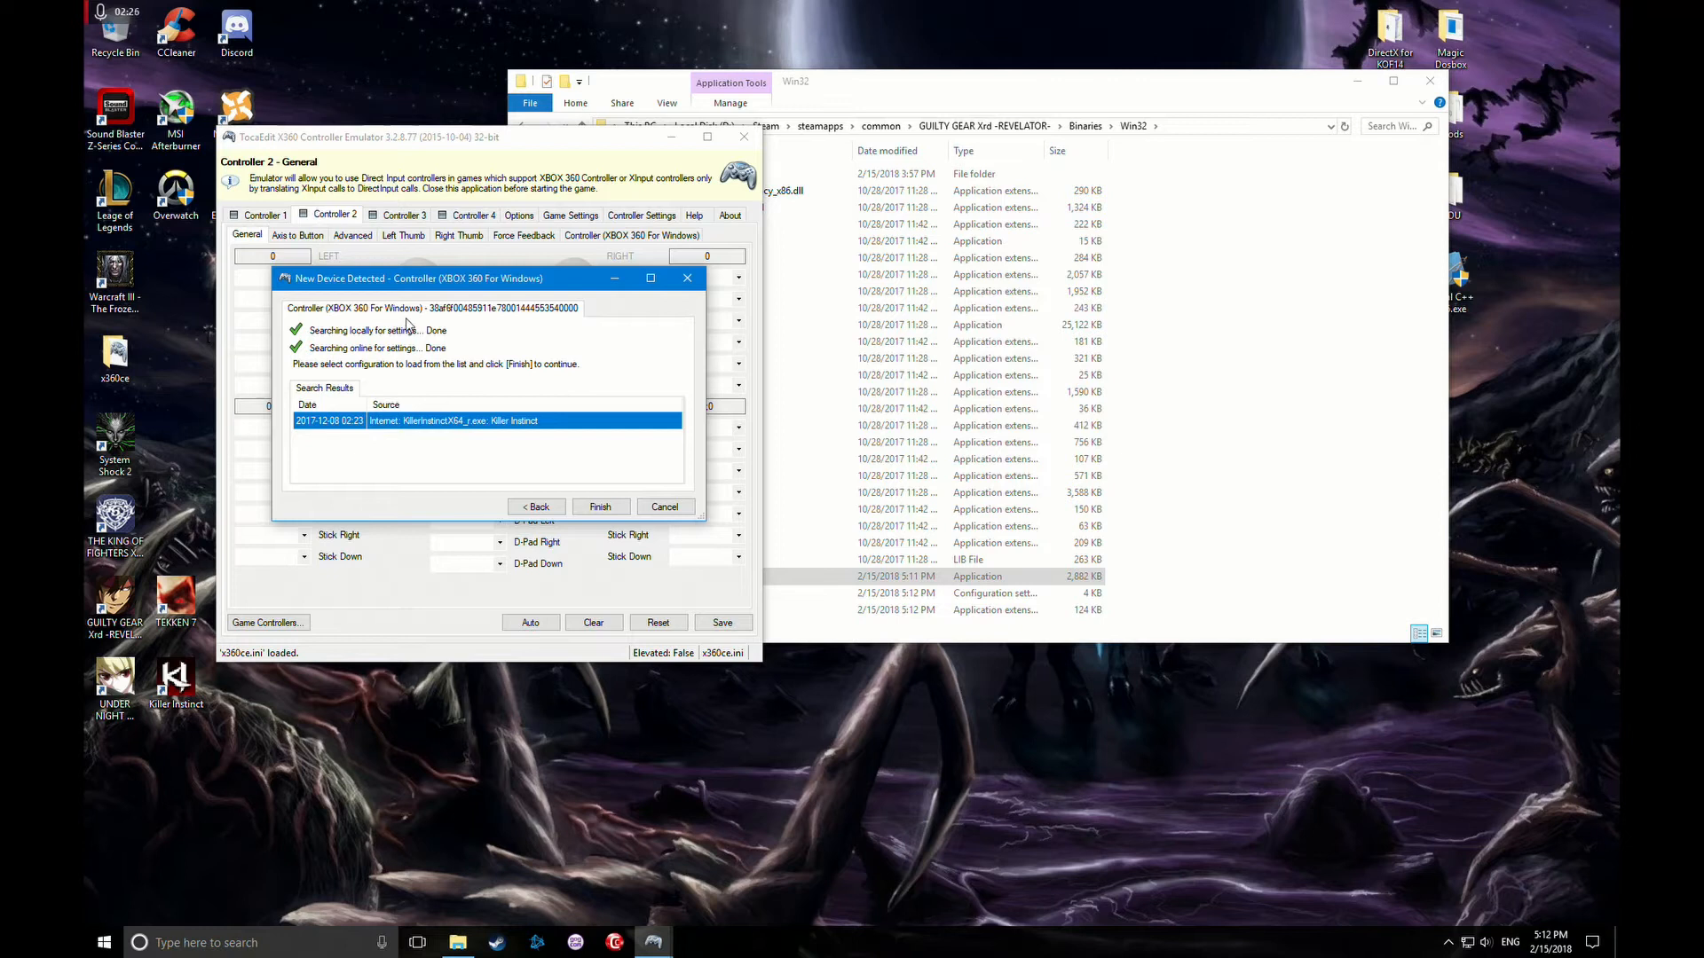
pyautogui.moveTo(682, 371)
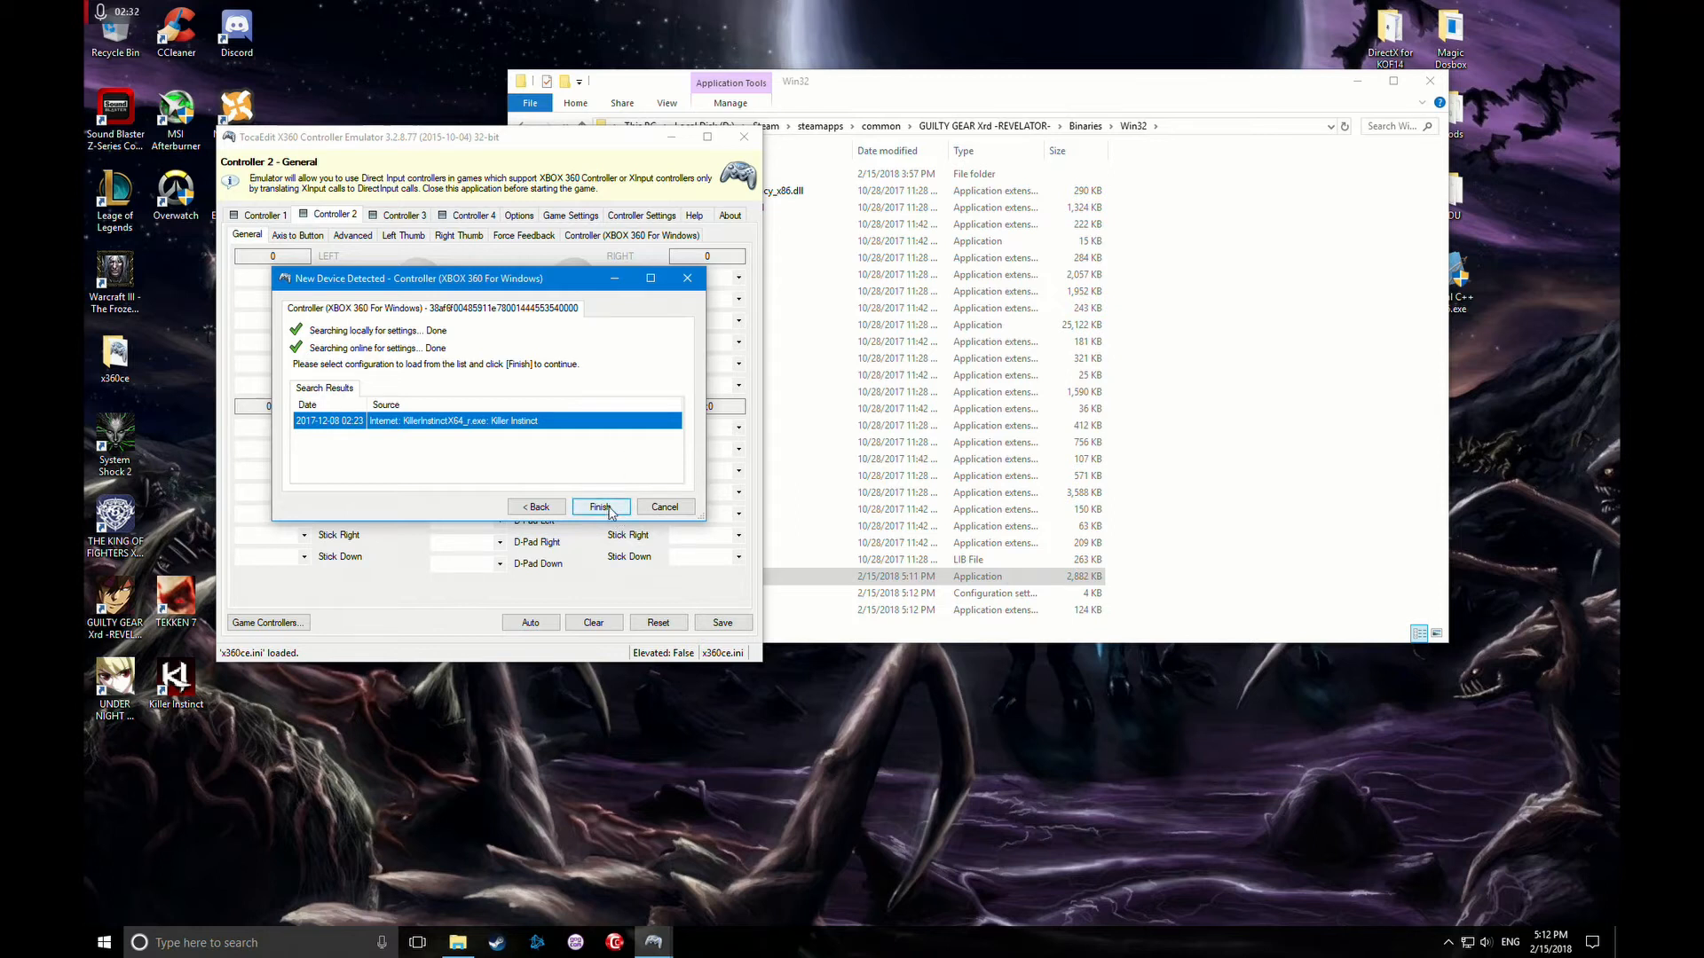
pyautogui.moveTo(593, 397)
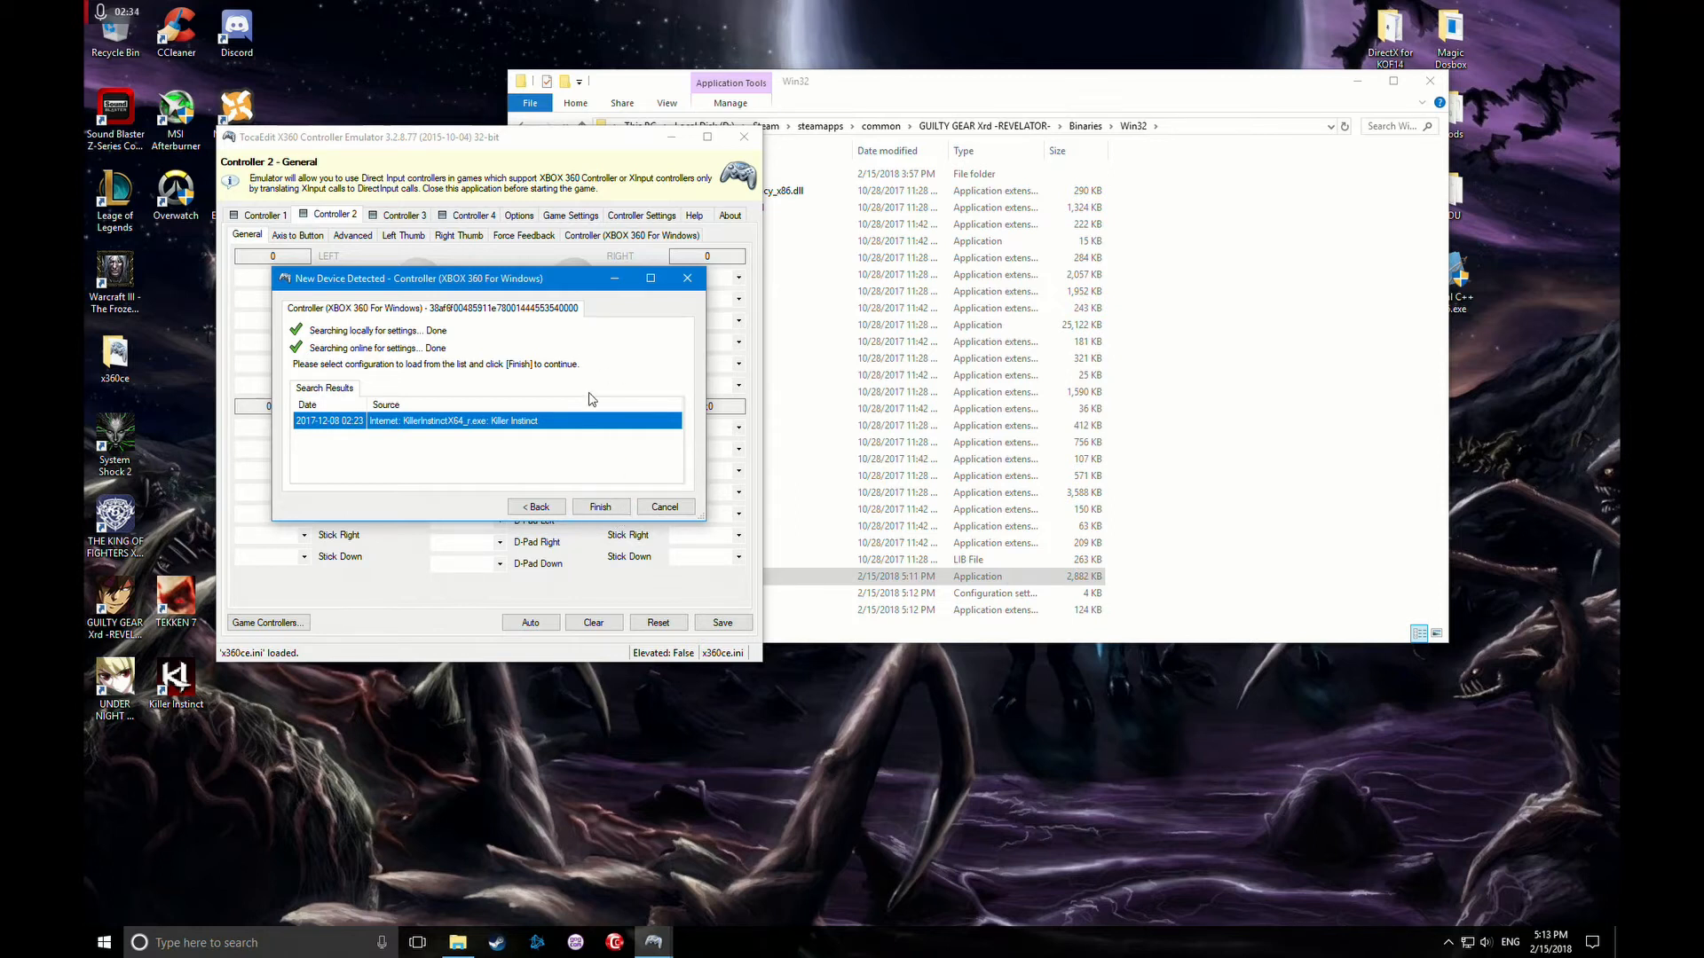
pyautogui.click(600, 508)
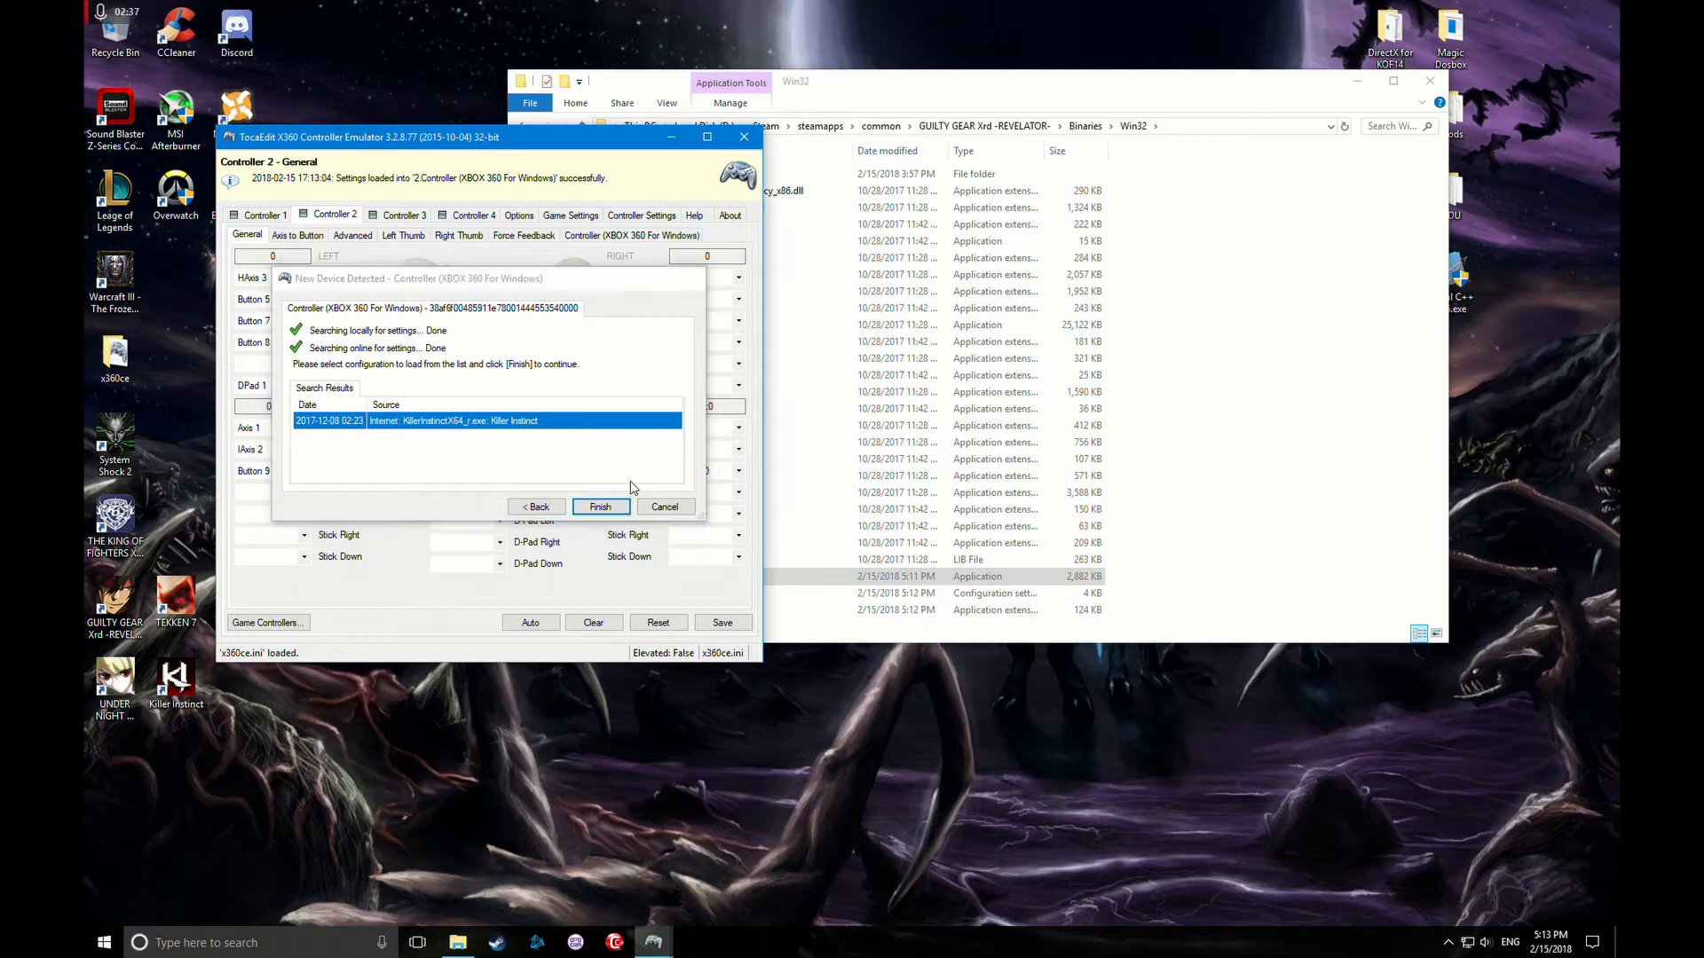
pyautogui.click(600, 508)
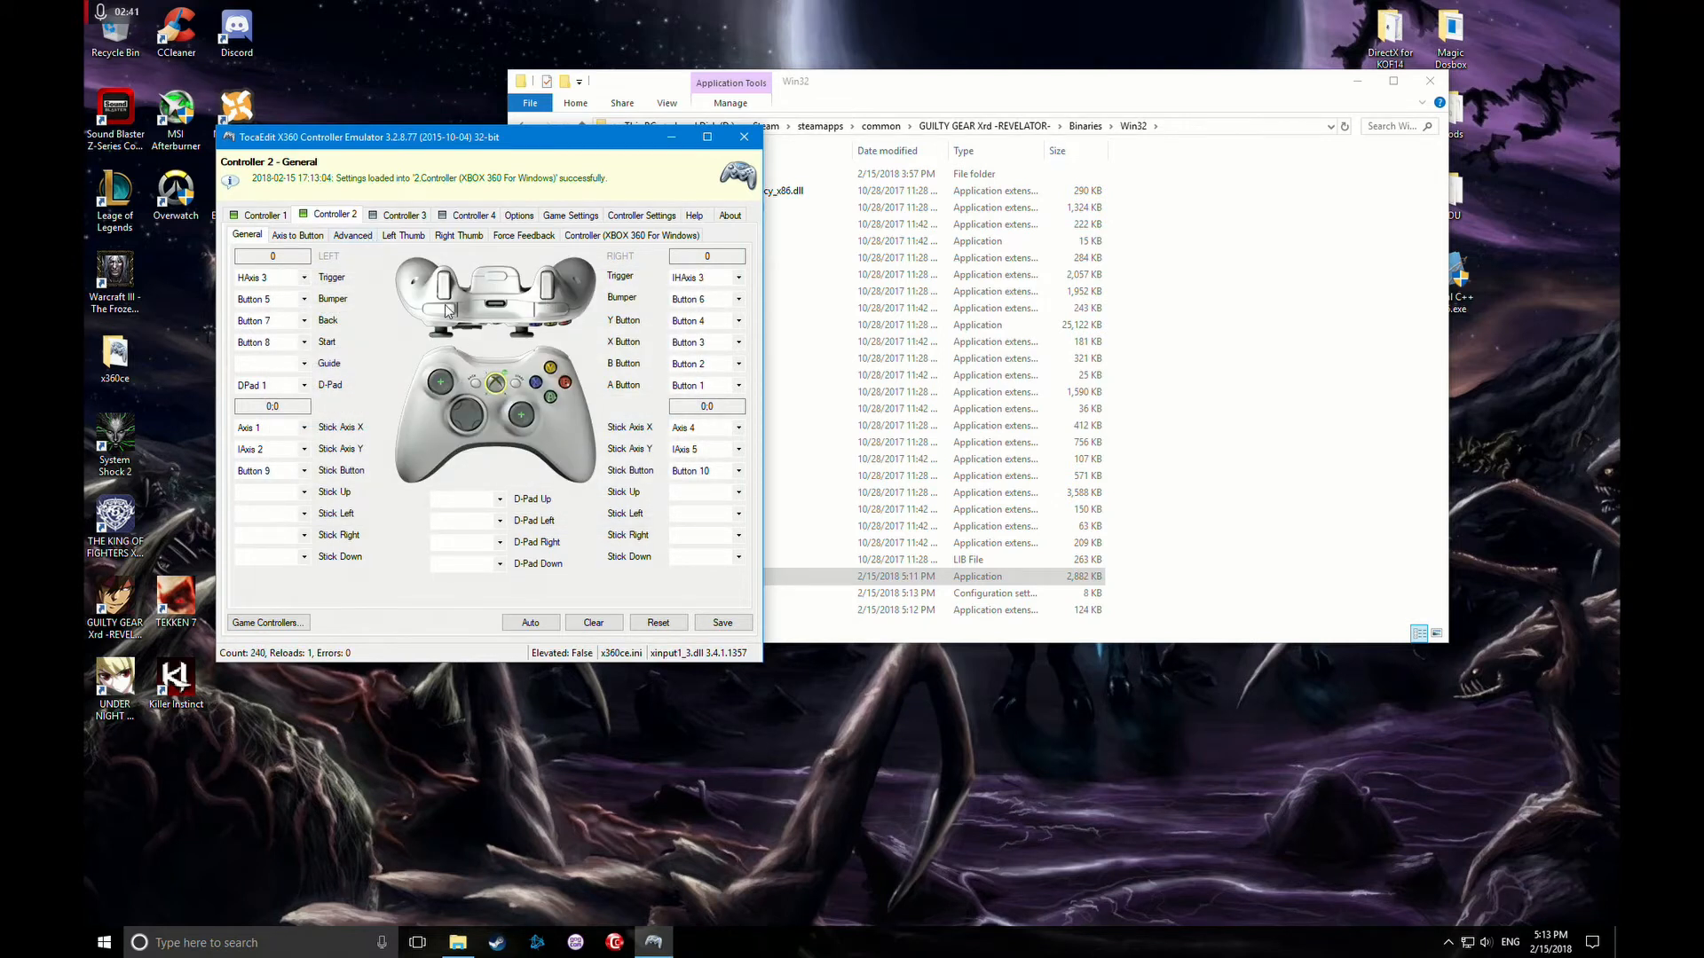
# - Save both controllers' mappings to the configuration file and review Controller 2
pyautogui.click(262, 215)
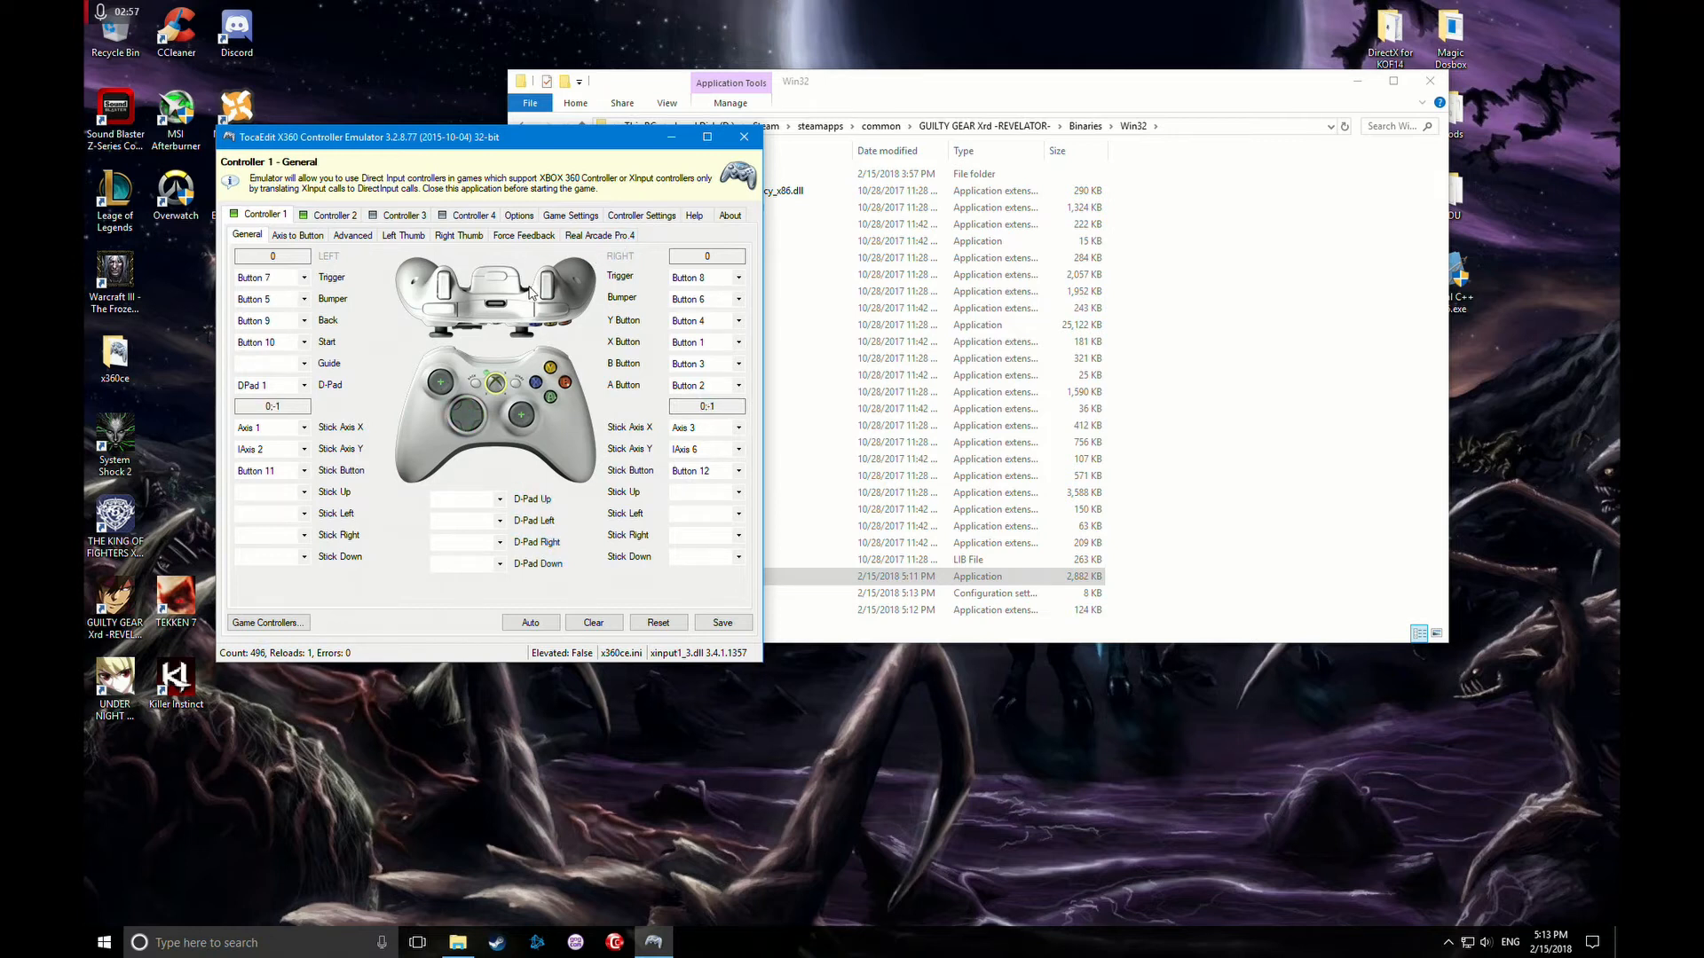
pyautogui.click(723, 623)
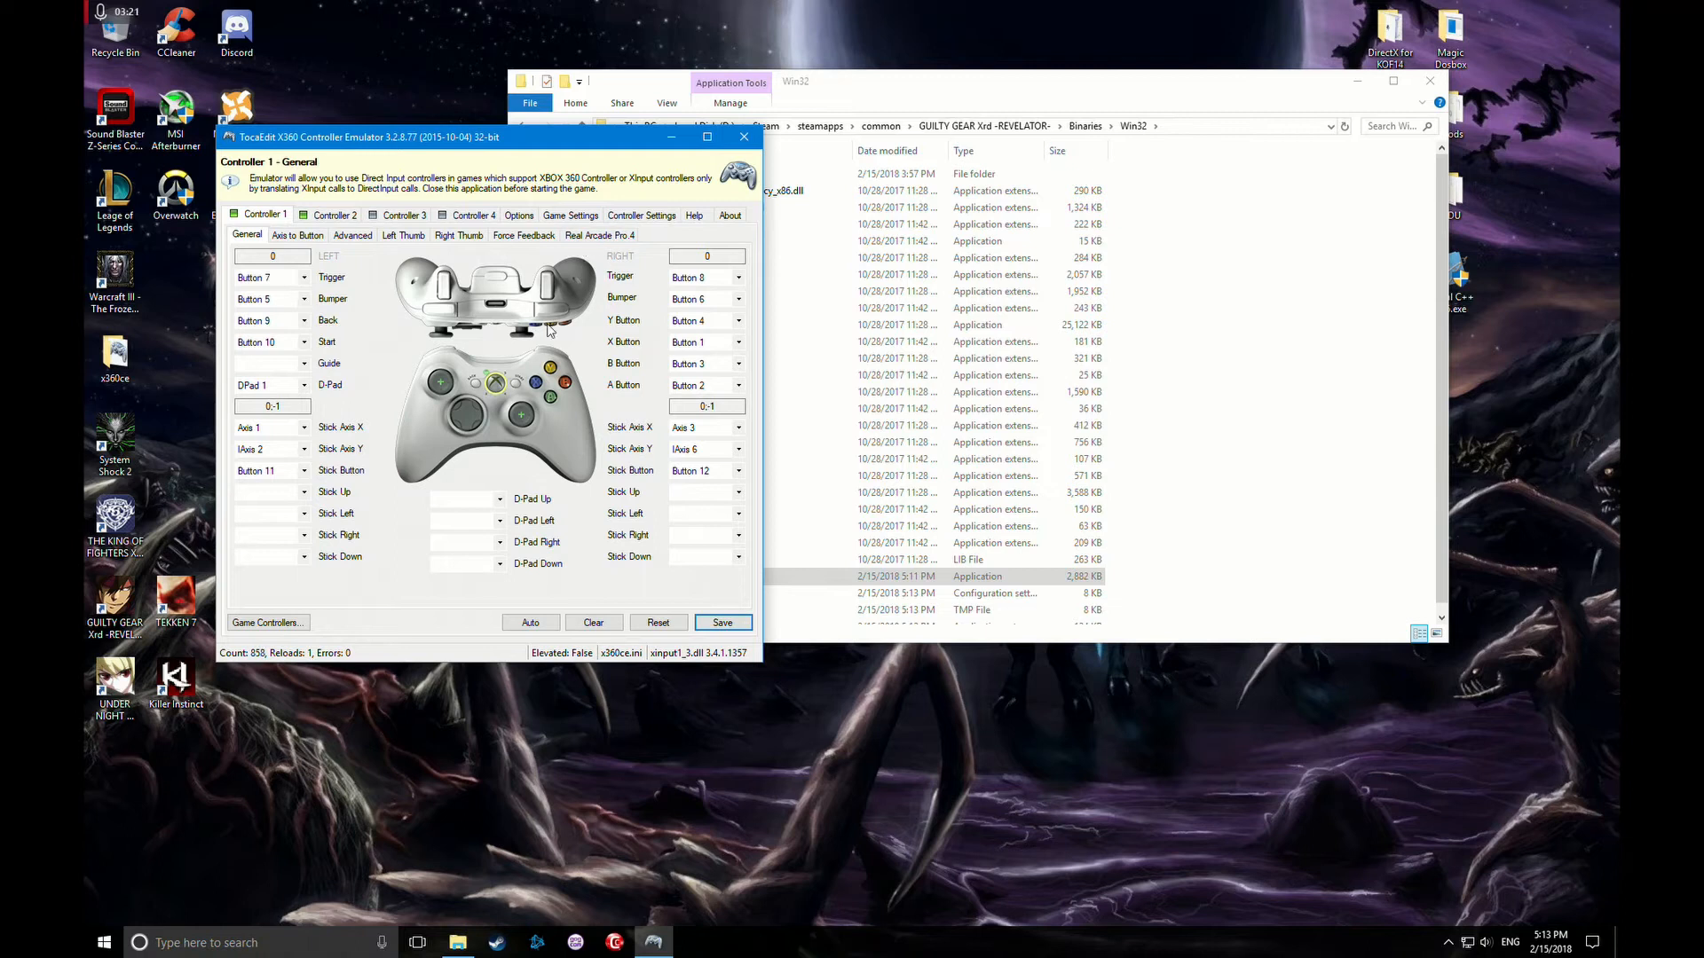
pyautogui.moveTo(586, 348)
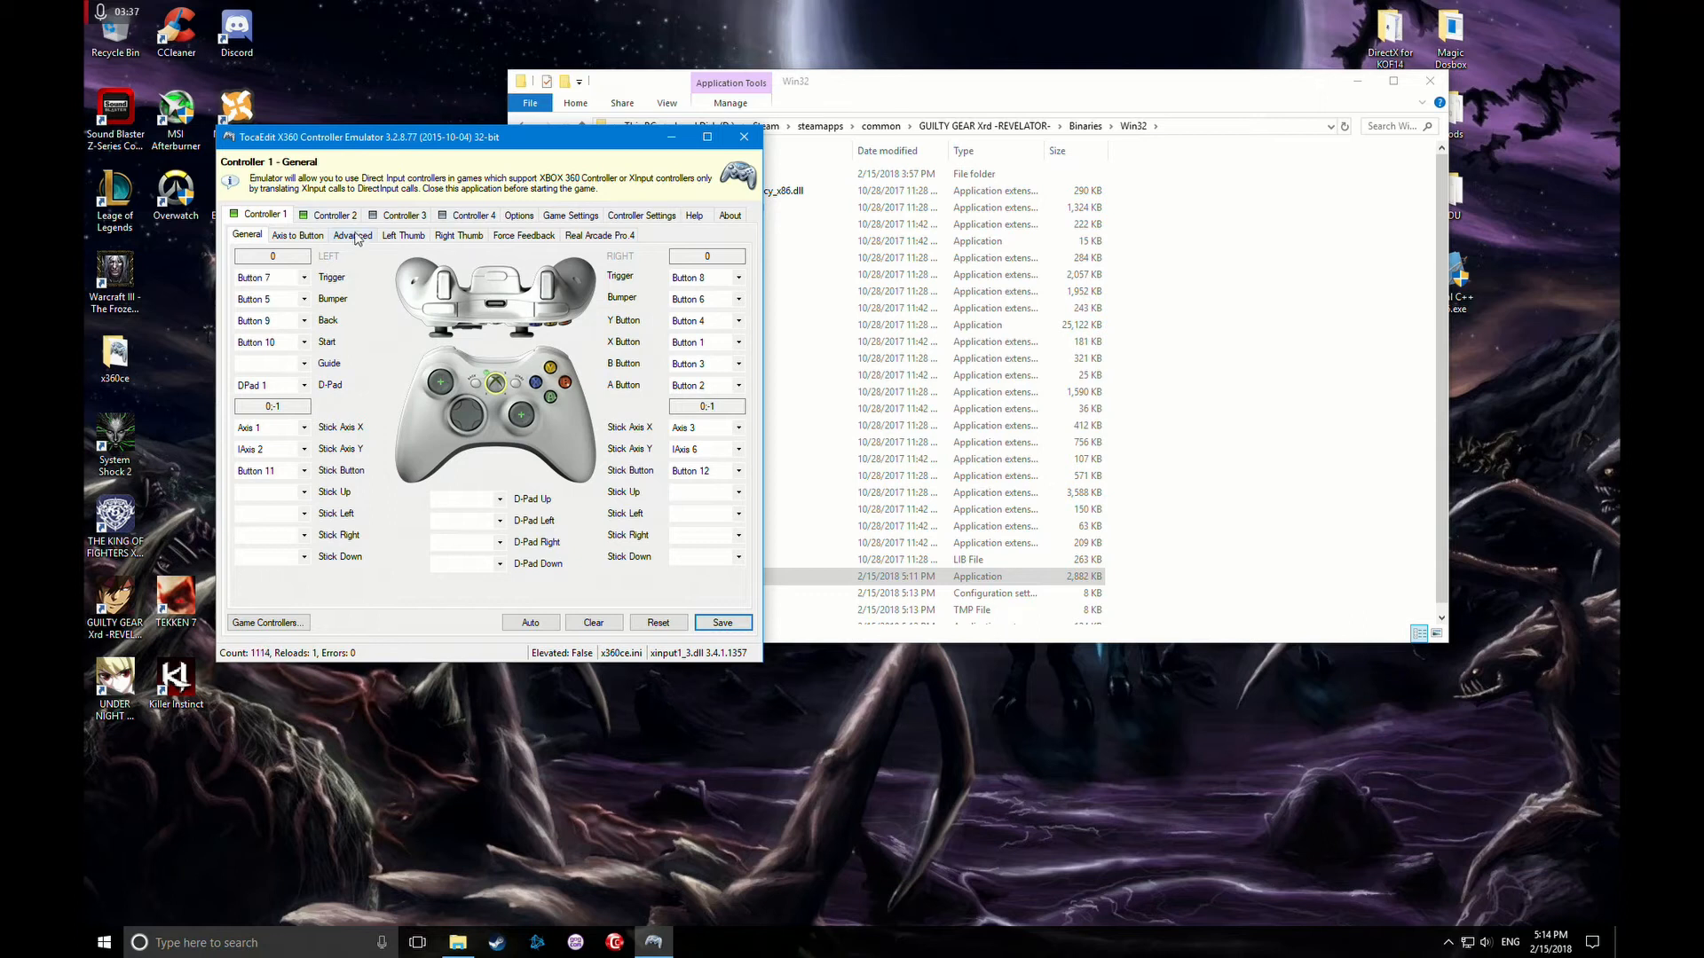
pyautogui.click(334, 215)
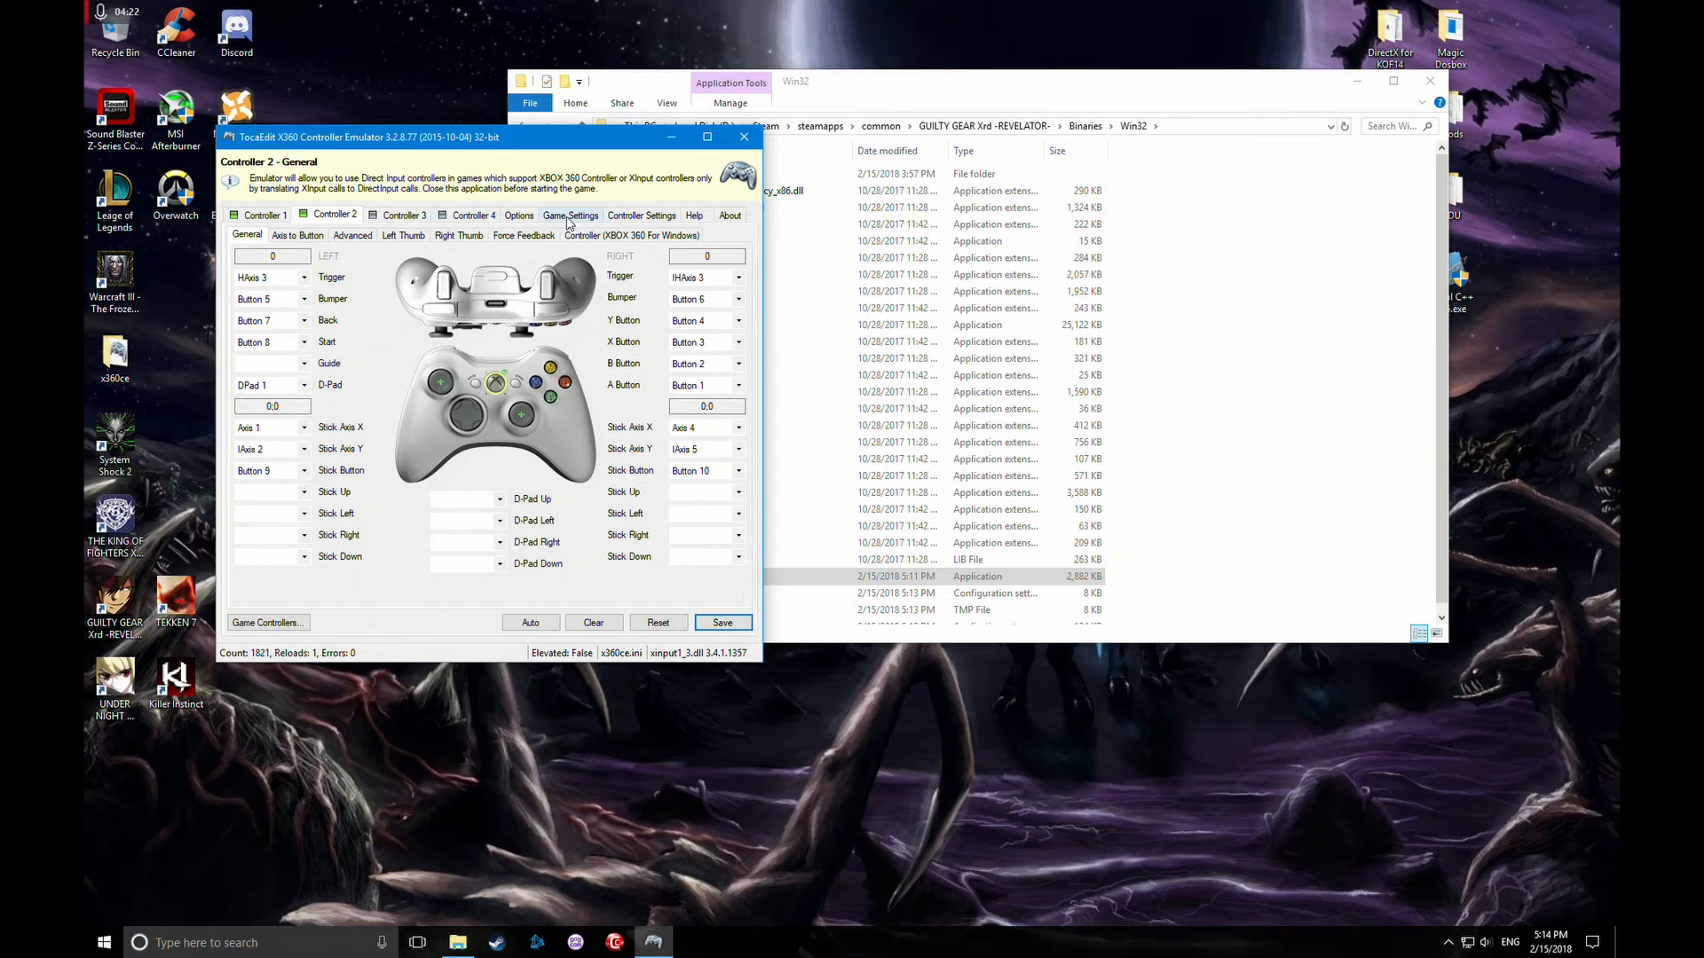
# - Browse My Game Settings and select the GuiltyGearXrd.exe entry
pyautogui.click(570, 214)
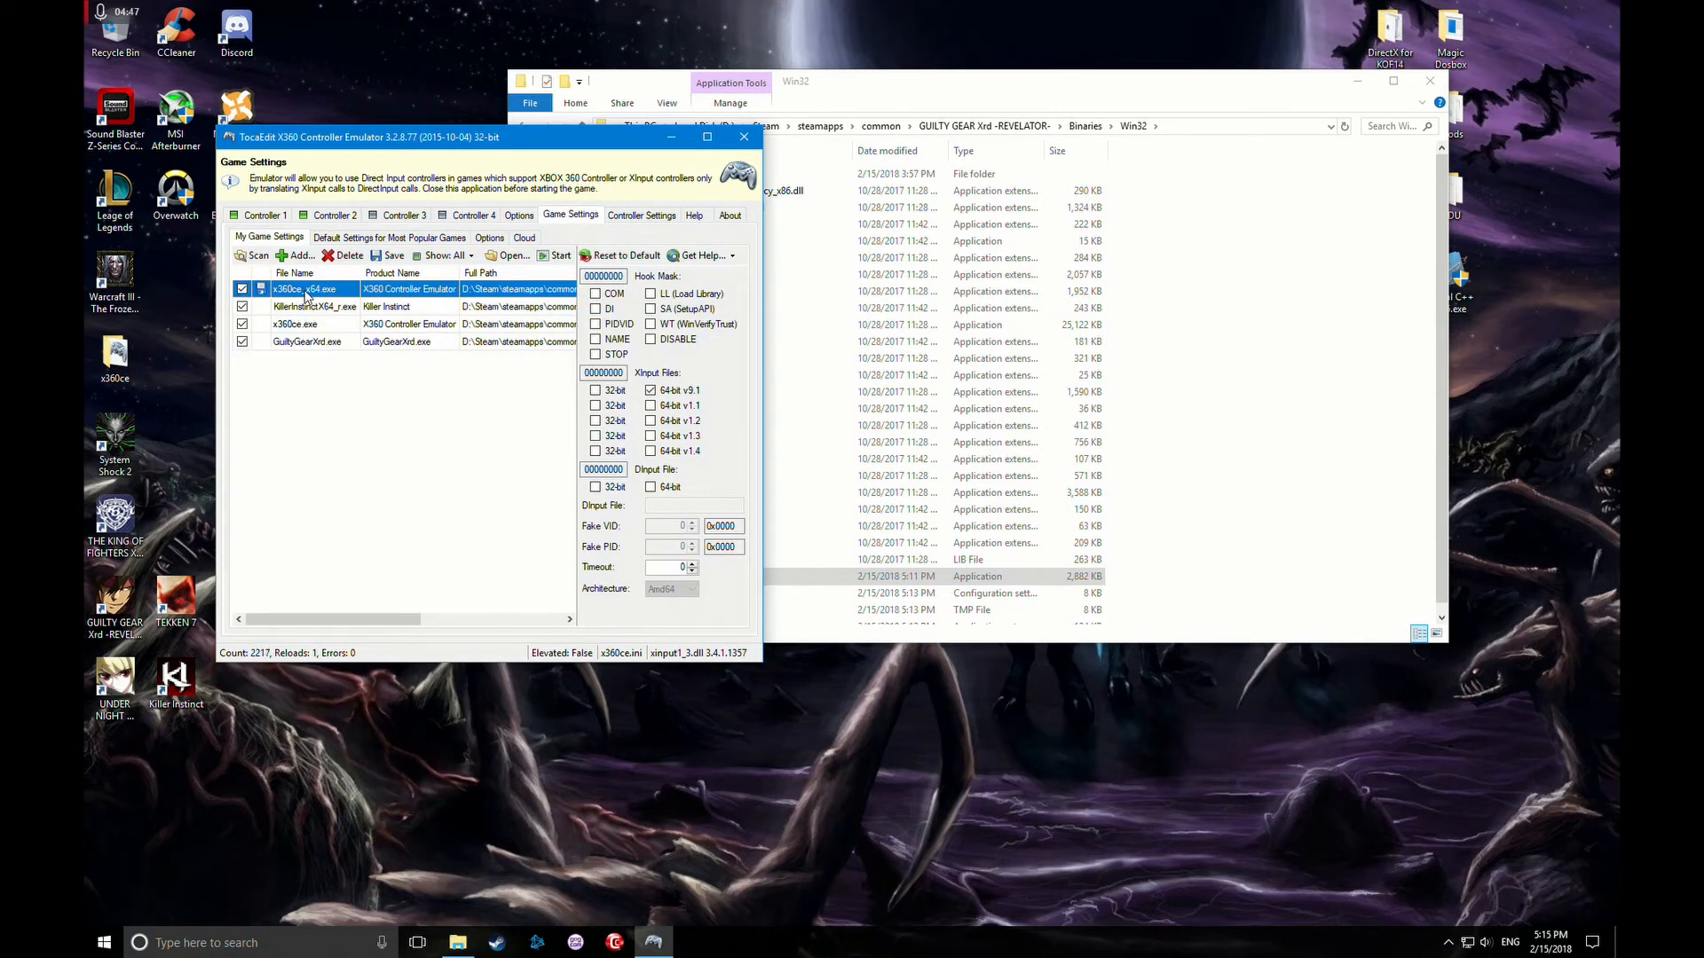
pyautogui.click(306, 305)
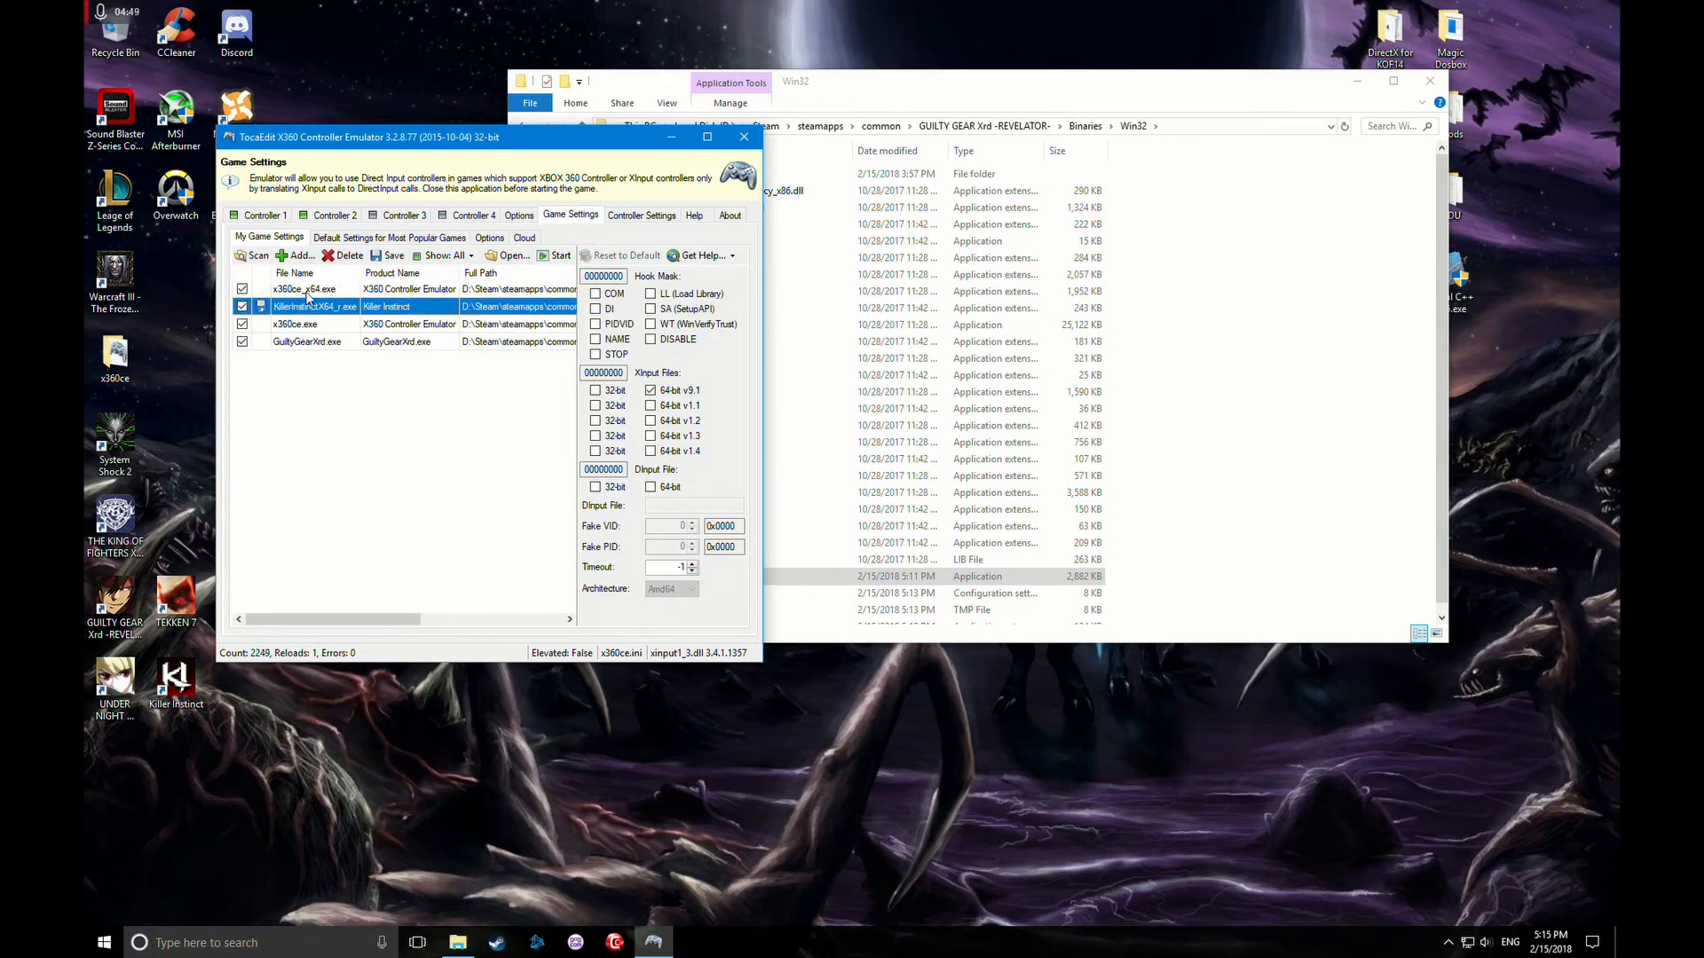
pyautogui.click(294, 323)
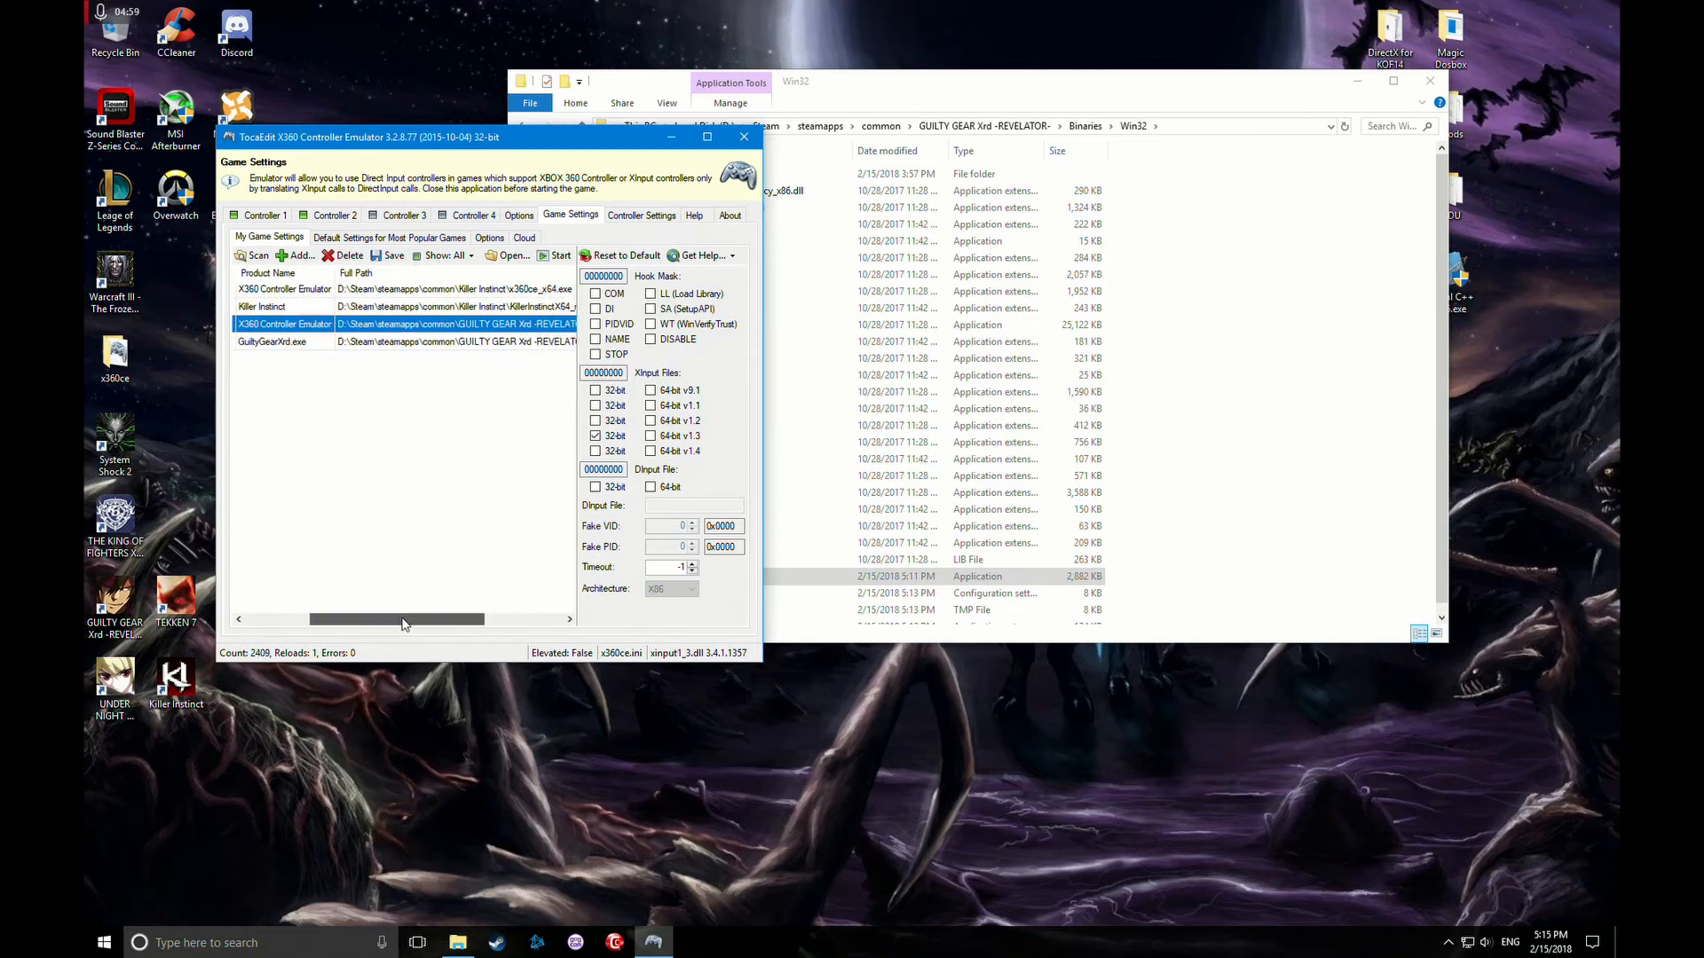
pyautogui.moveTo(396, 617); pyautogui.dragTo(445, 617)
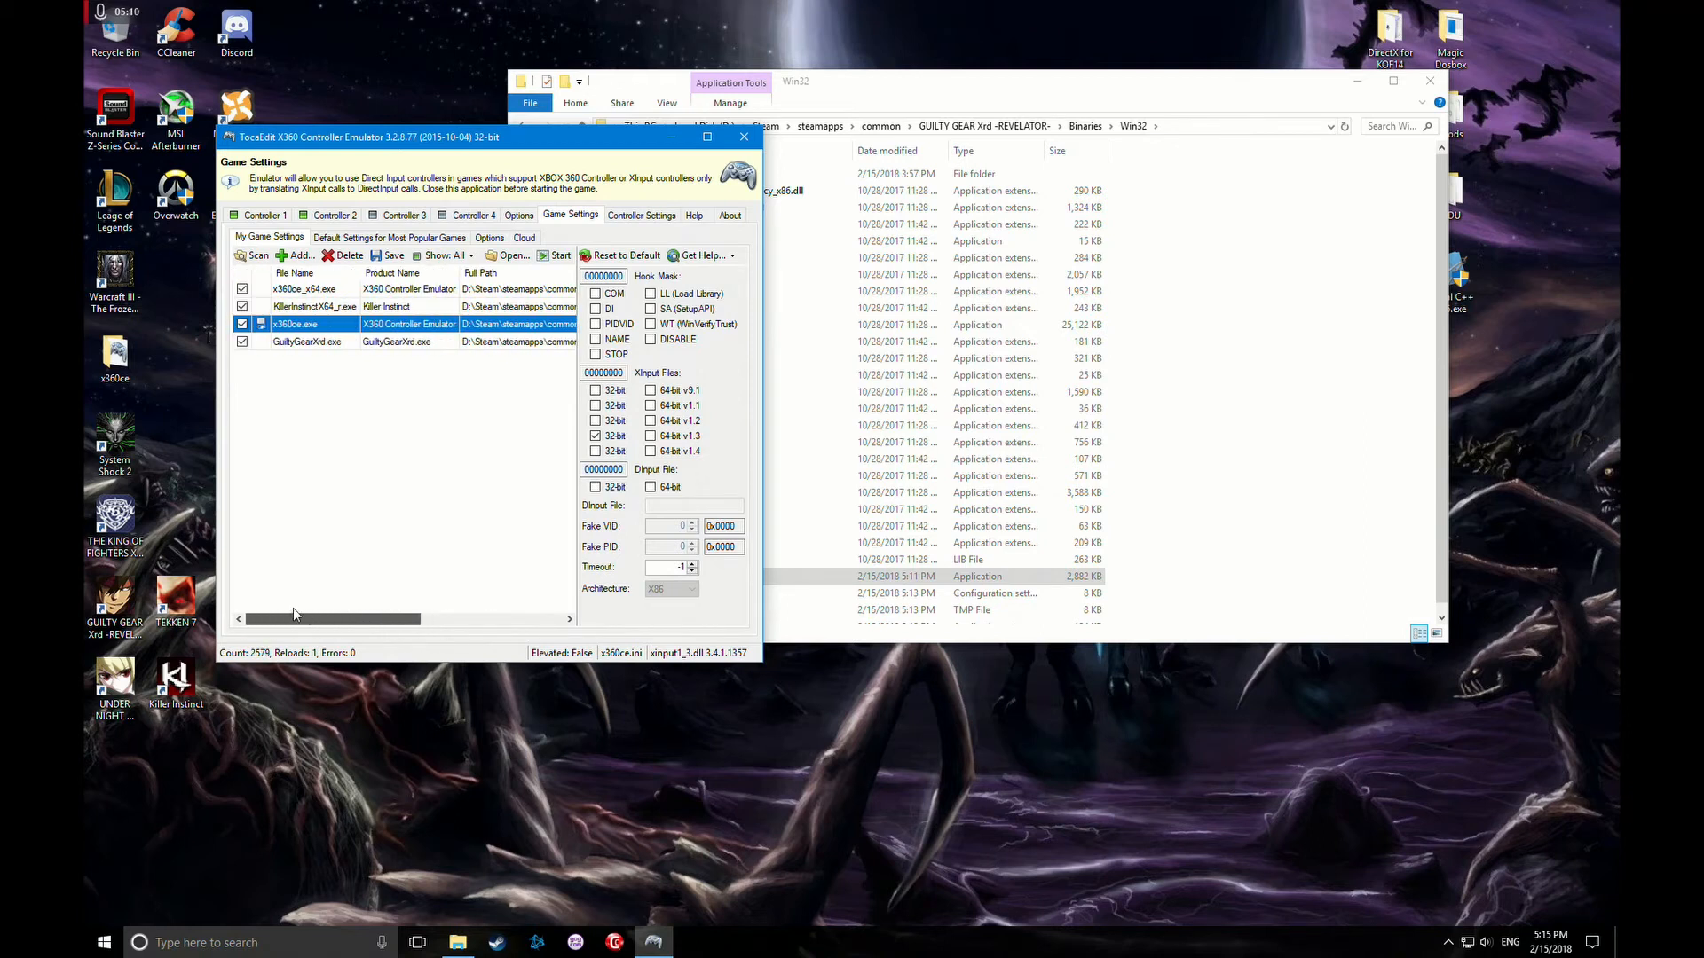
pyautogui.click(306, 343)
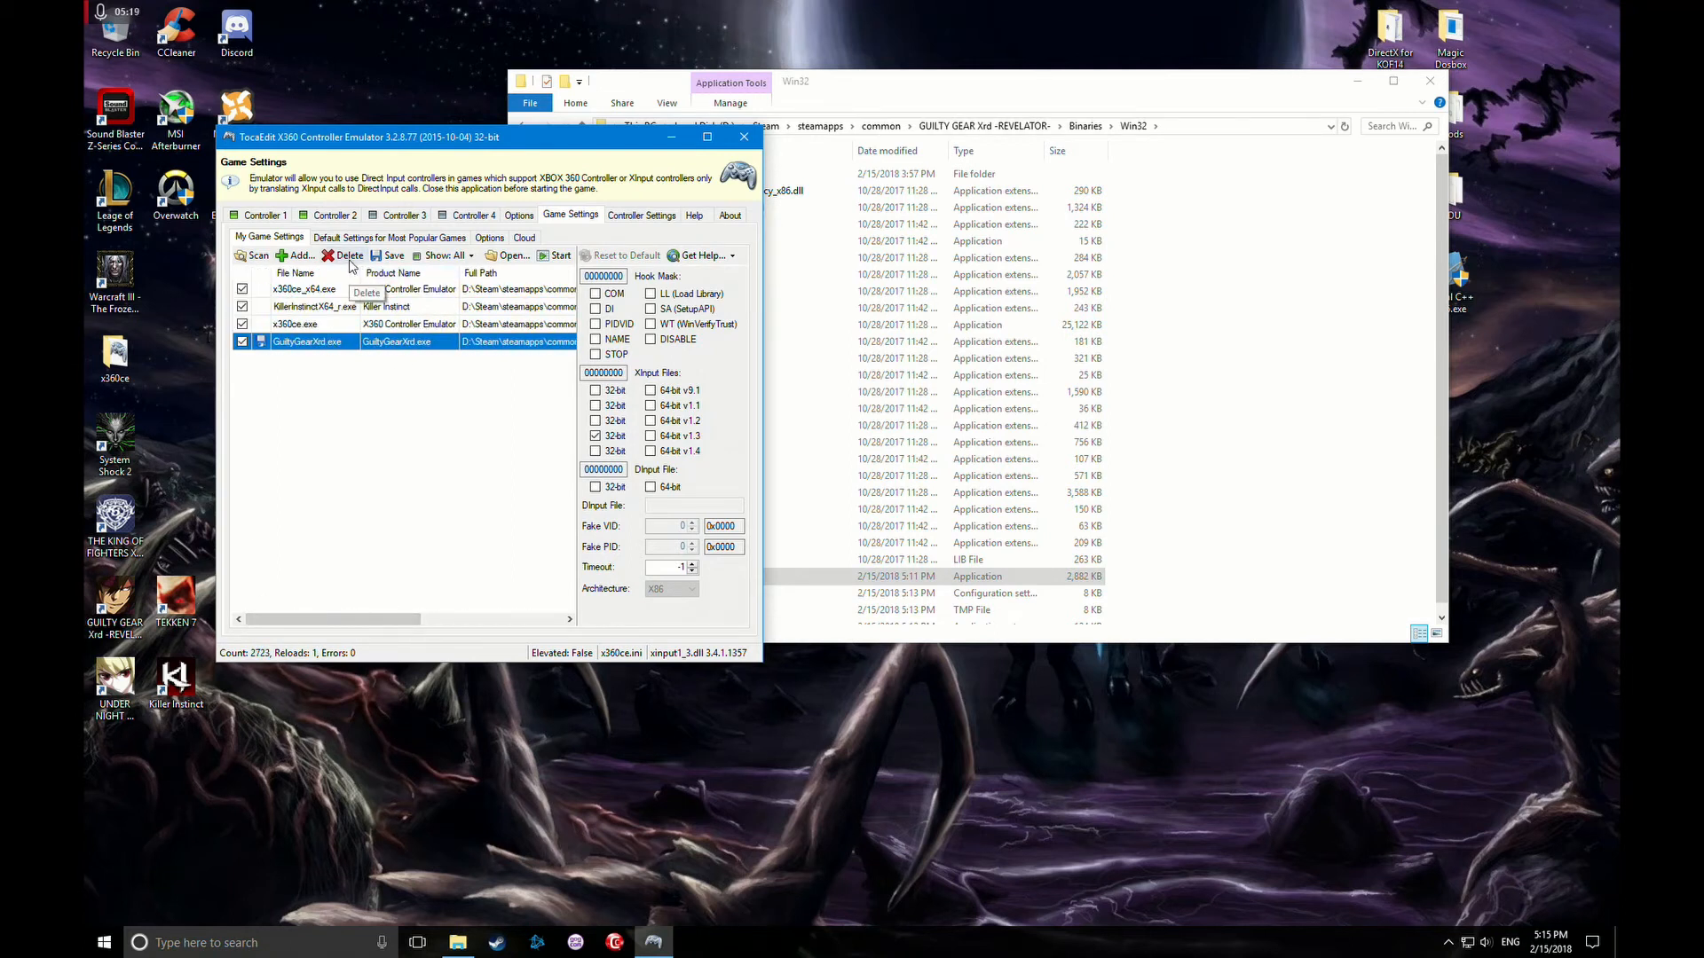
# - Delete the GuiltyGearXrd.exe entry, leaving three programs listed
pyautogui.click(344, 256)
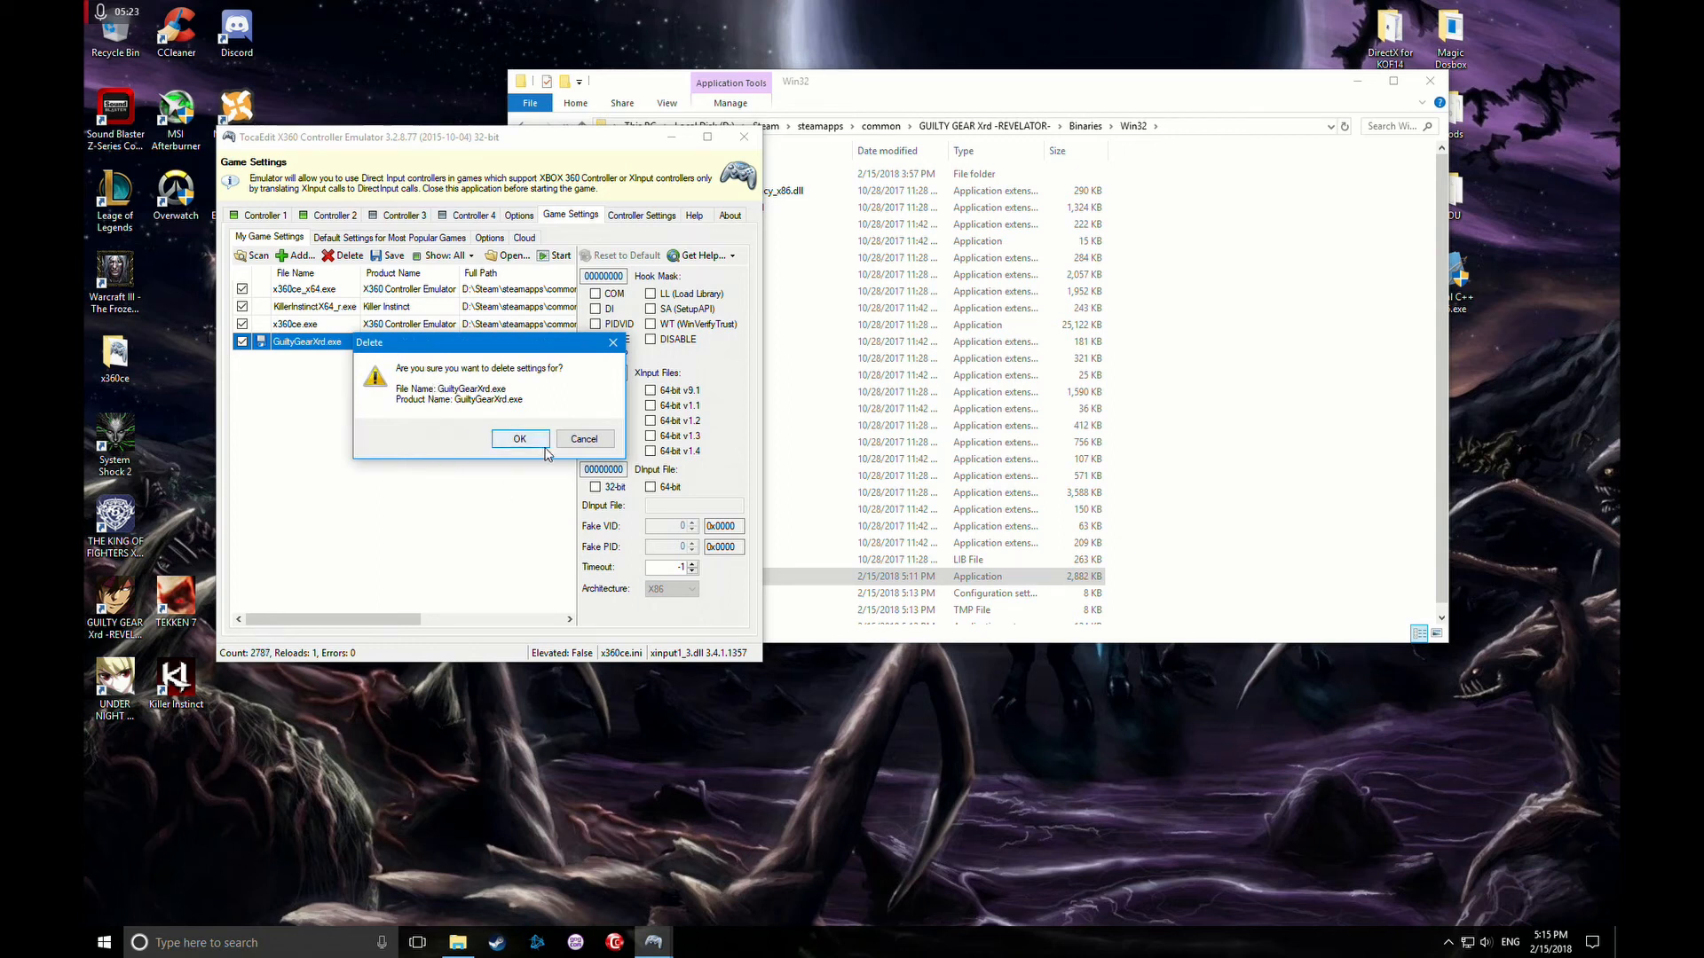
pyautogui.click(520, 438)
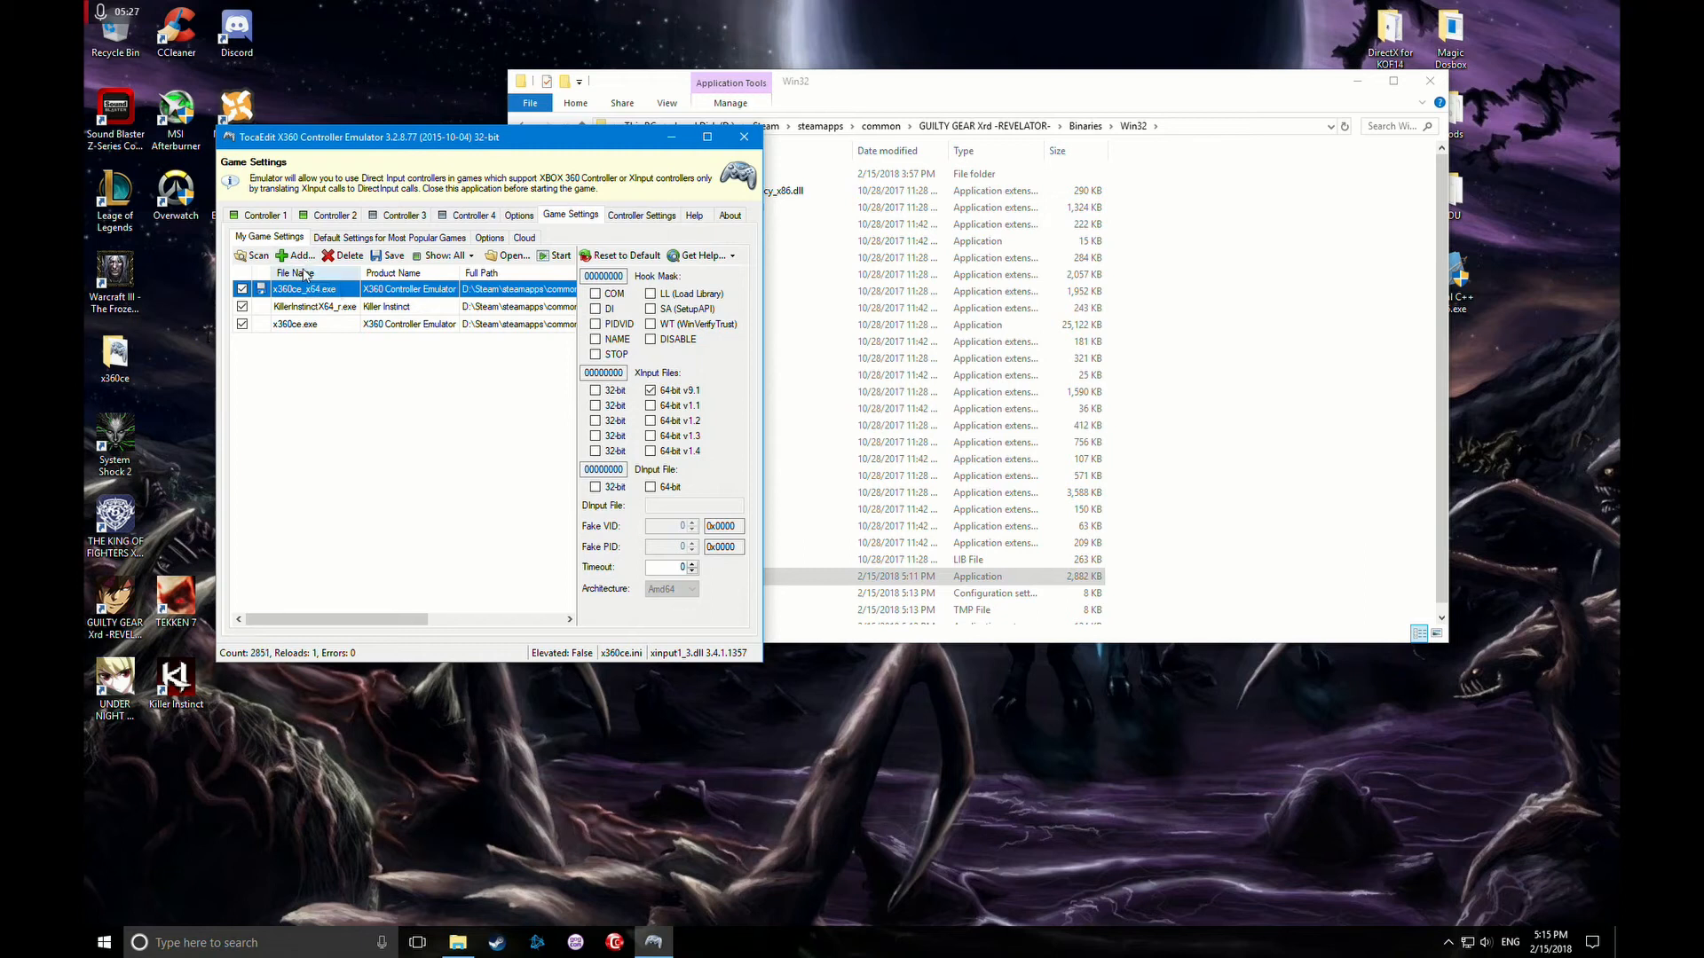
# - Add GuiltyGearXrd.exe from the Win32 folder, hooked with 32-bit XInput 1.3
pyautogui.click(298, 256)
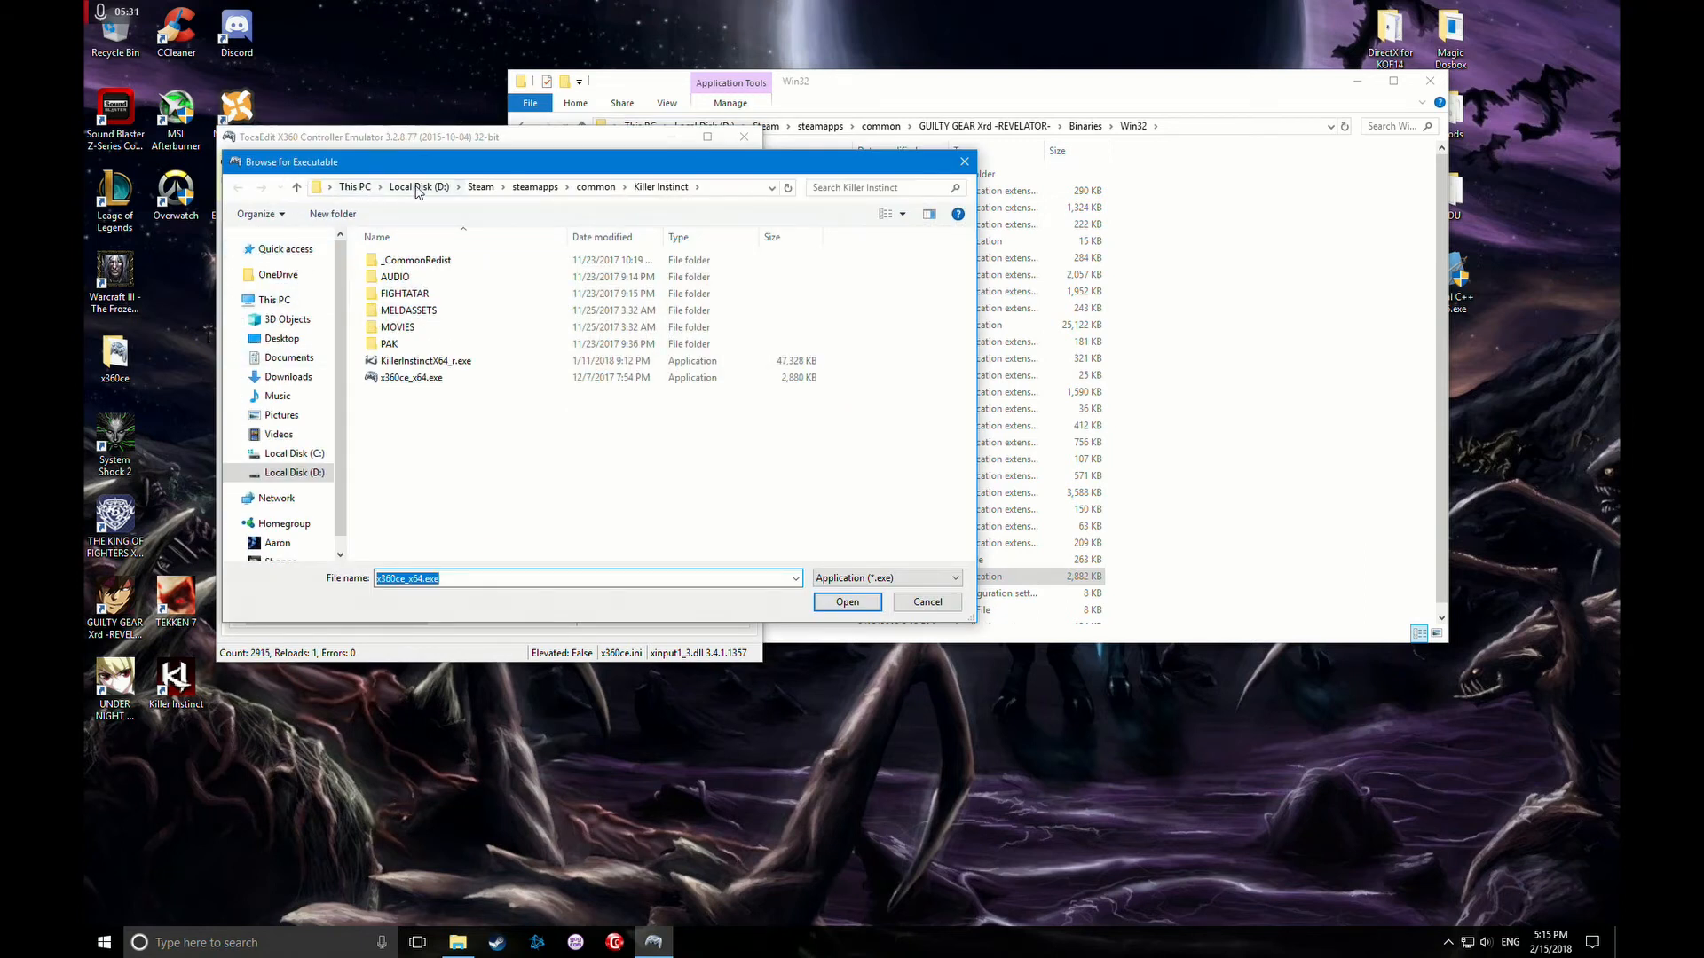
pyautogui.click(417, 186)
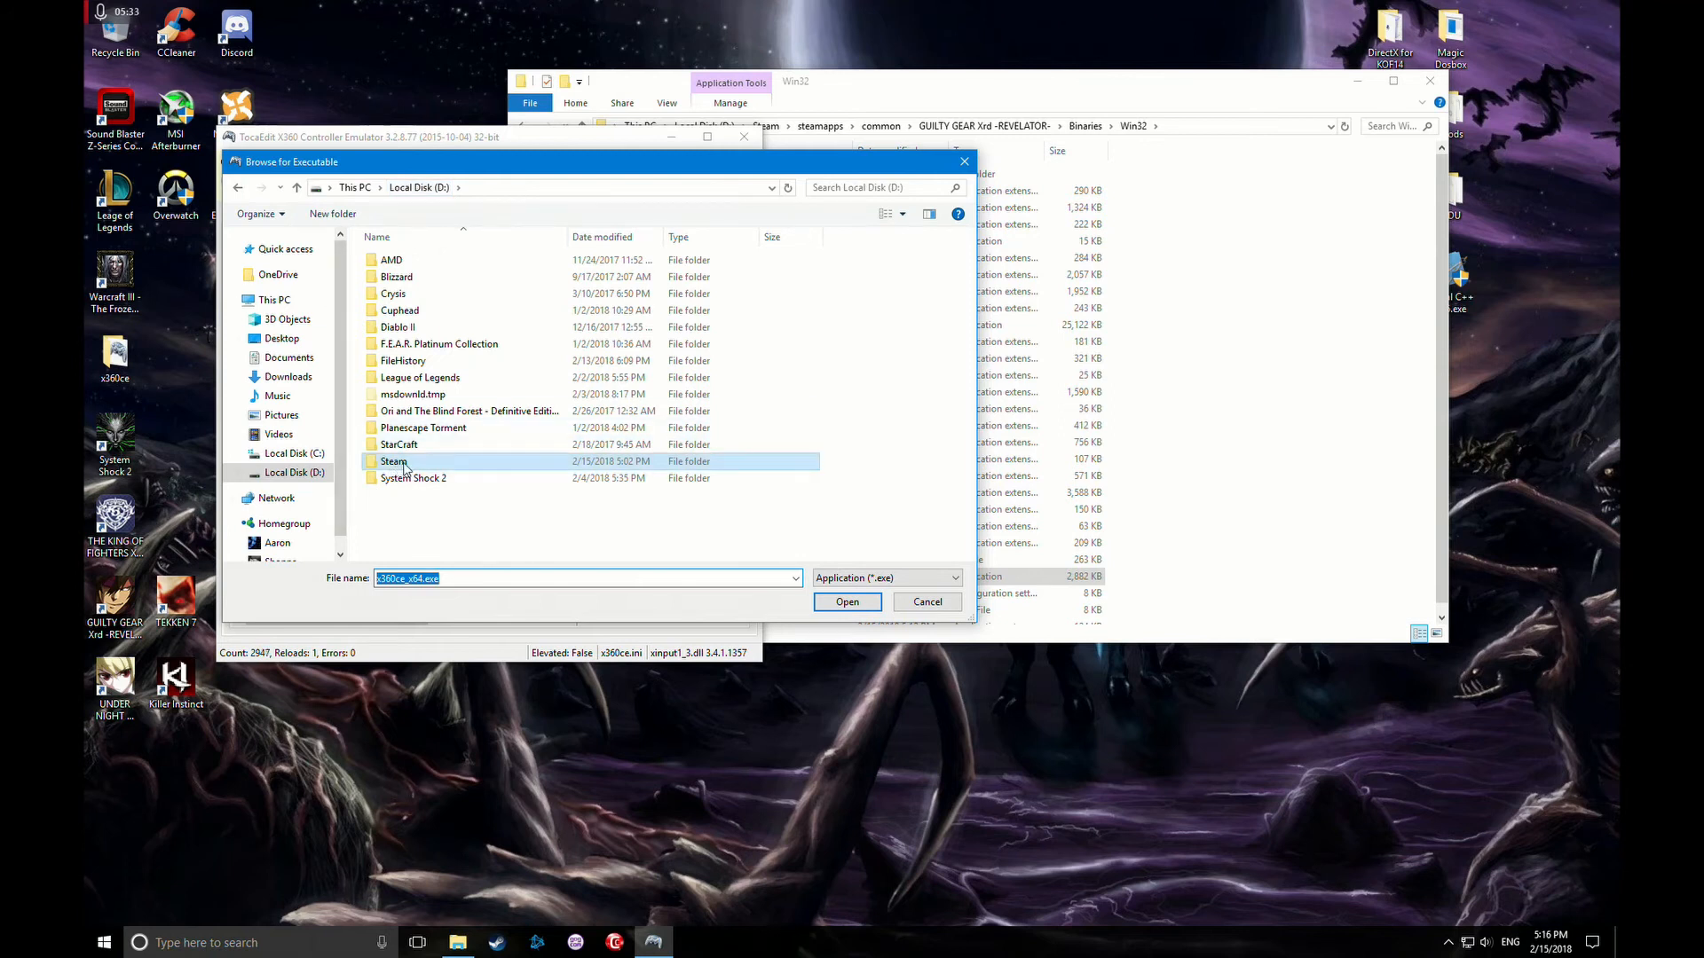
pyautogui.doubleClick(394, 462)
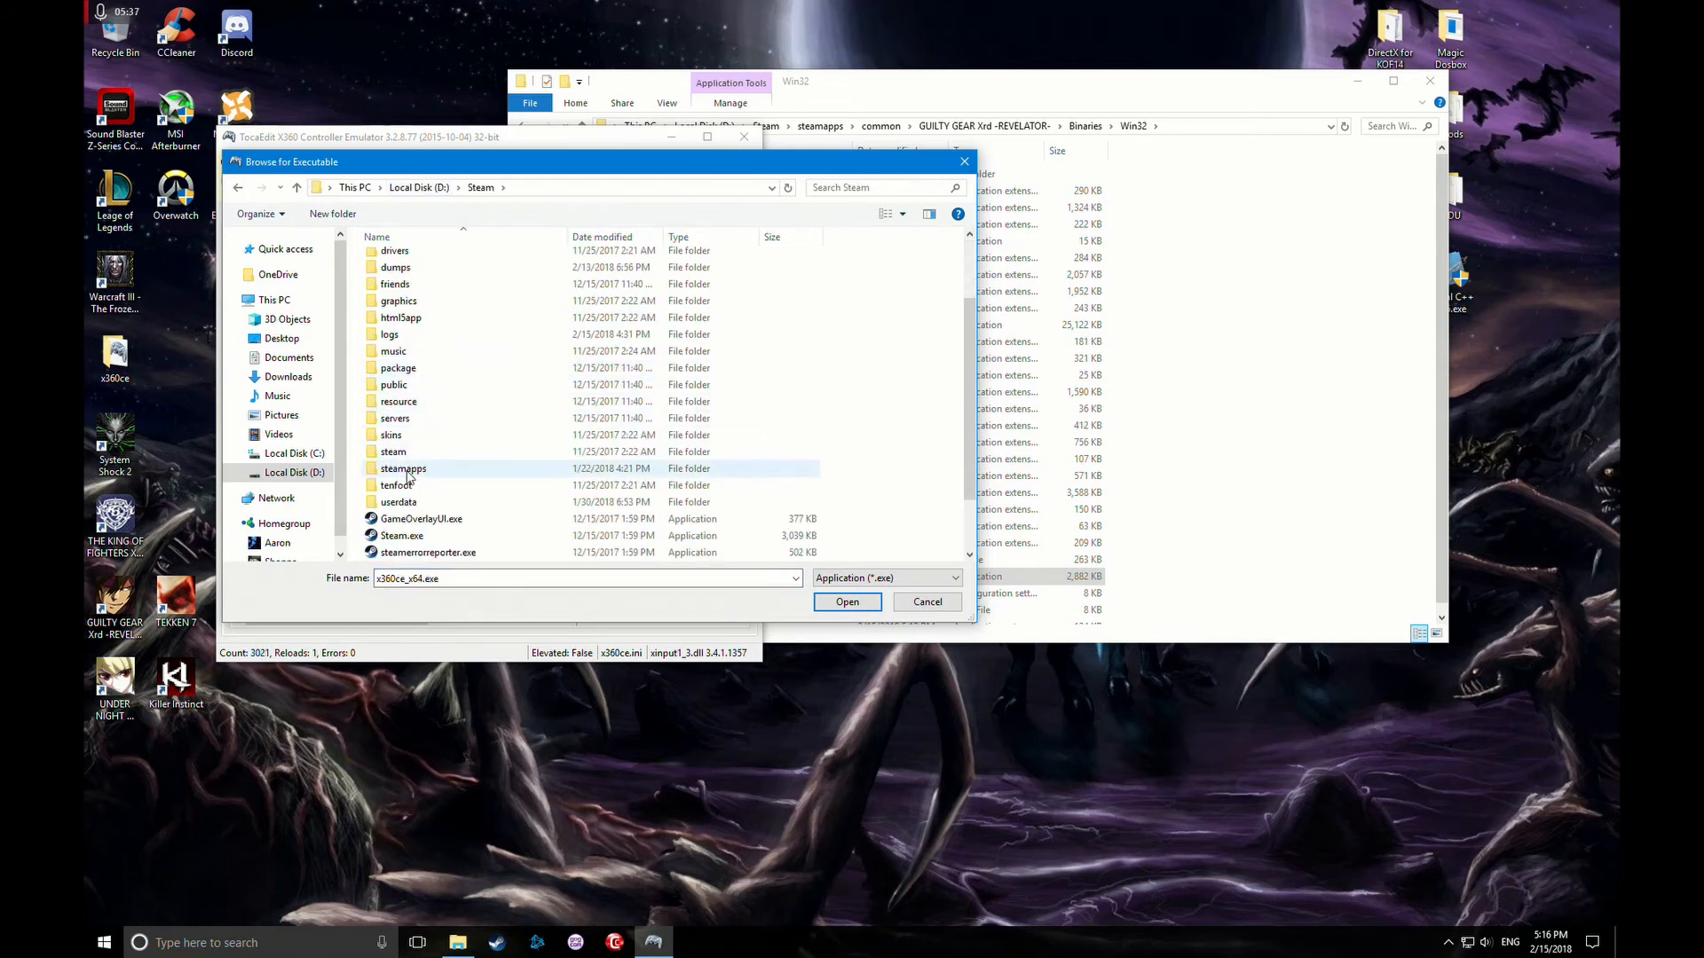
pyautogui.doubleClick(403, 469)
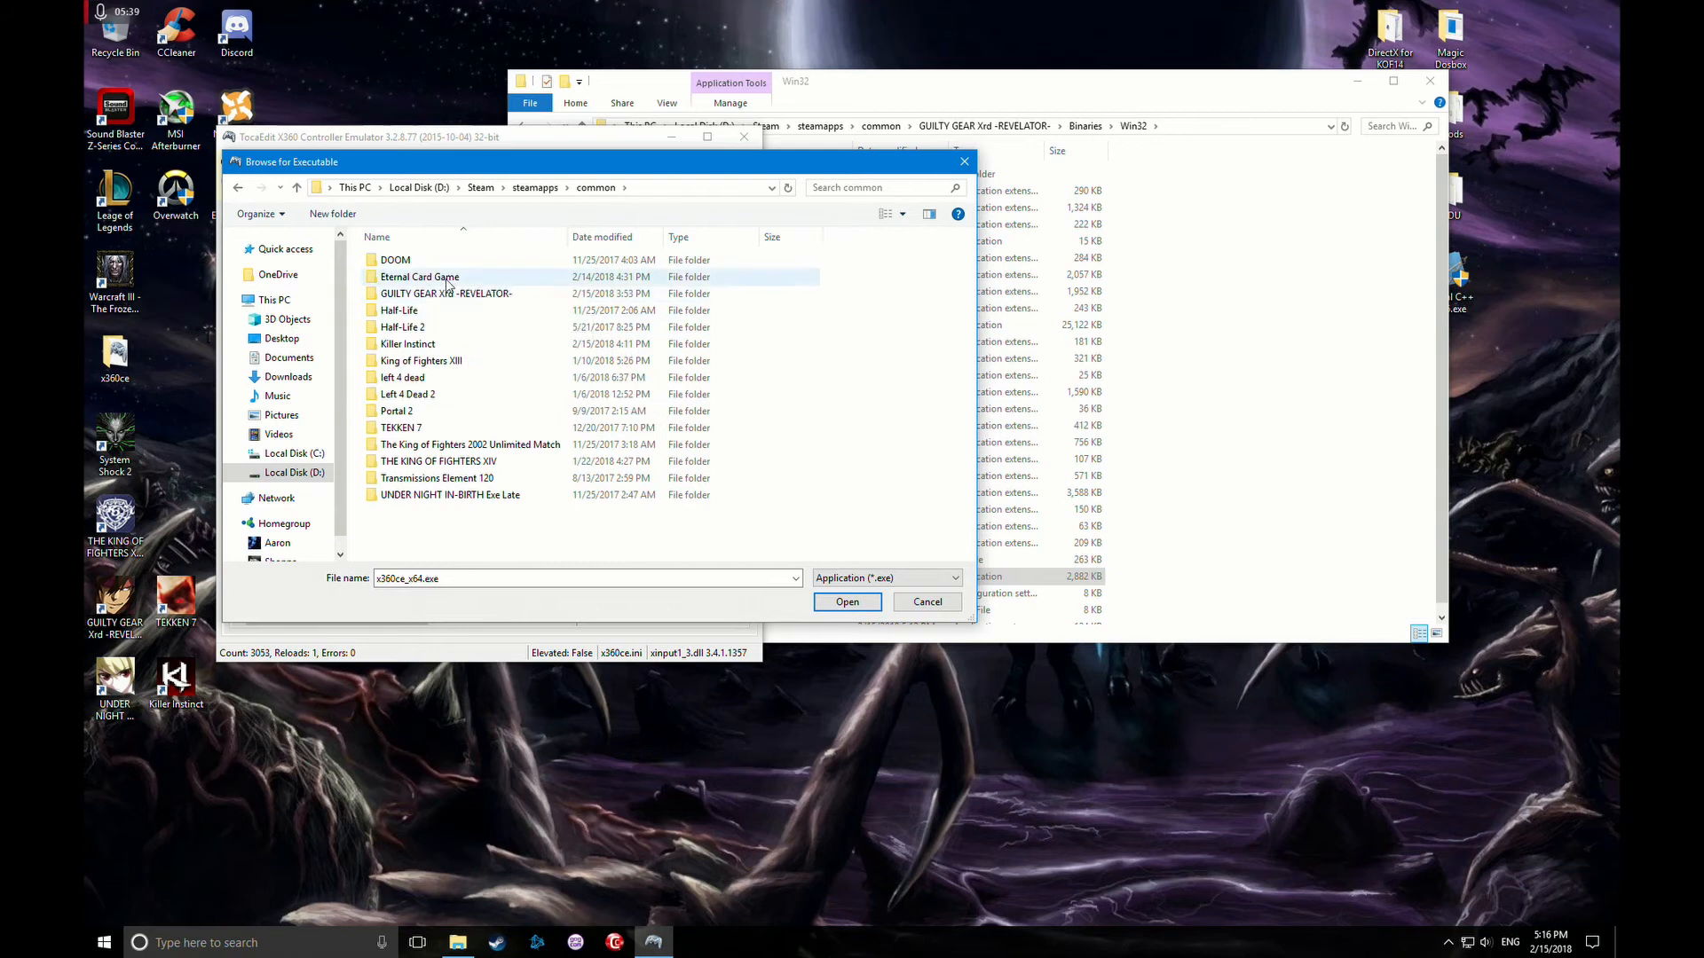
pyautogui.doubleClick(446, 293)
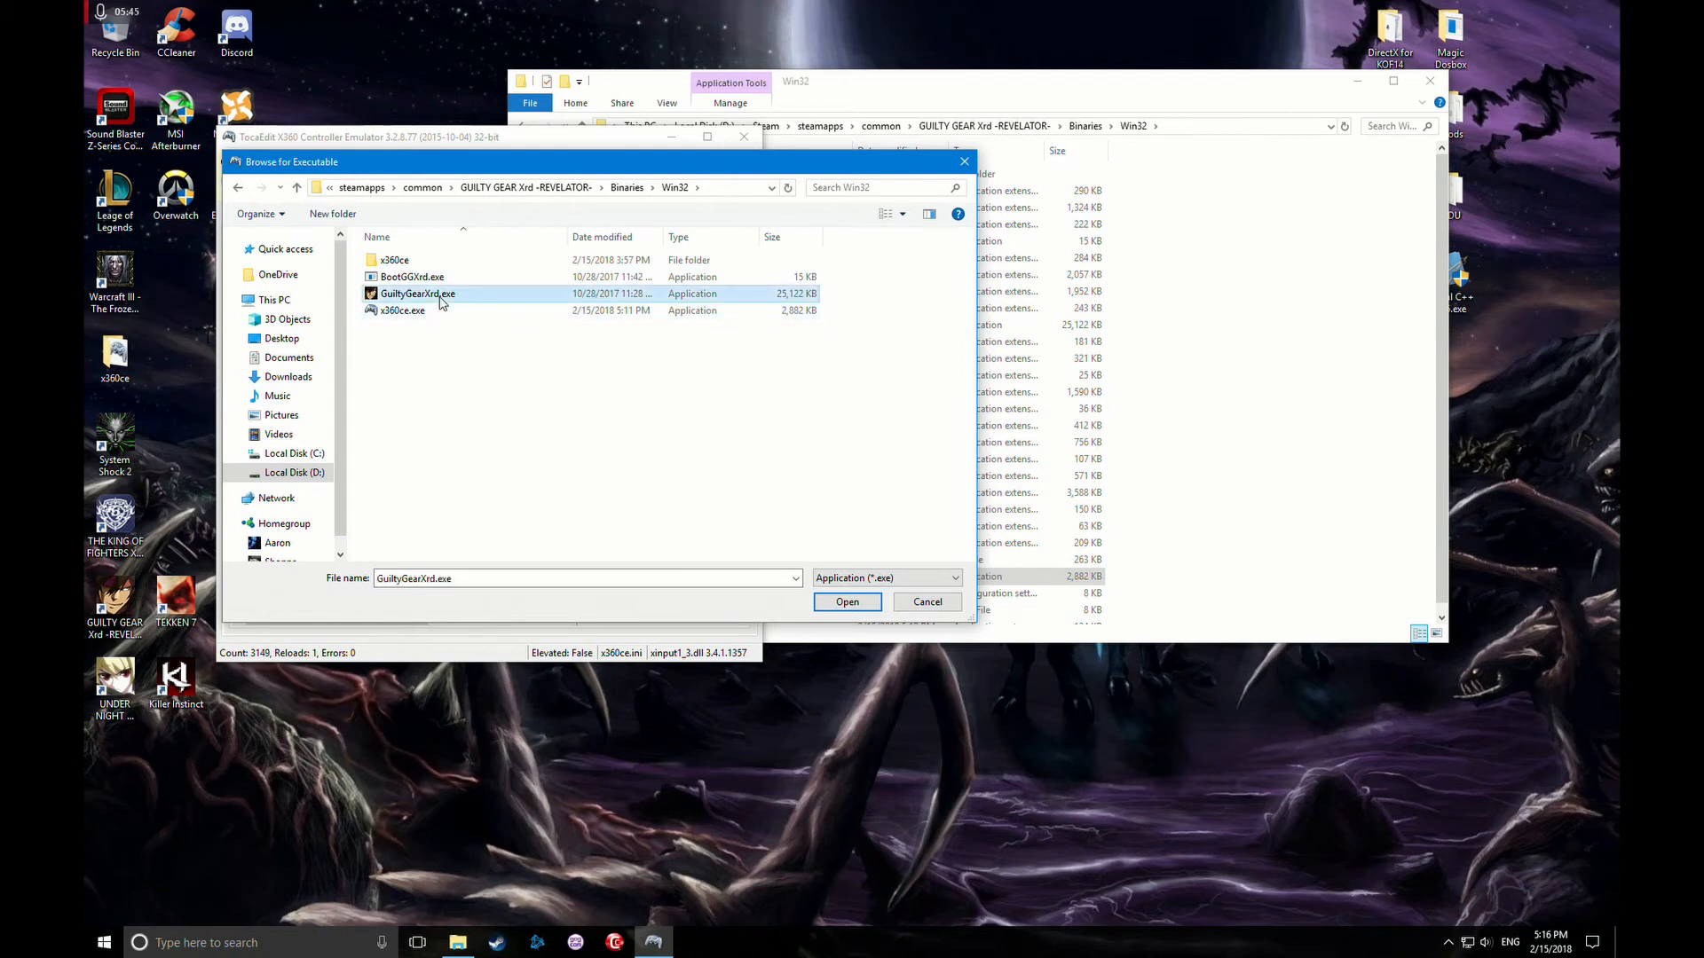
pyautogui.moveTo(422, 301)
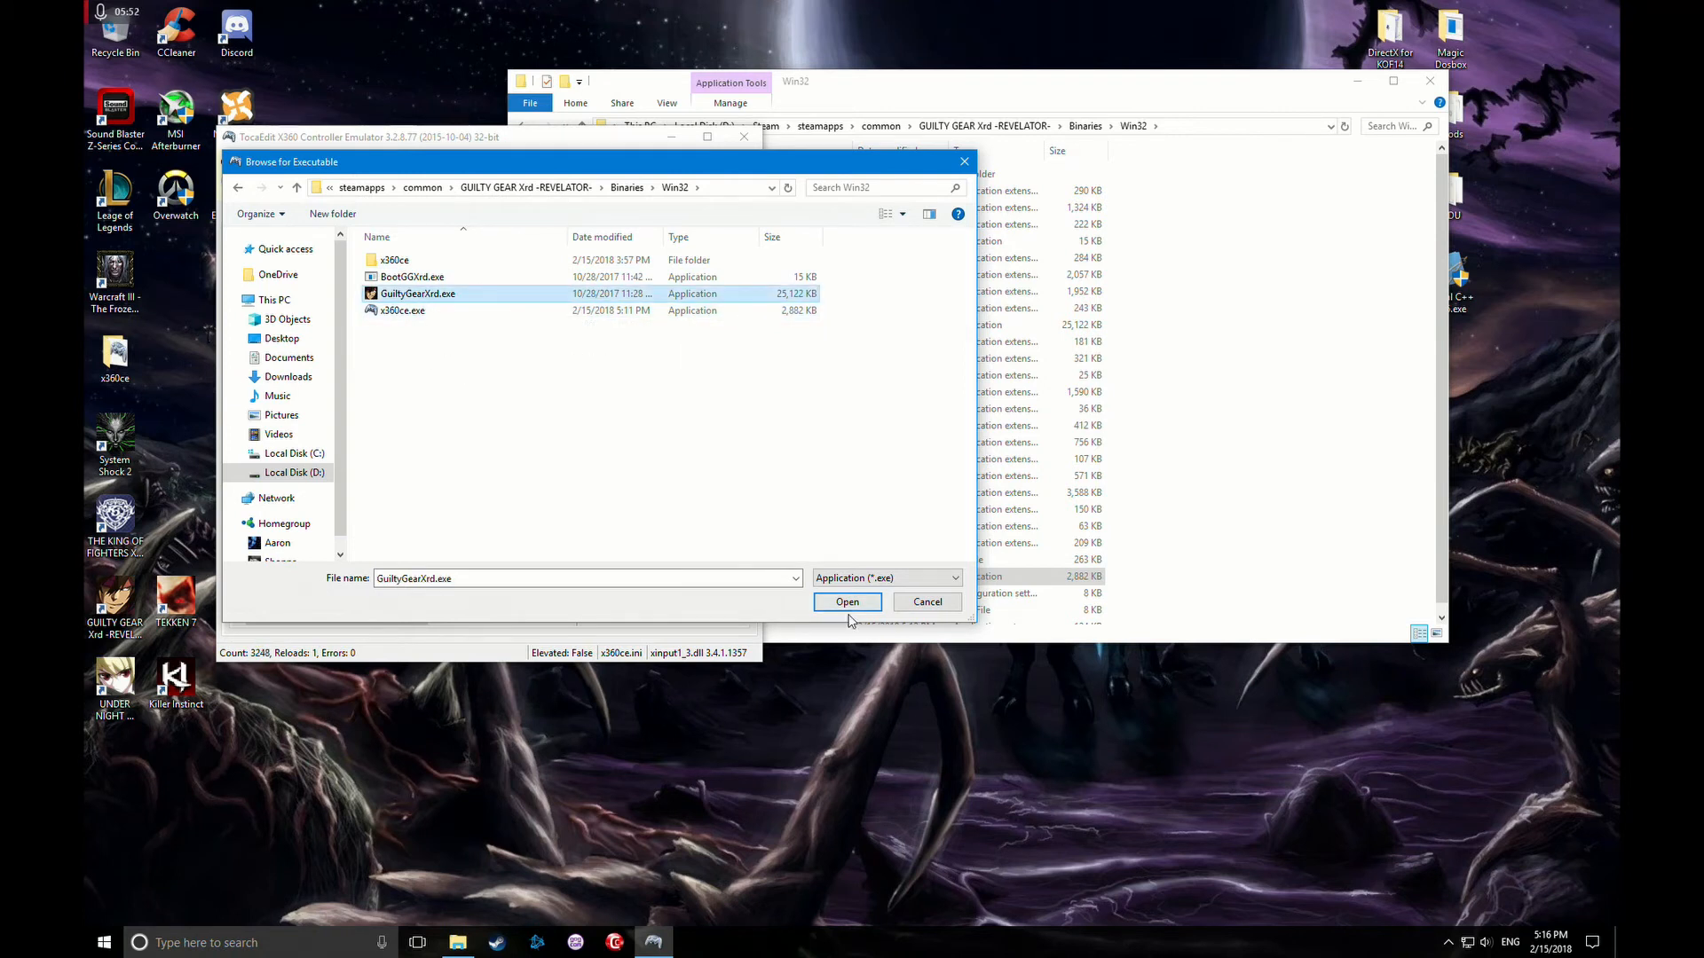
pyautogui.click(847, 602)
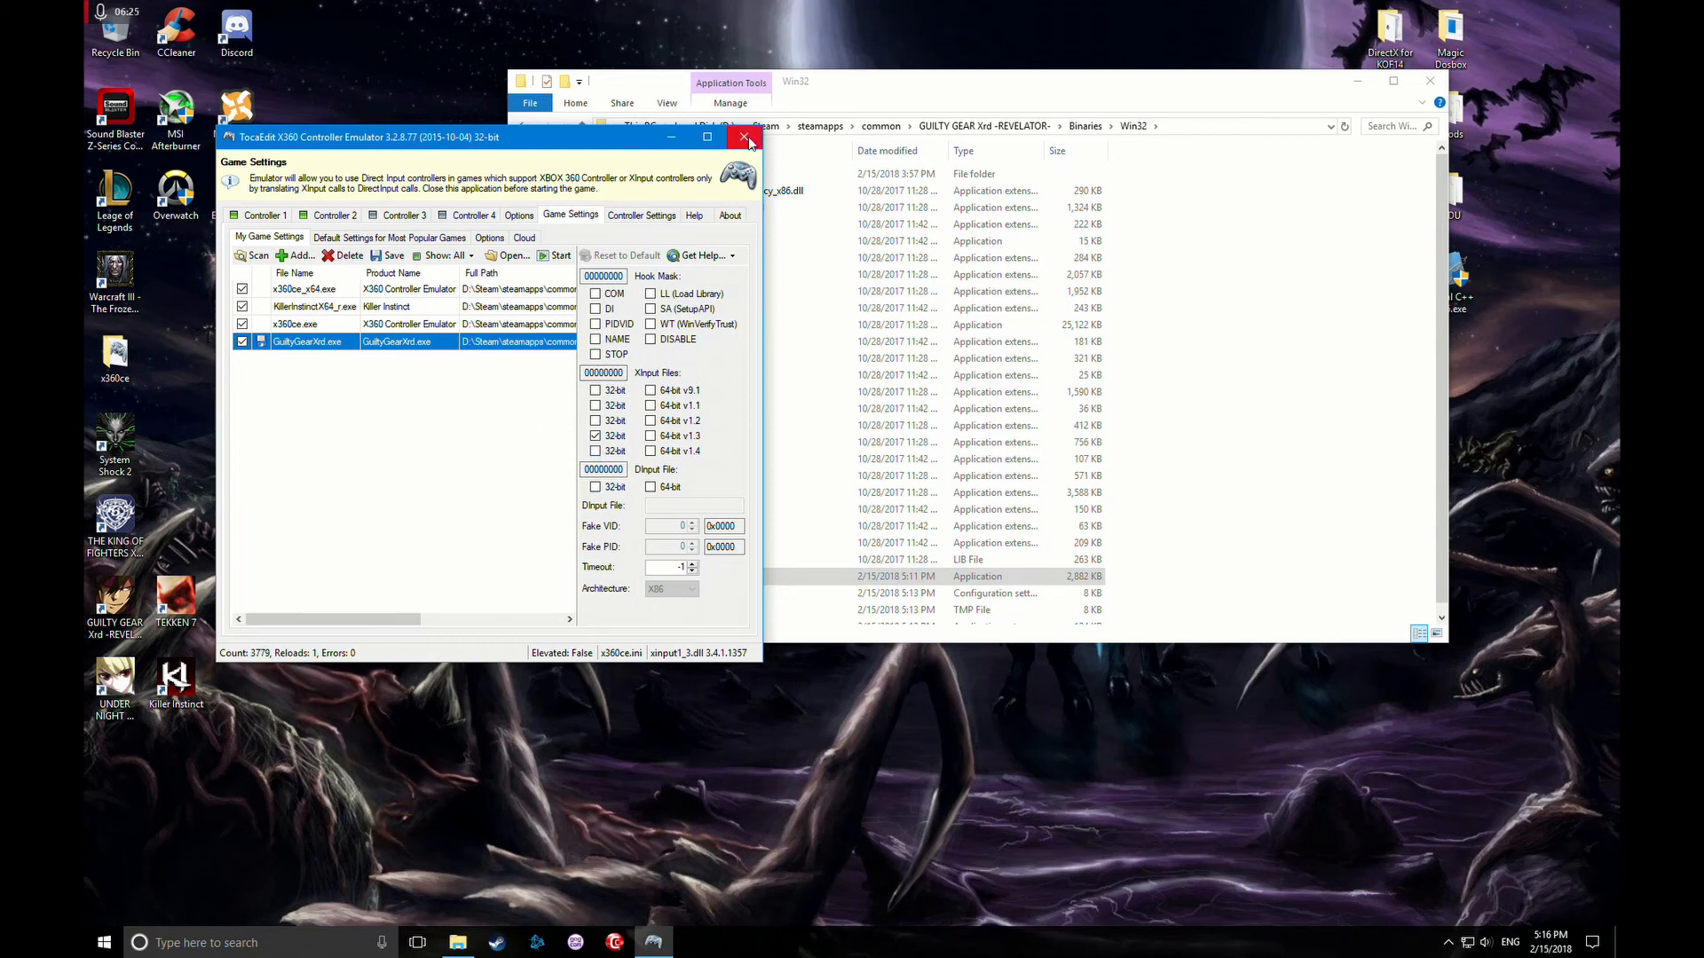
# - Close x360ce and start GuiltyGearXrd.exe from the Win32 folder
pyautogui.click(746, 137)
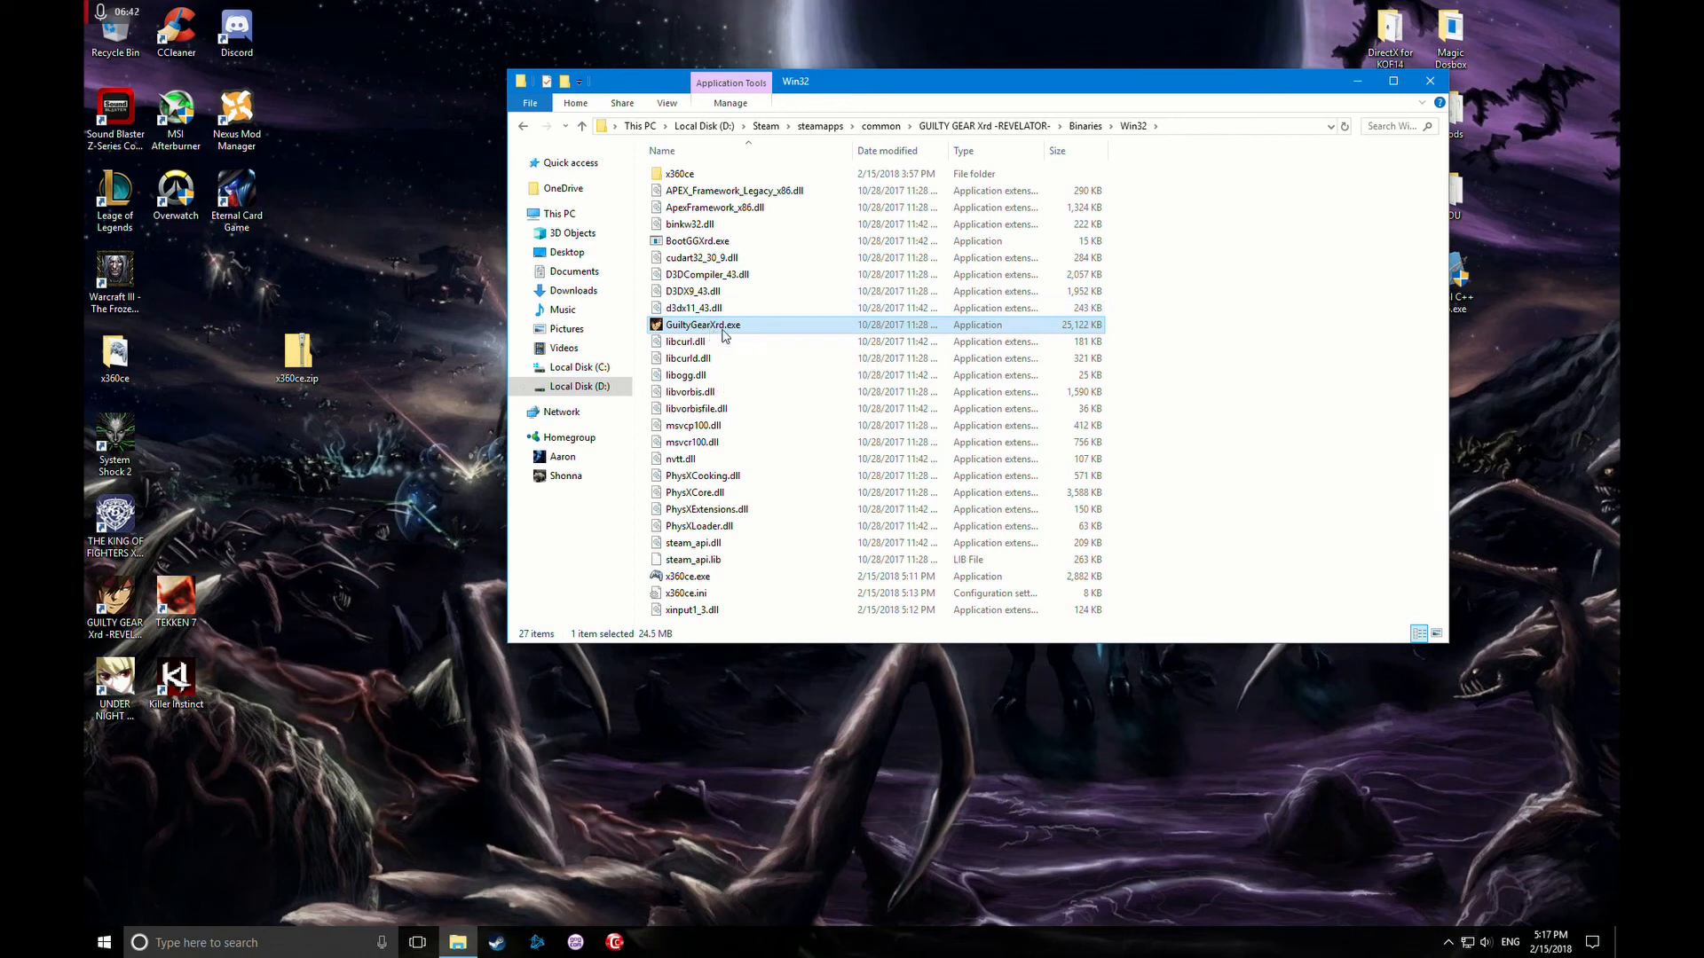
pyautogui.doubleClick(703, 325)
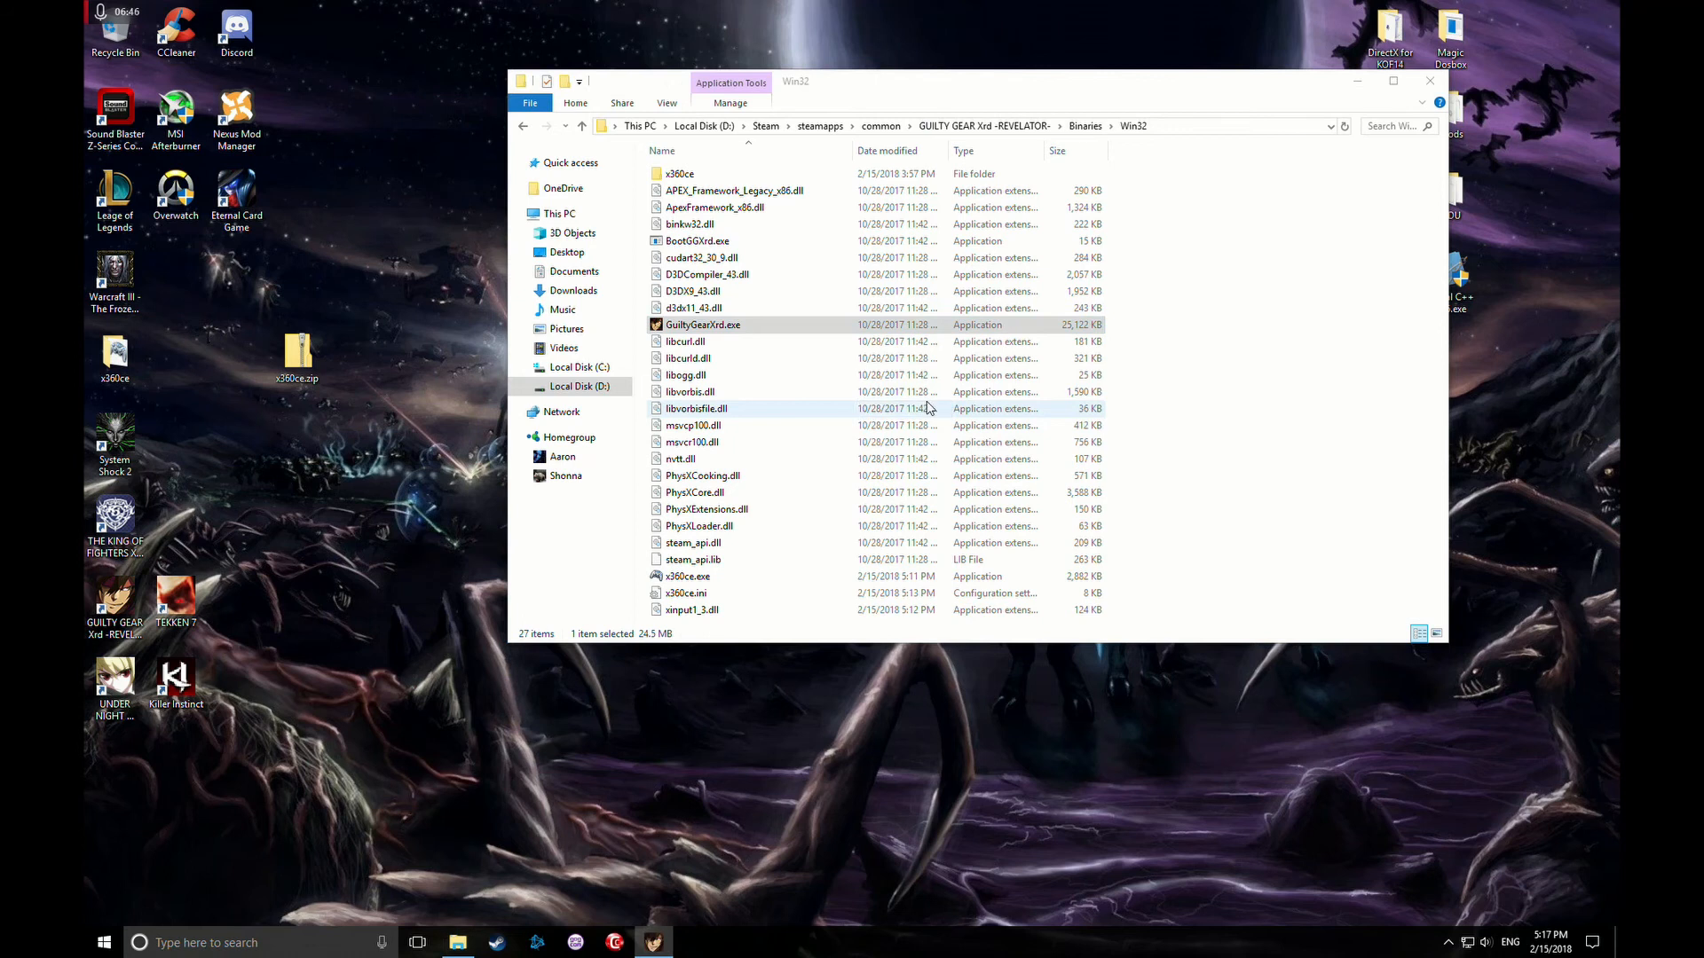
# - Launch GuiltyGearXrd.exe and reach the Rev 2 title screen
pyautogui.doubleClick(703, 325)
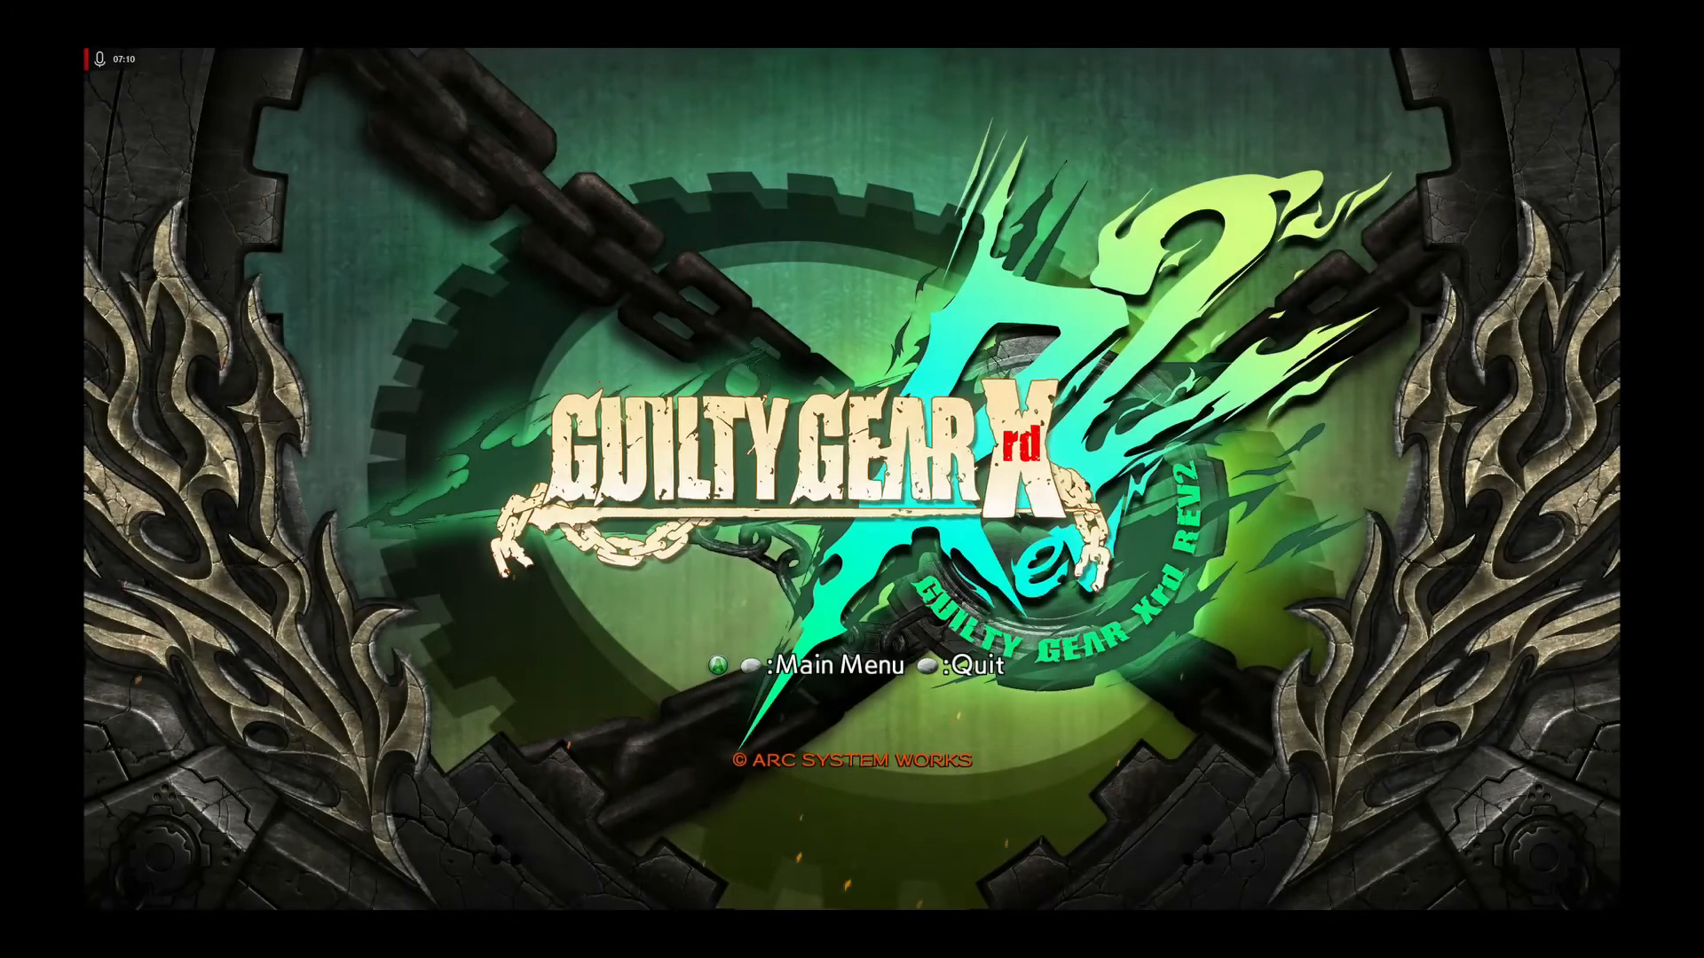